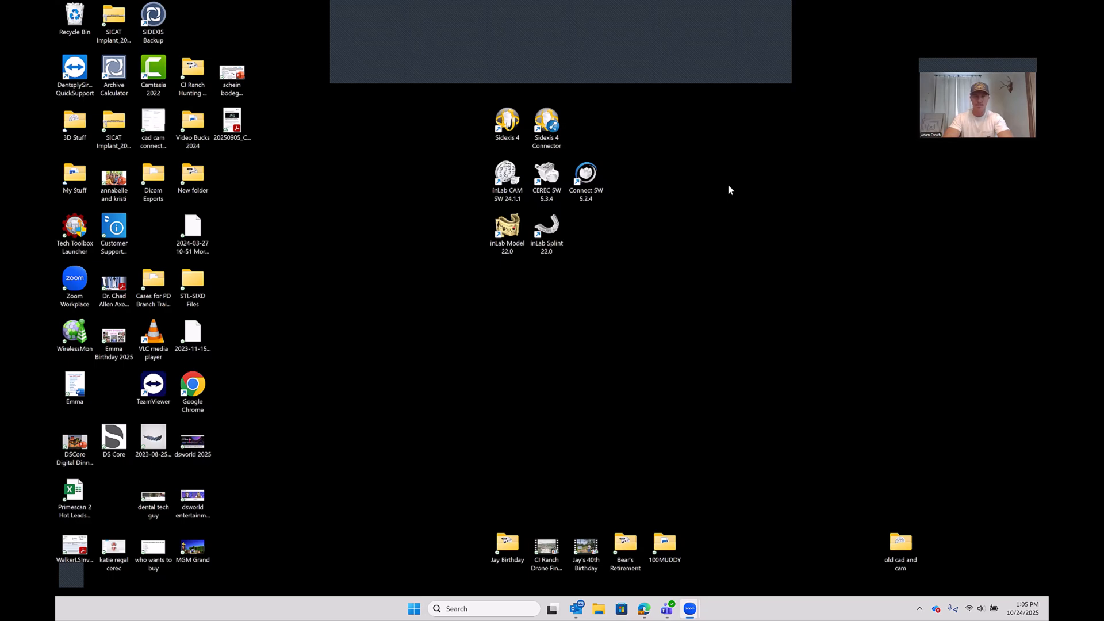
pyautogui.moveTo(822, 454)
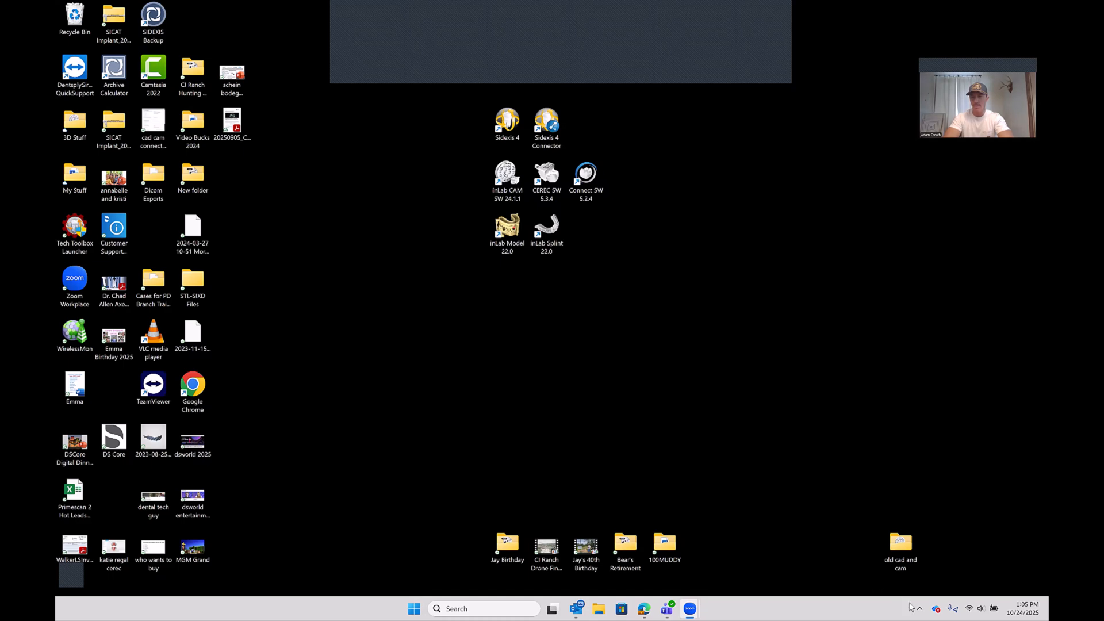
pyautogui.moveTo(920, 608)
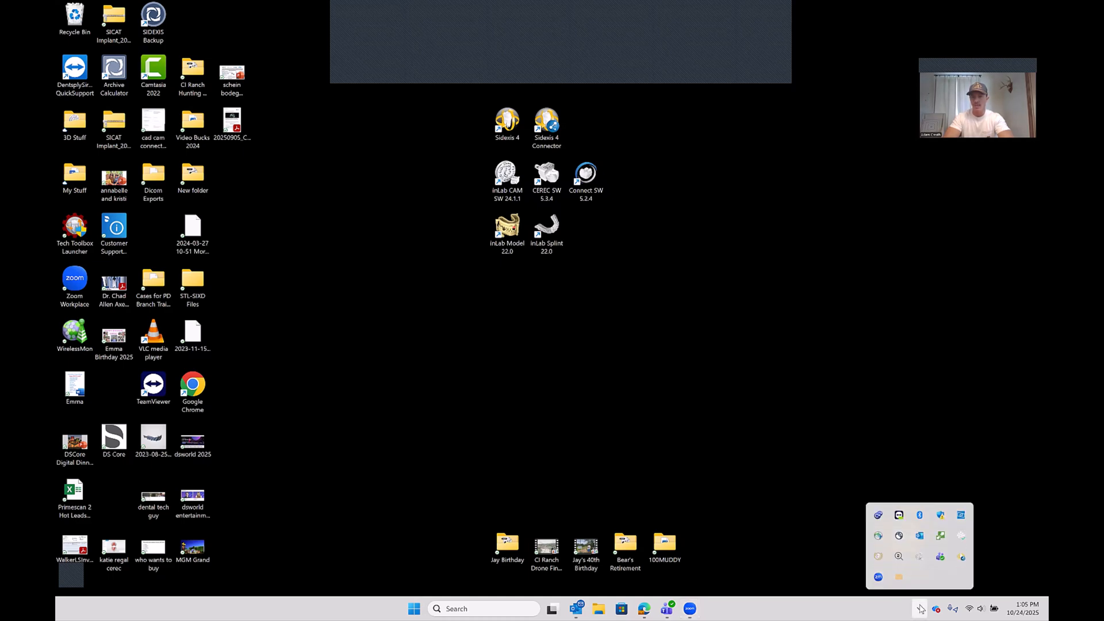
pyautogui.moveTo(899, 556)
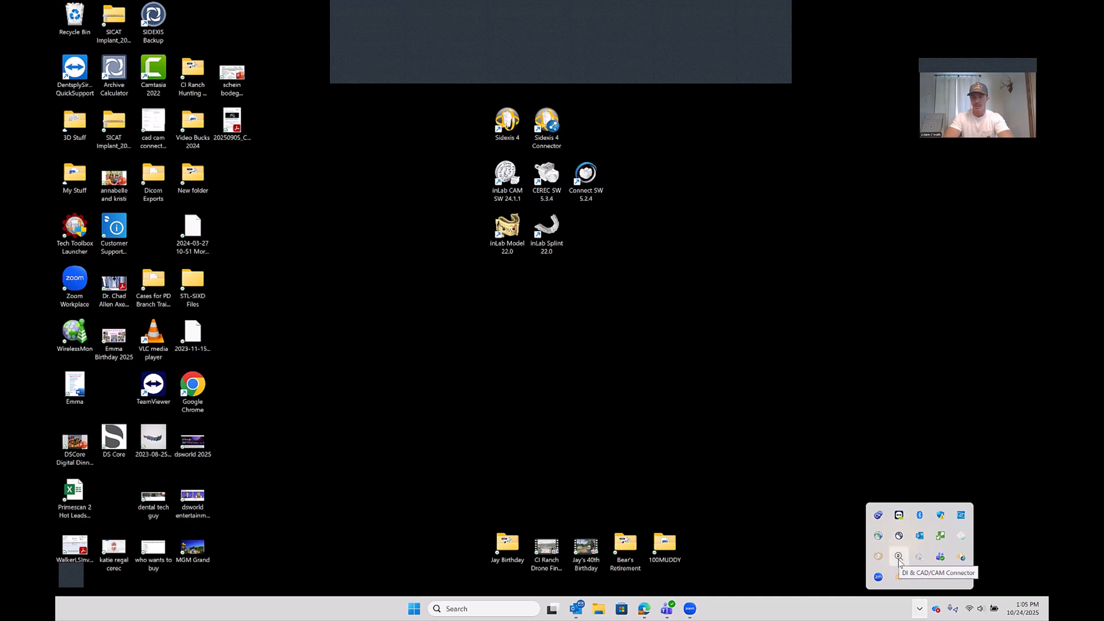
# - Show the DI & CAD/CAM Connector status window with version 2.1.1 and DS Core connection details
pyautogui.click(898, 557)
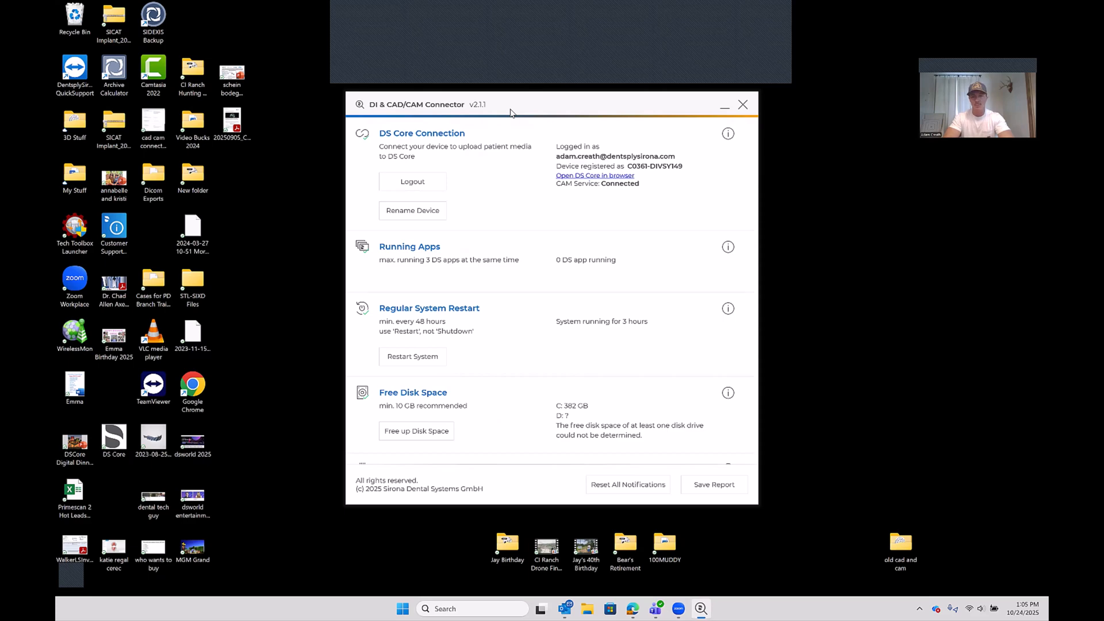
pyautogui.moveTo(479, 95)
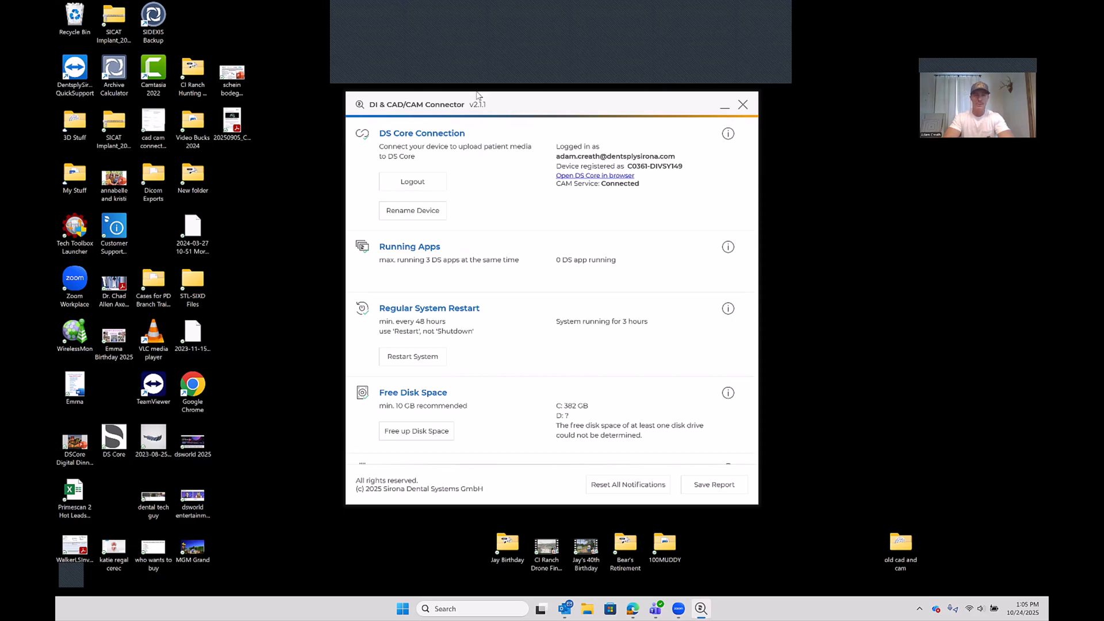
pyautogui.moveTo(564, 109)
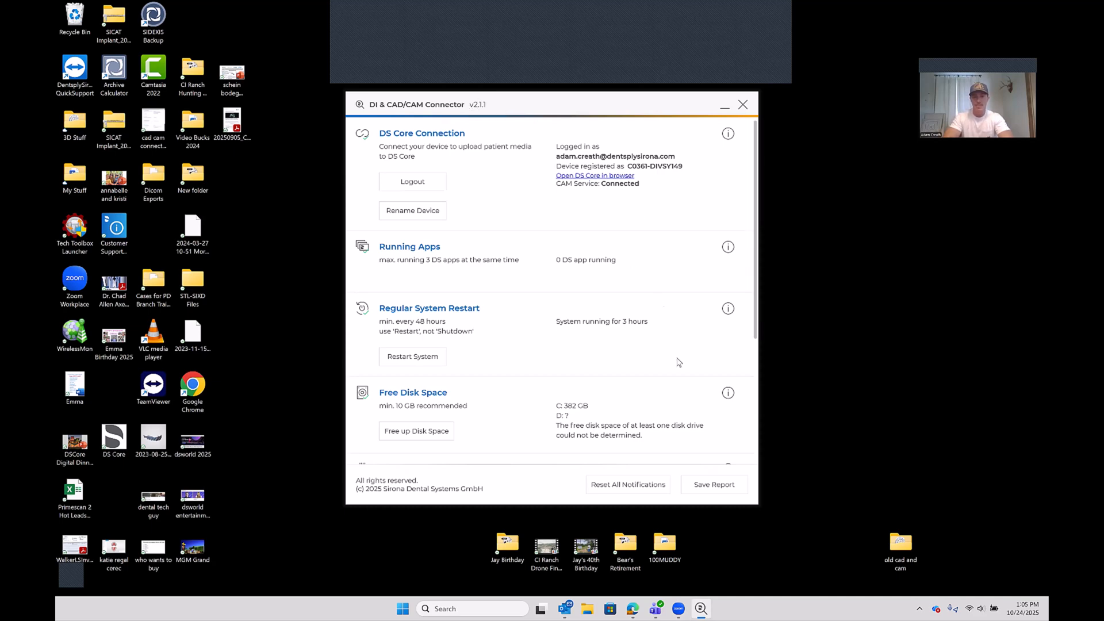
pyautogui.moveTo(783, 433)
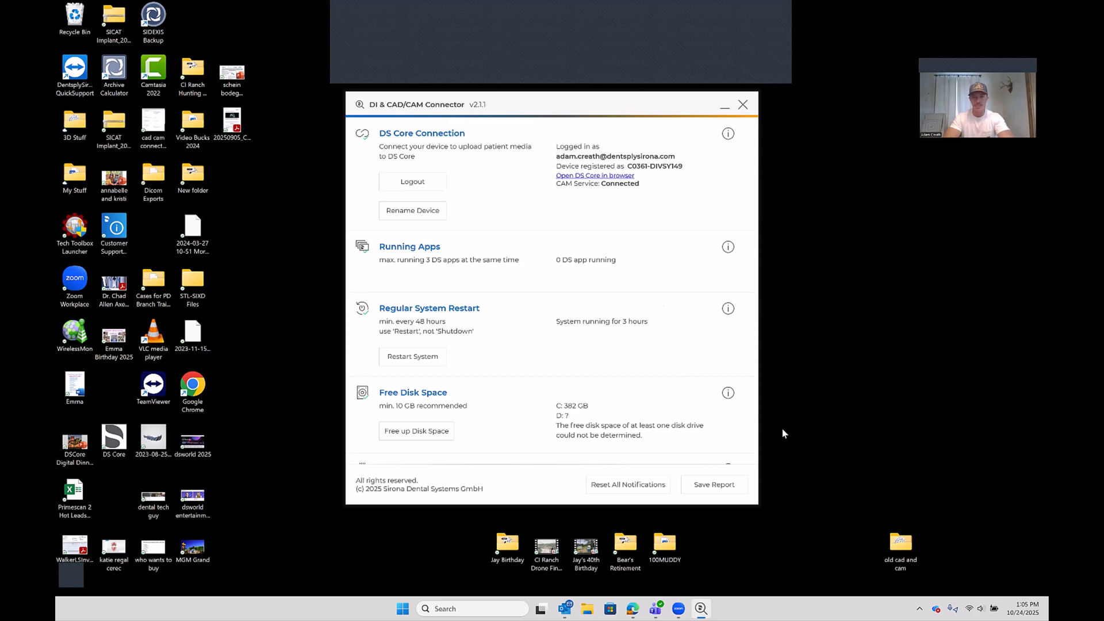
pyautogui.moveTo(637, 598)
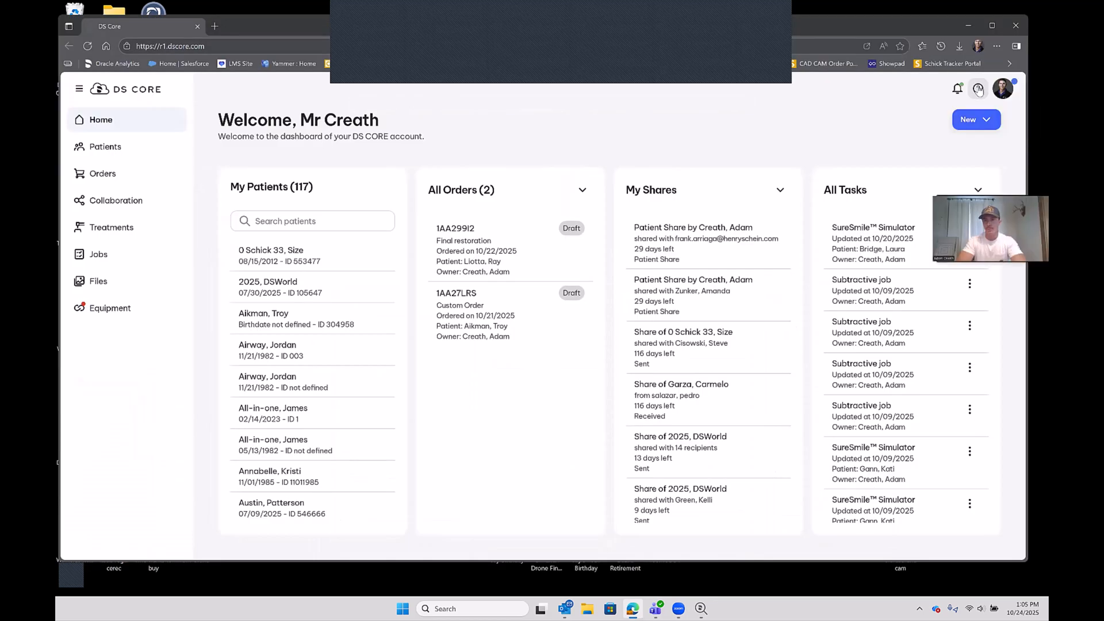
# - Reach the Dentsply Sirona Support CAD/CAM Solutions section for dental practices via Help > DS Support
pyautogui.click(978, 88)
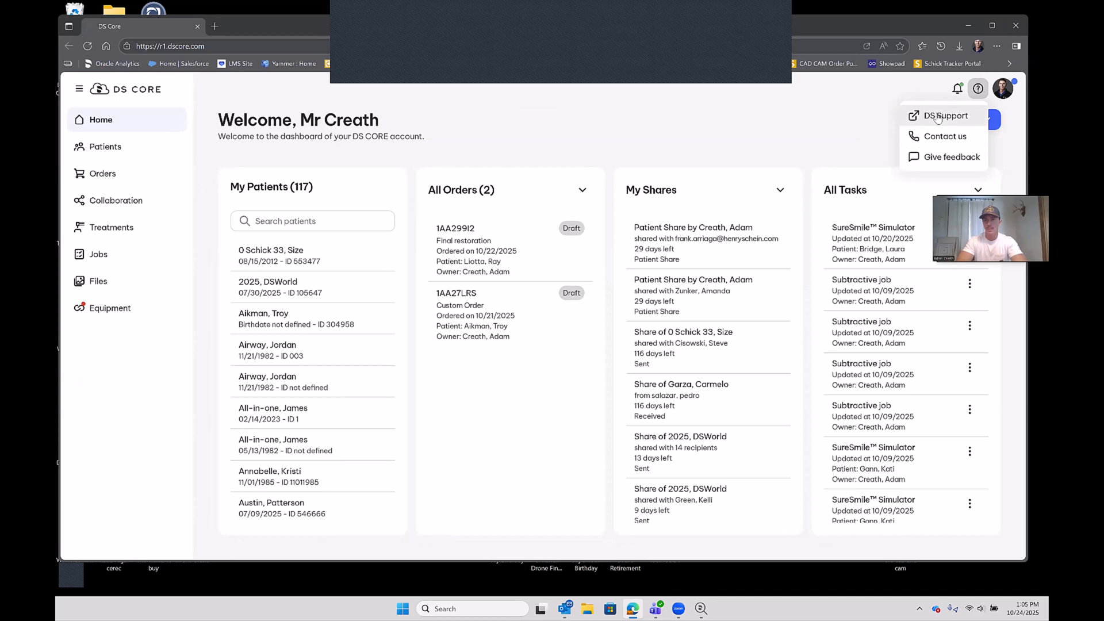
pyautogui.click(947, 116)
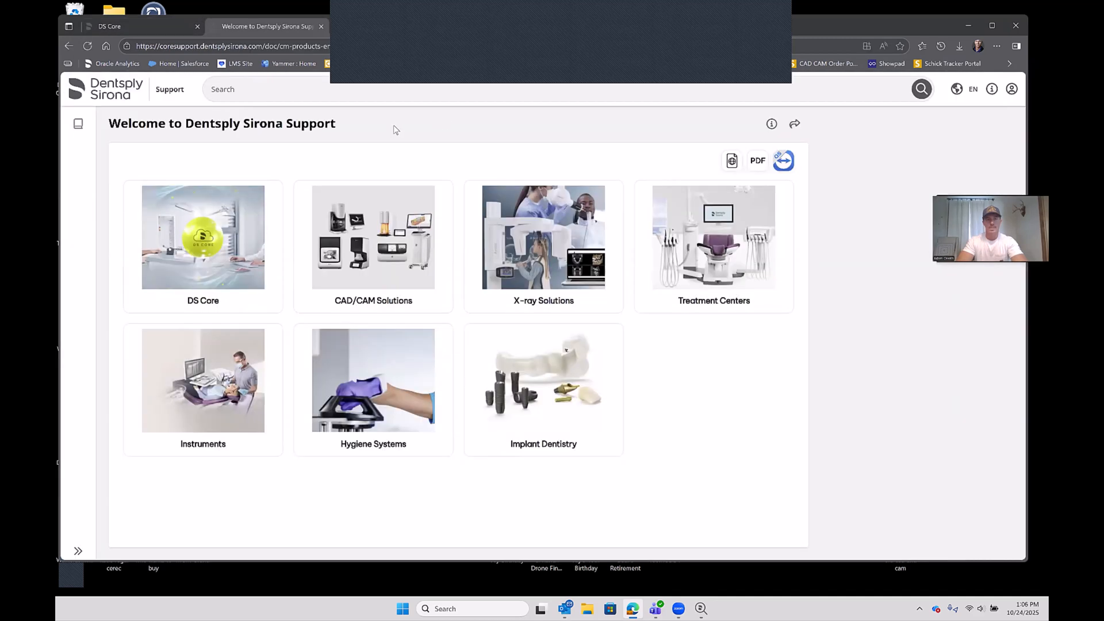
pyautogui.moveTo(373, 261)
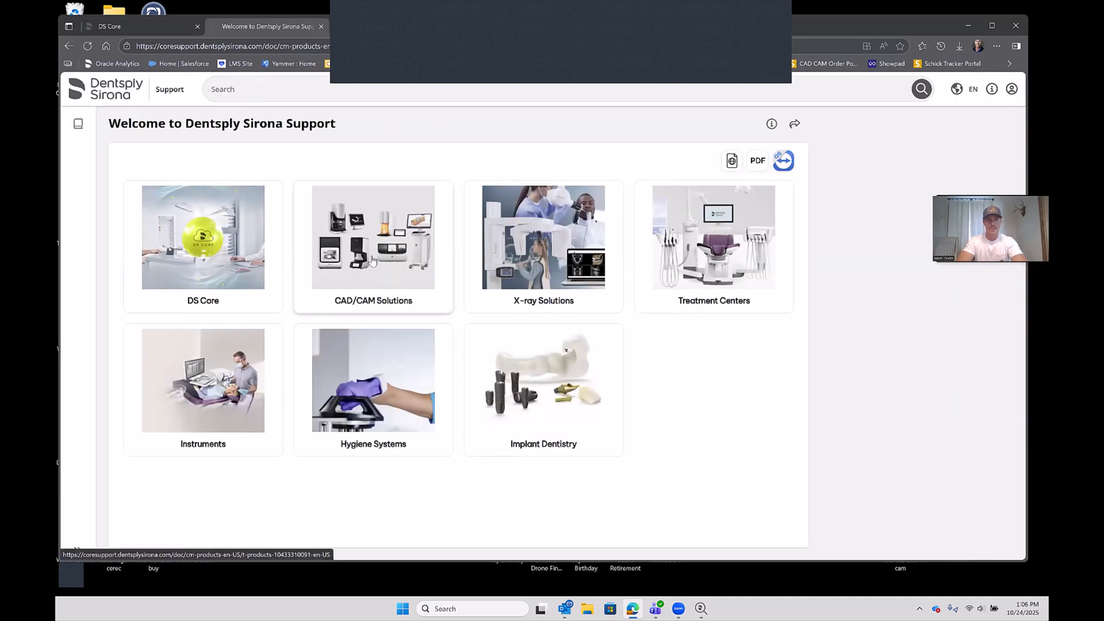
pyautogui.click(373, 238)
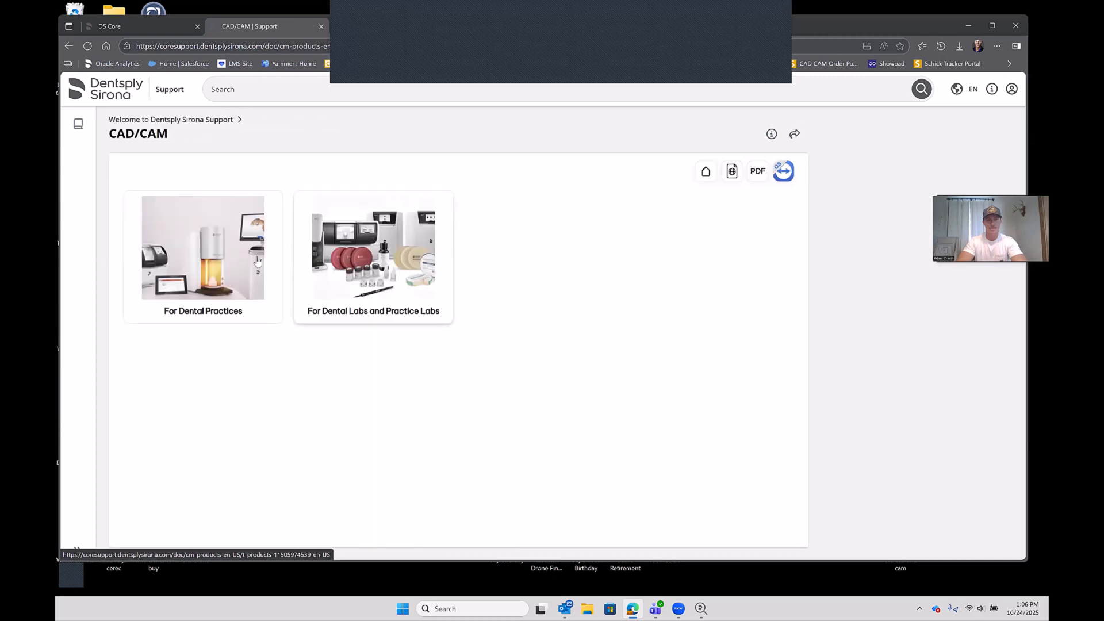
pyautogui.click(203, 257)
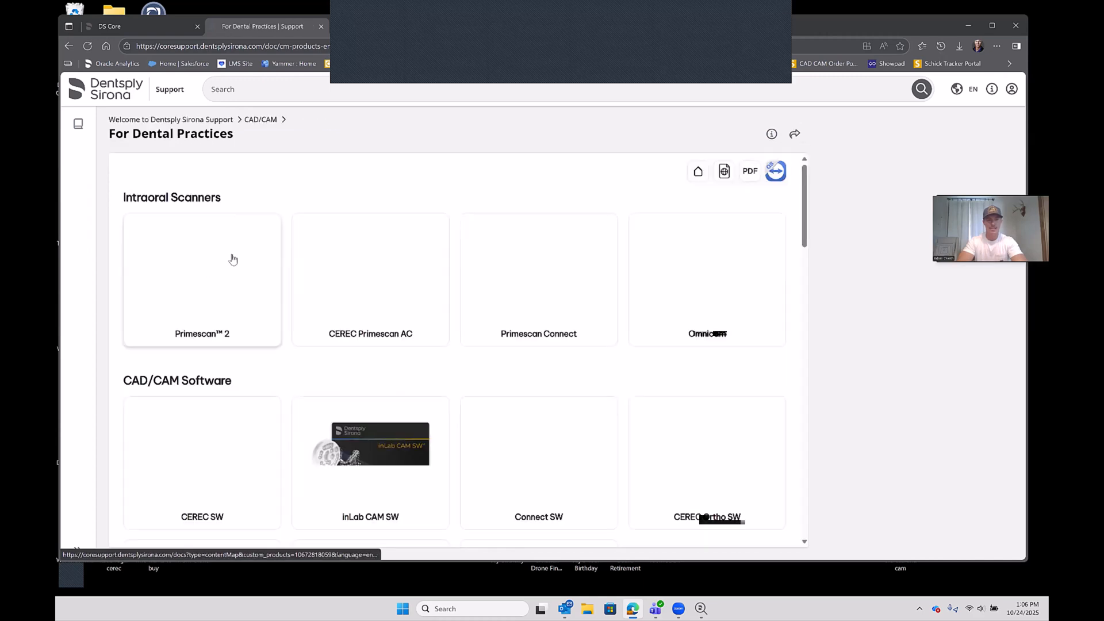
pyautogui.scroll(-3)
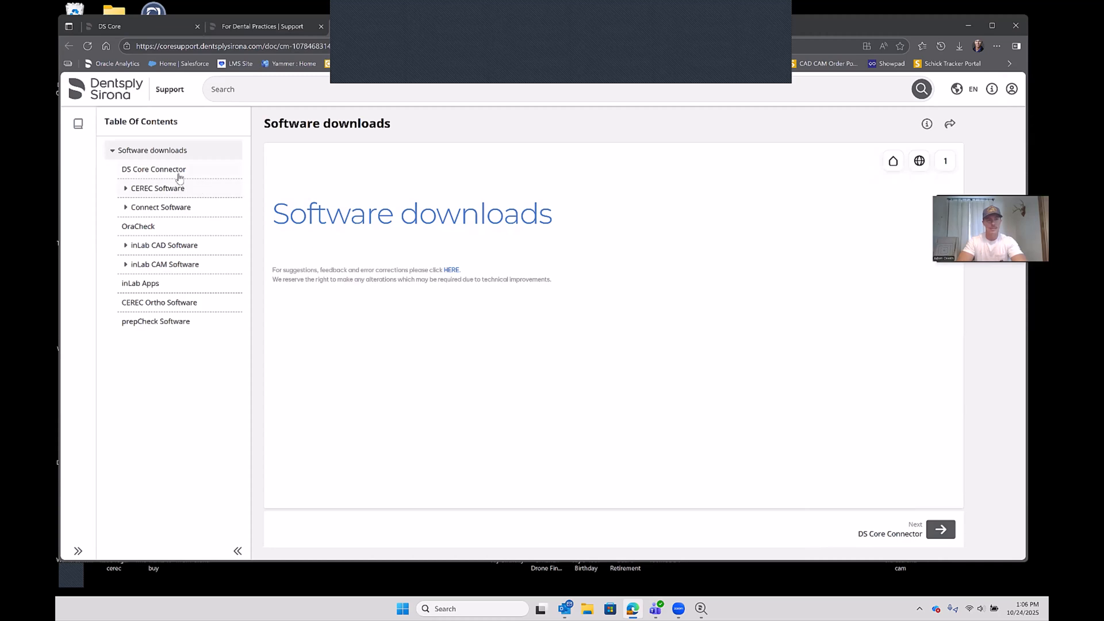
pyautogui.moveTo(153, 169)
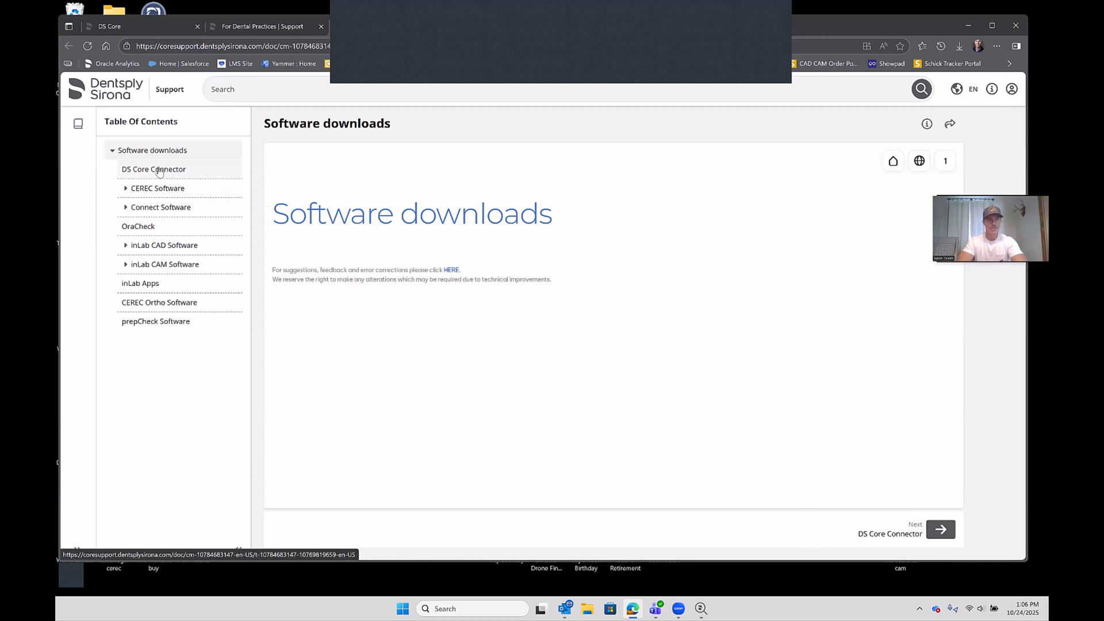
# - Download the DS.Monitor.Setup.2.2.0.zip archive from the DS Core Connector downloads page
pyautogui.click(154, 169)
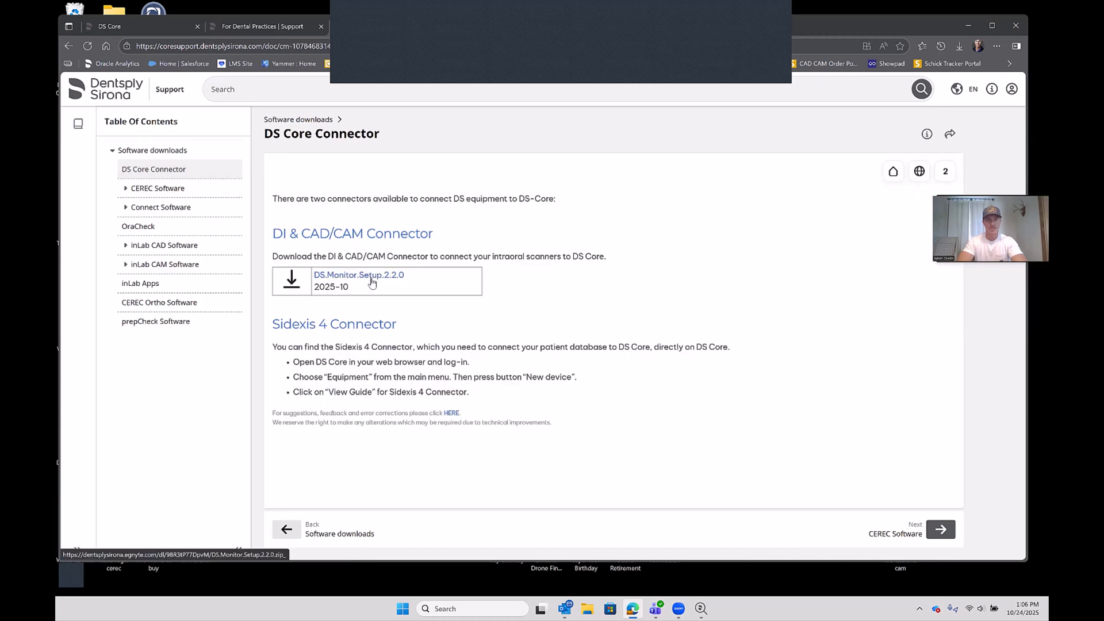
pyautogui.click(359, 280)
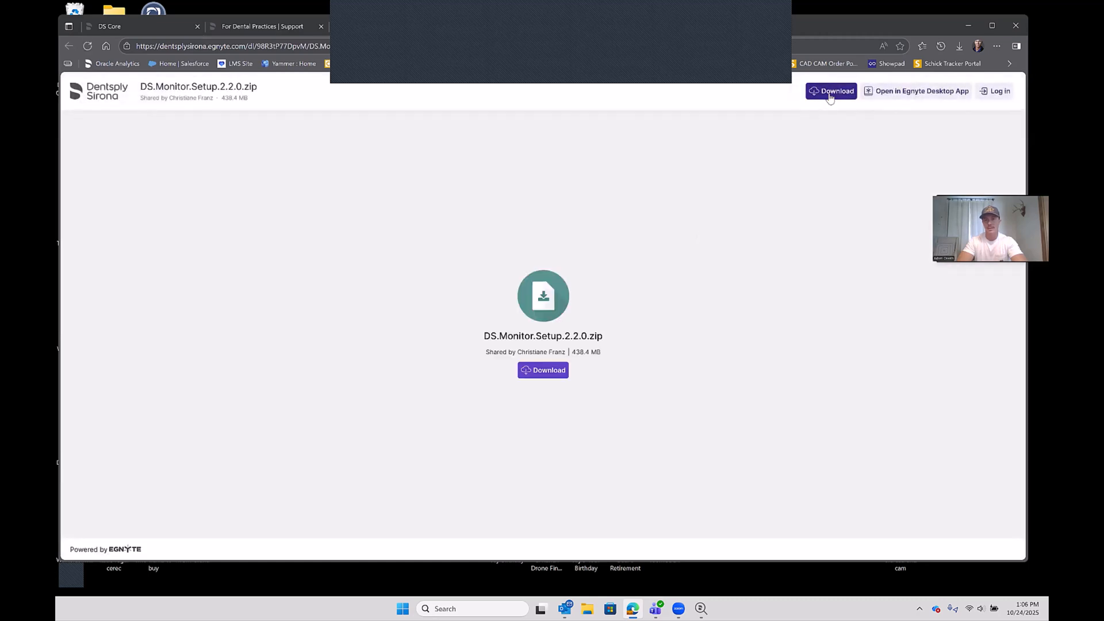
pyautogui.click(830, 91)
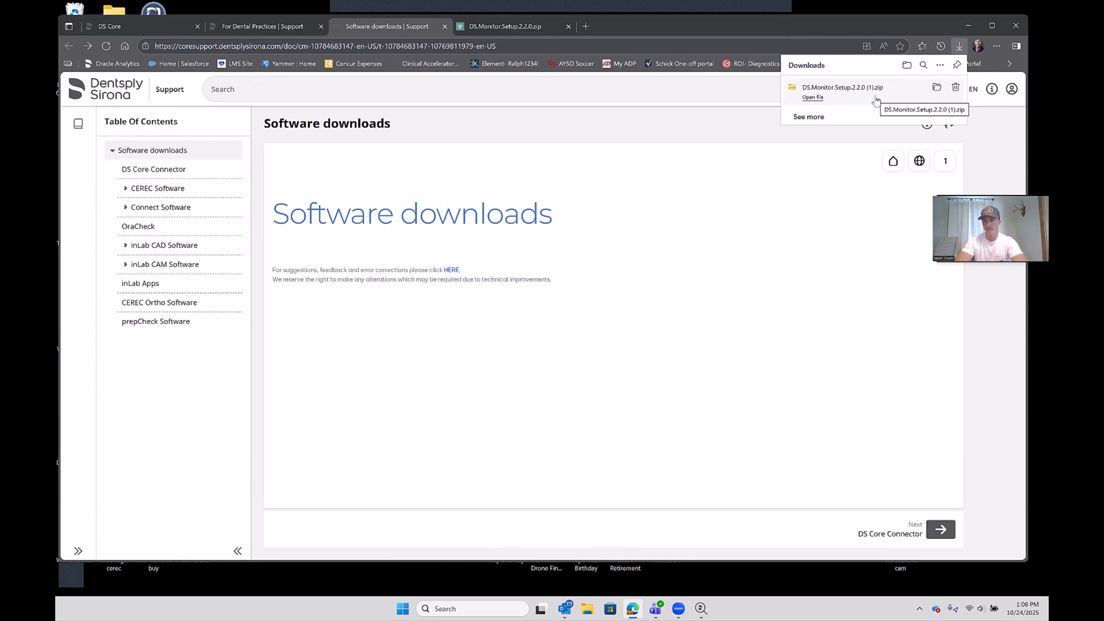
pyautogui.moveTo(937, 87)
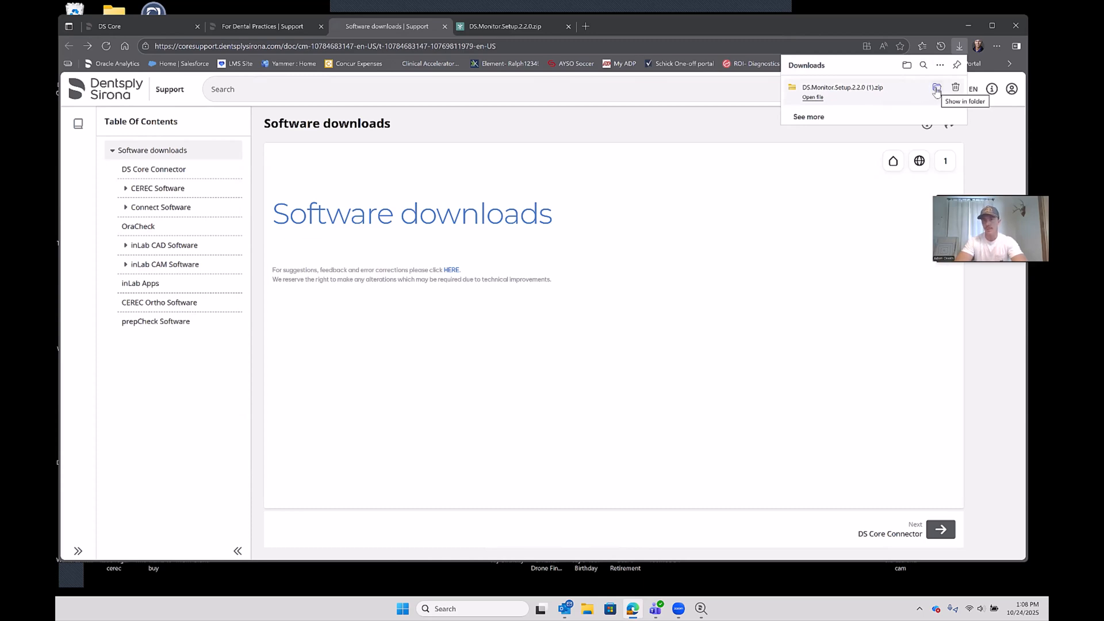
# - Locate the downloaded DS.Monitor.Setup.2.2.0 zip in File Explorer and review its properties
pyautogui.click(937, 88)
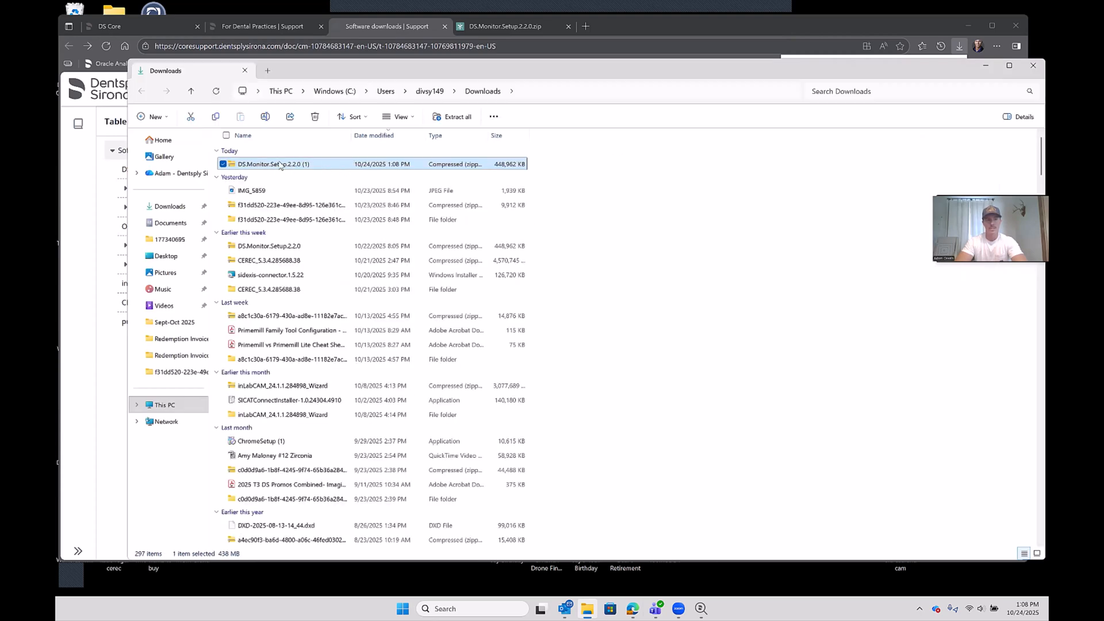
pyautogui.moveTo(273, 164)
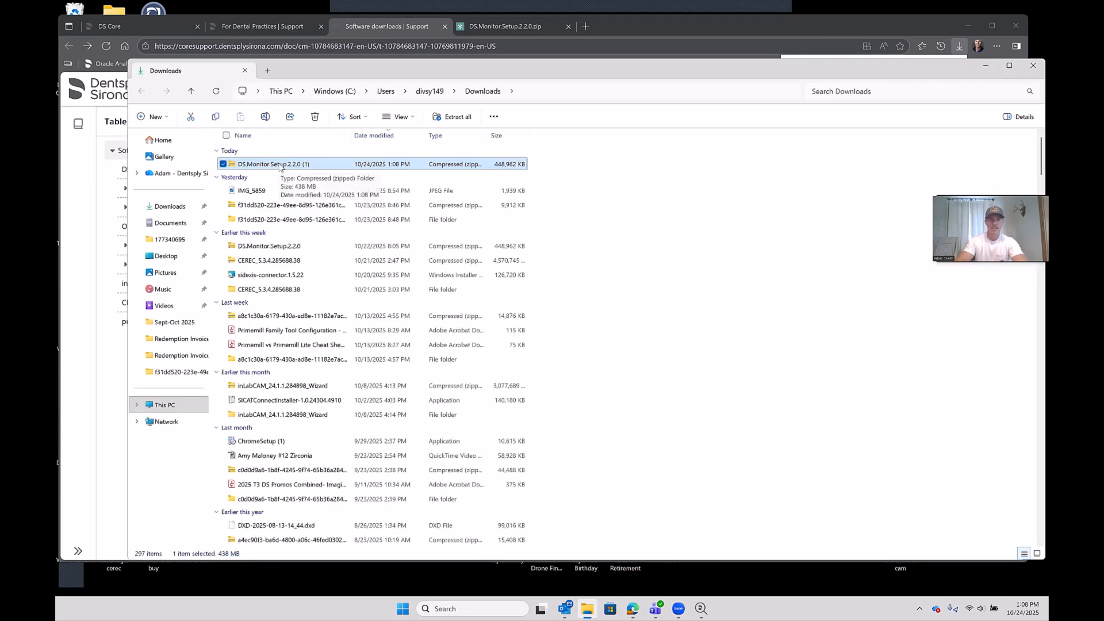
pyautogui.rightClick(272, 163)
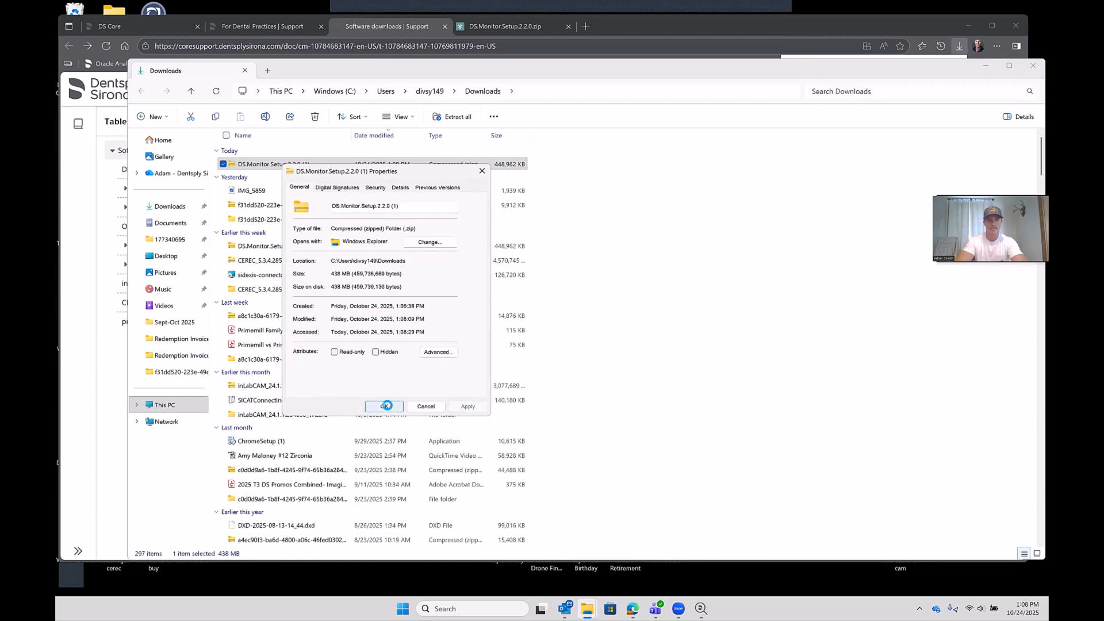
pyautogui.click(385, 407)
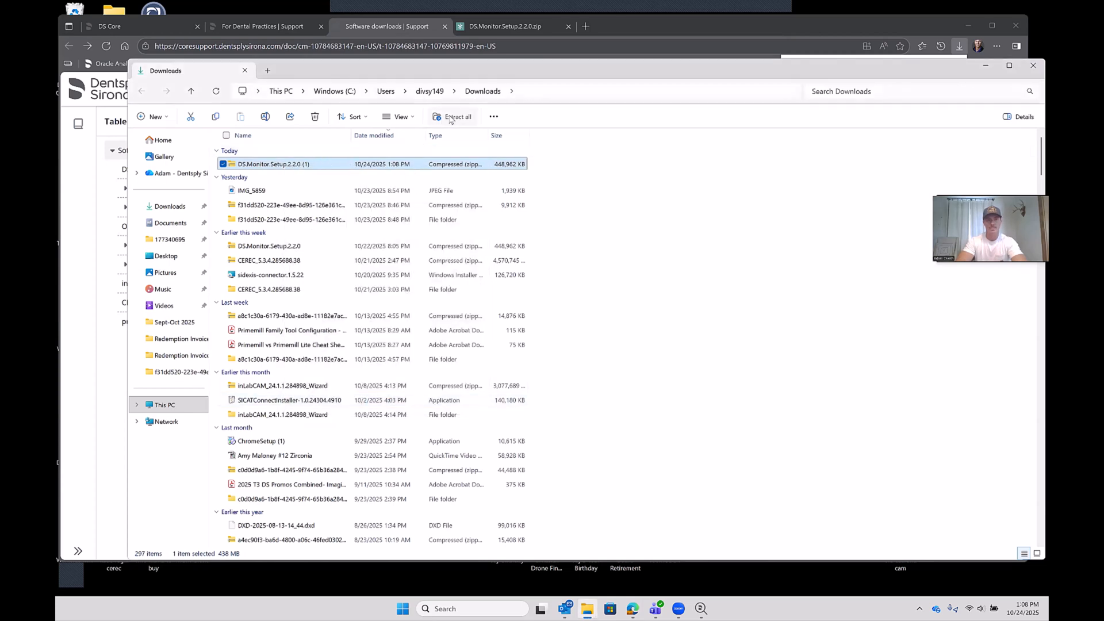
# - Extract the archive to the suggested folder and select the DS.Monitor.Setup.2.2.0 setup application
pyautogui.click(451, 116)
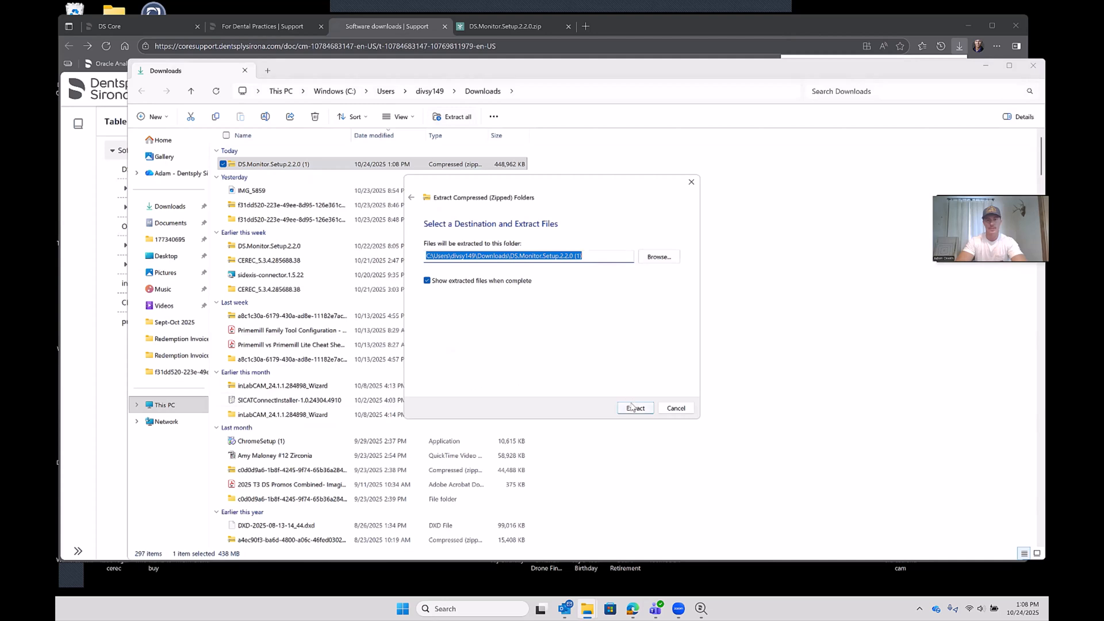
pyautogui.click(634, 407)
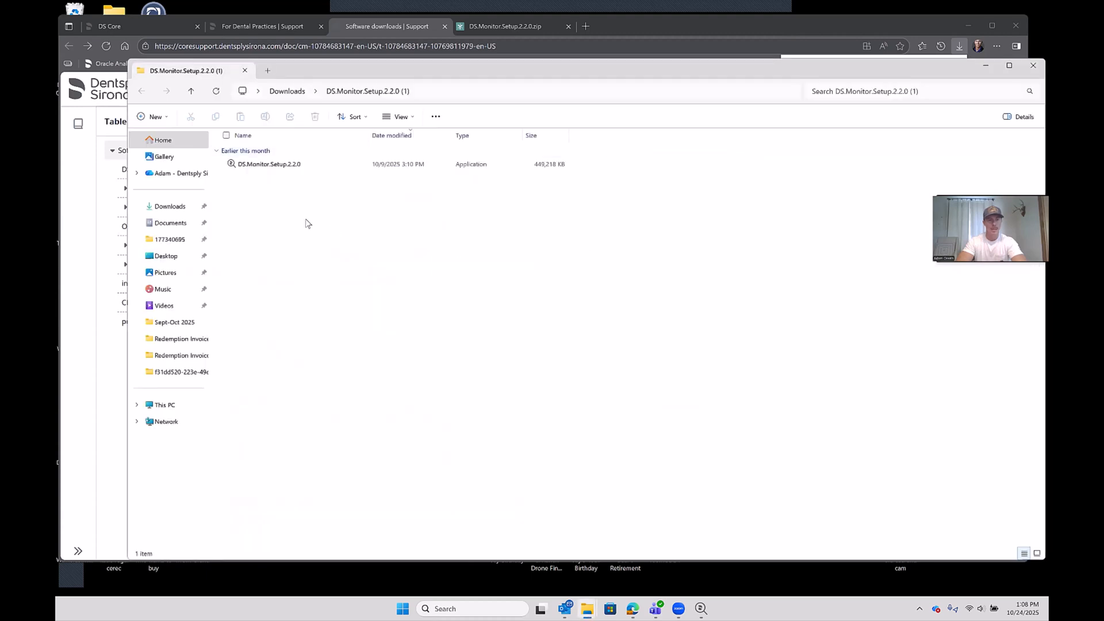
pyautogui.click(269, 164)
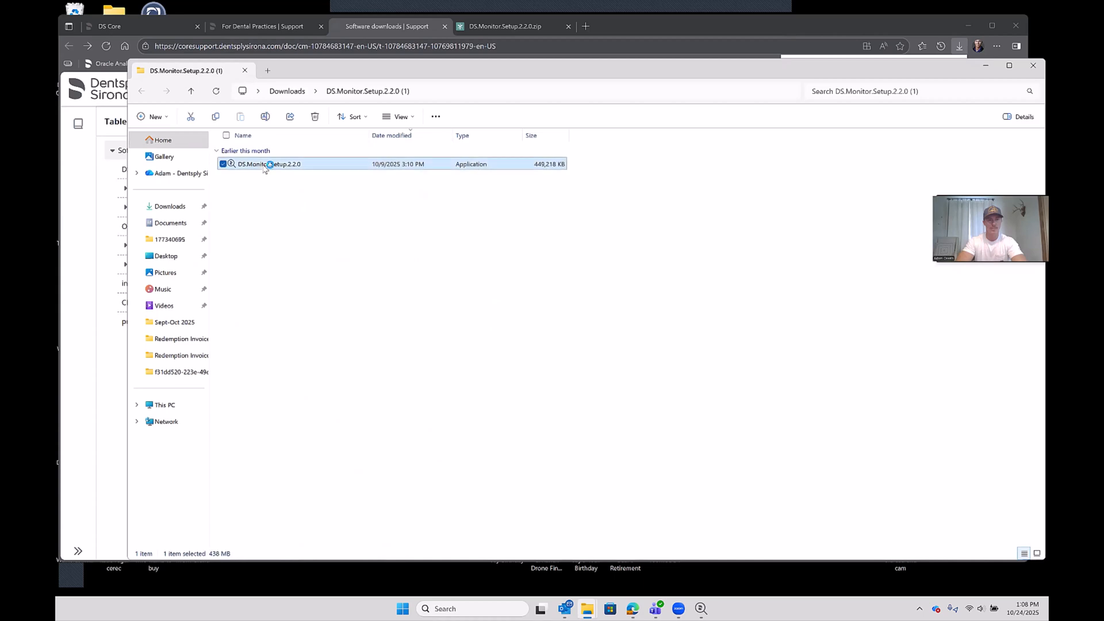
# - Run the DS.Monitor.Setup.2.2.0 installer until DI & CAD/CAM Connector v2.2.0 installs successfully
pyautogui.doubleClick(268, 163)
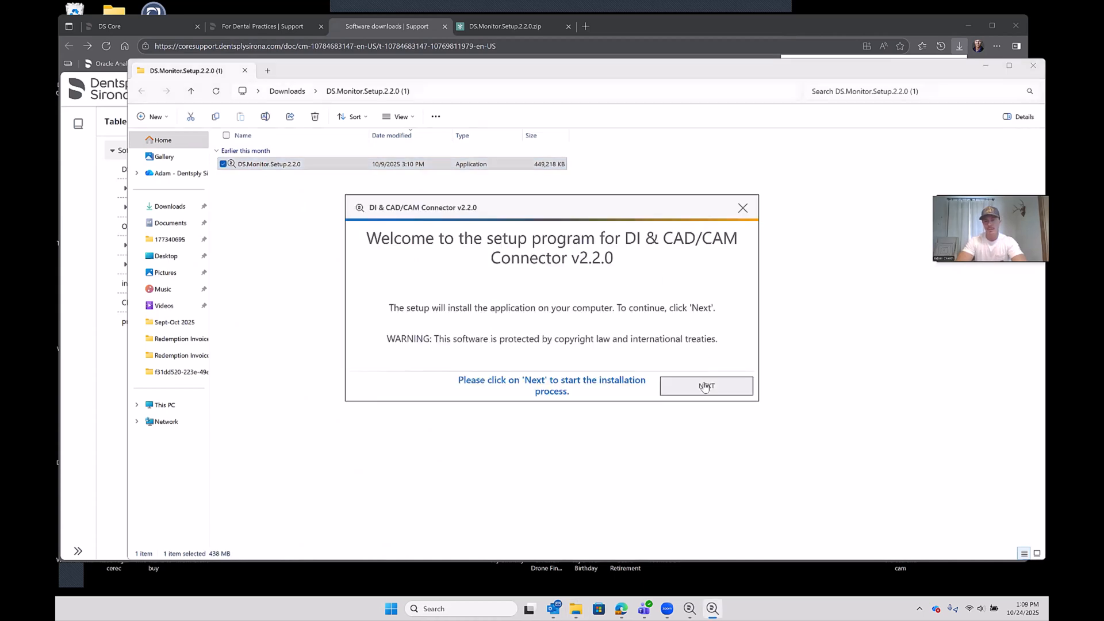
pyautogui.click(705, 385)
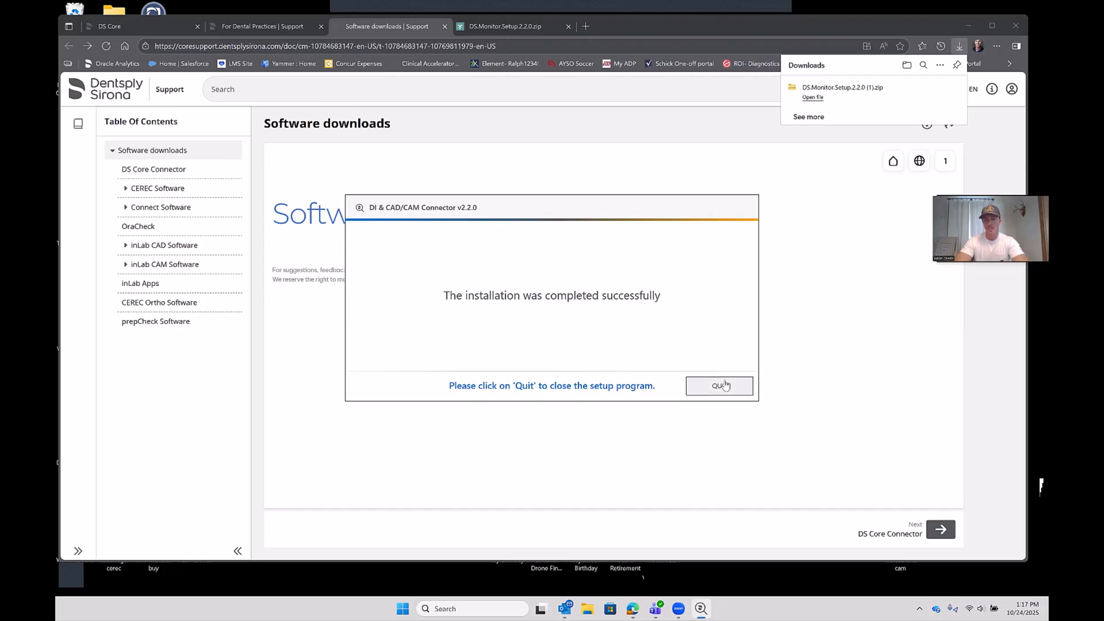
# - Close the setup, confirm the connector v2.2.0 shows CAM Service connected, then close its window
pyautogui.click(718, 386)
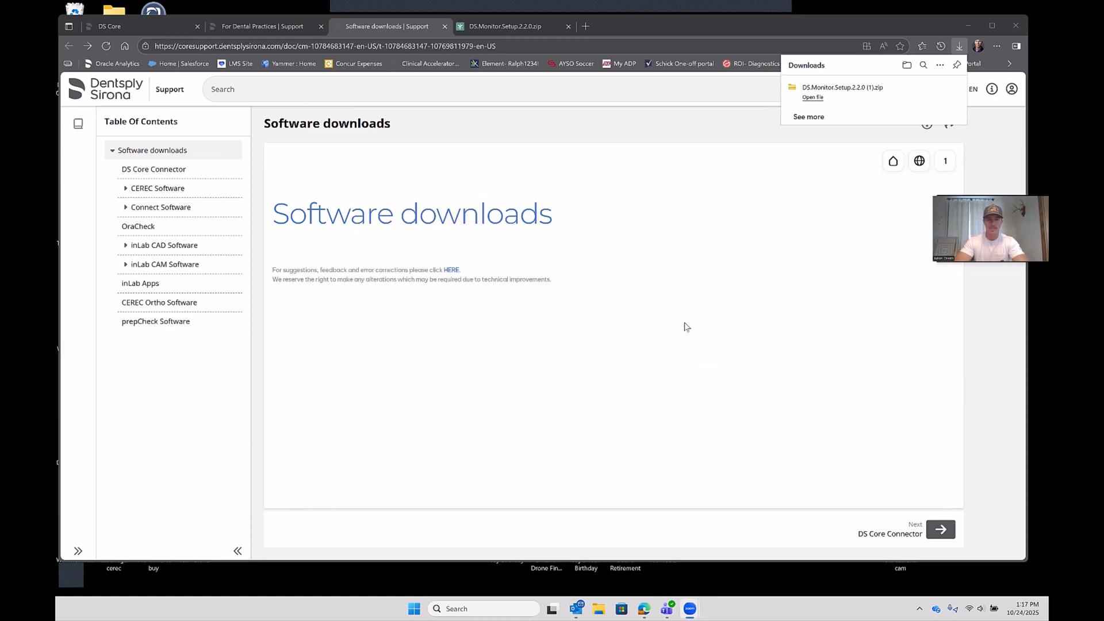
pyautogui.moveTo(840, 460)
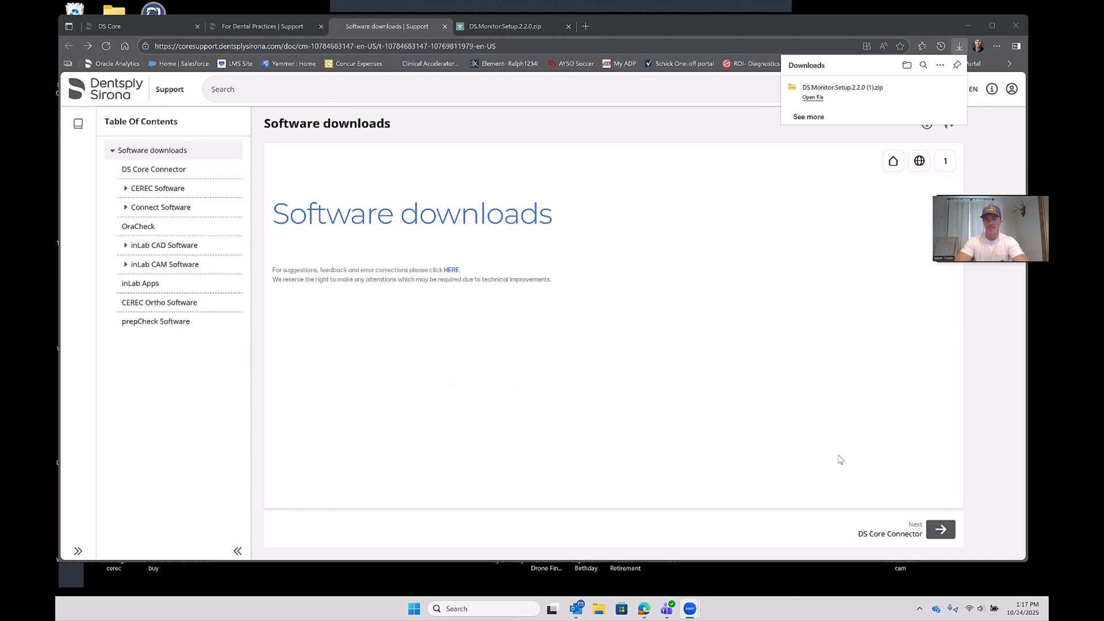
pyautogui.moveTo(918, 608)
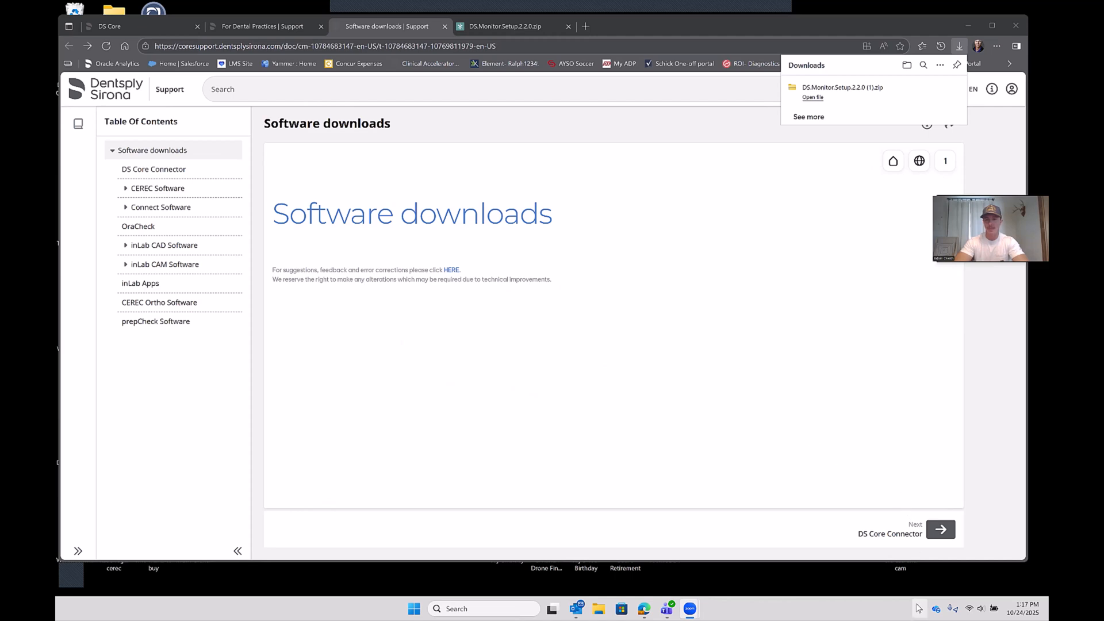
pyautogui.click(918, 609)
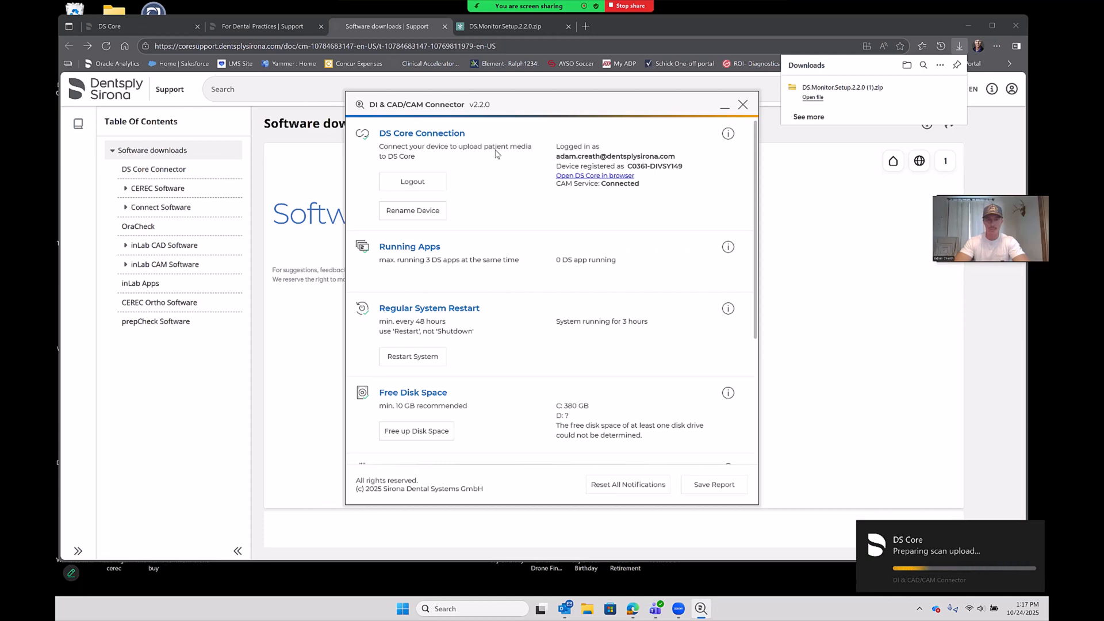
pyautogui.moveTo(503, 174)
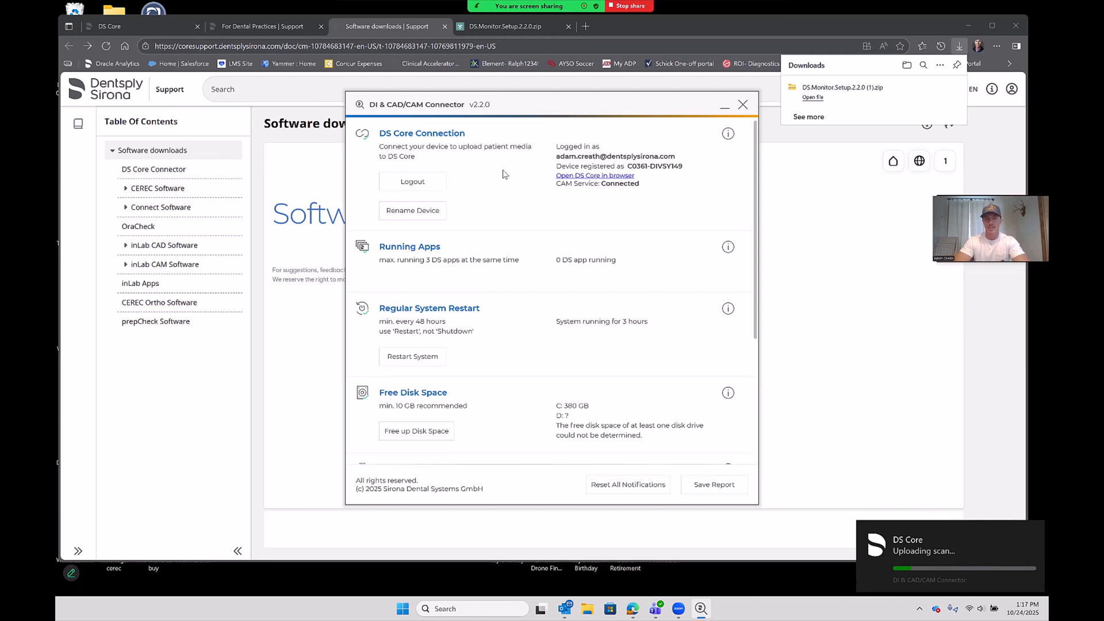
pyautogui.moveTo(690, 113)
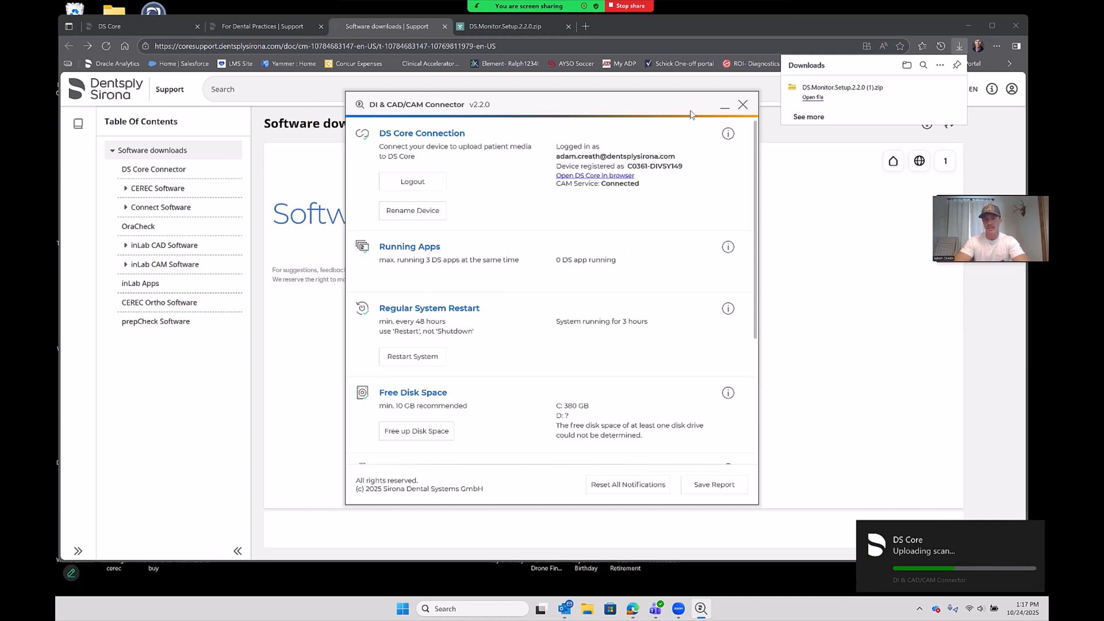
pyautogui.click(742, 105)
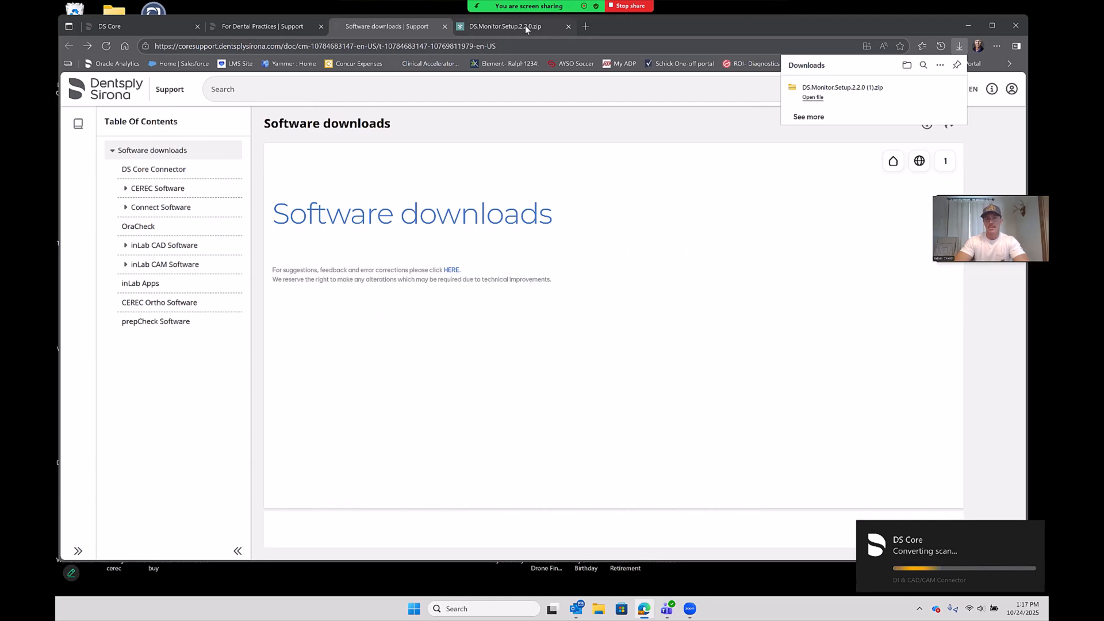
# - Close the extra browser tabs and show DS Core's refreshed Equipment list with current device activity
pyautogui.click(568, 26)
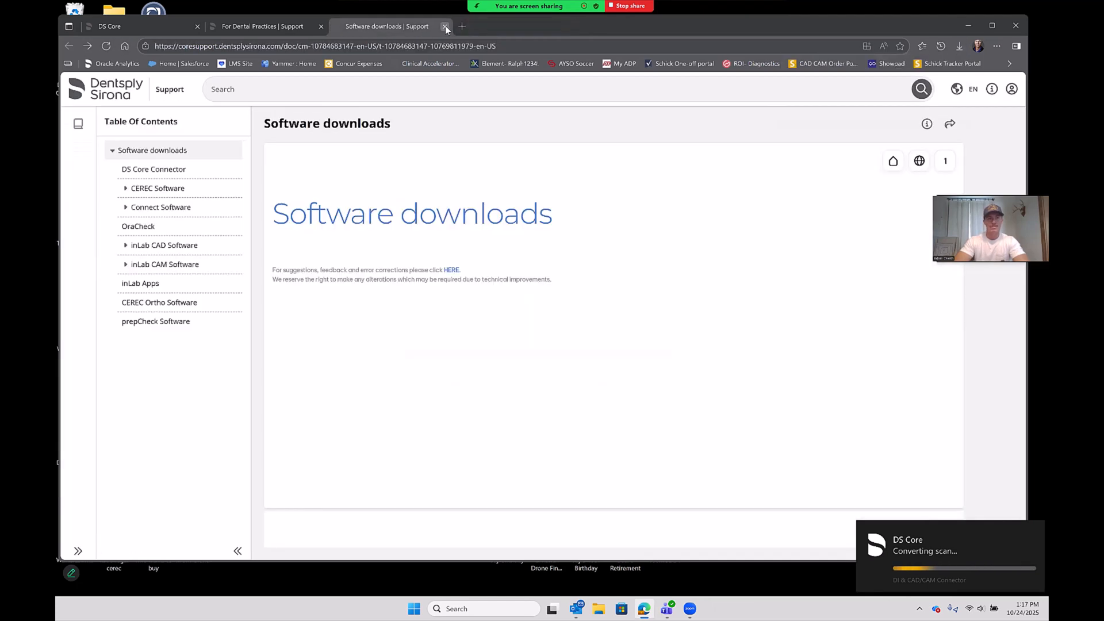
pyautogui.click(444, 26)
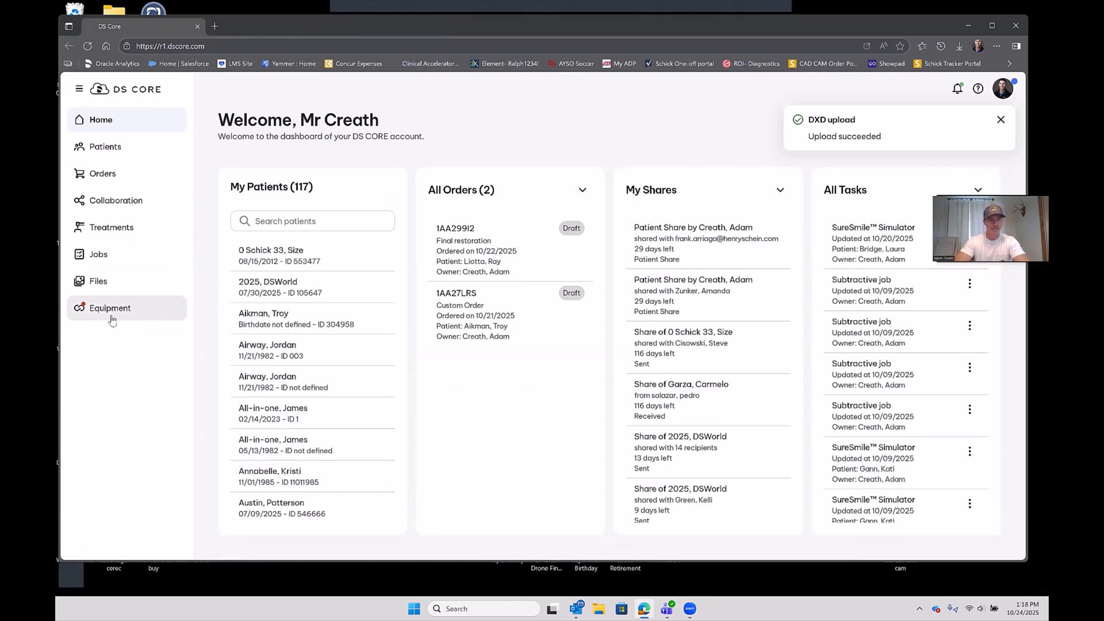
pyautogui.click(109, 307)
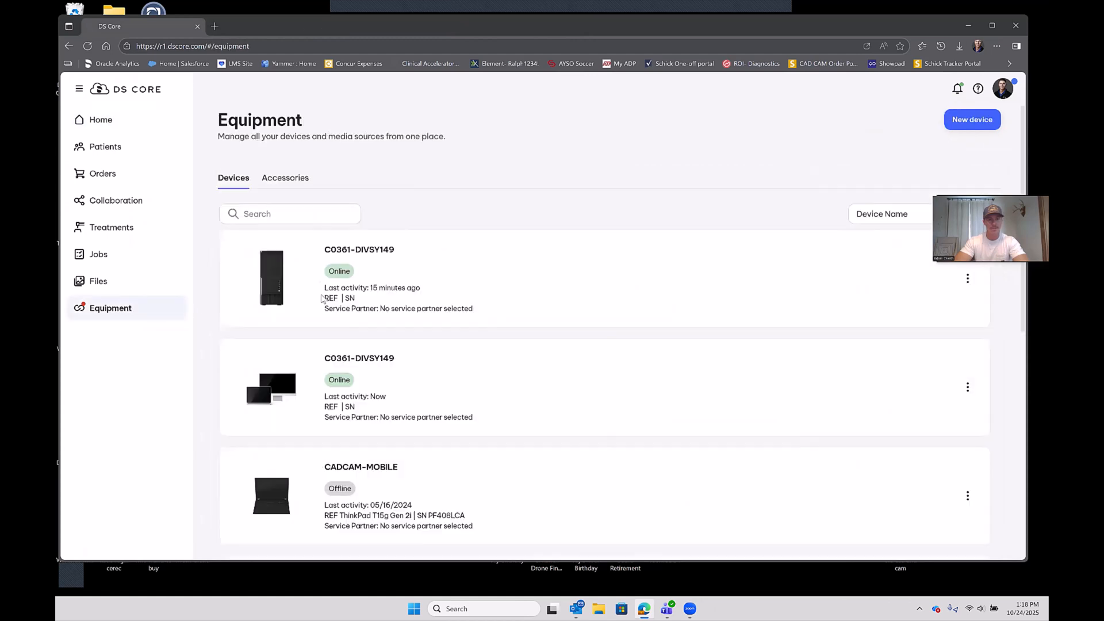
pyautogui.moveTo(512, 280)
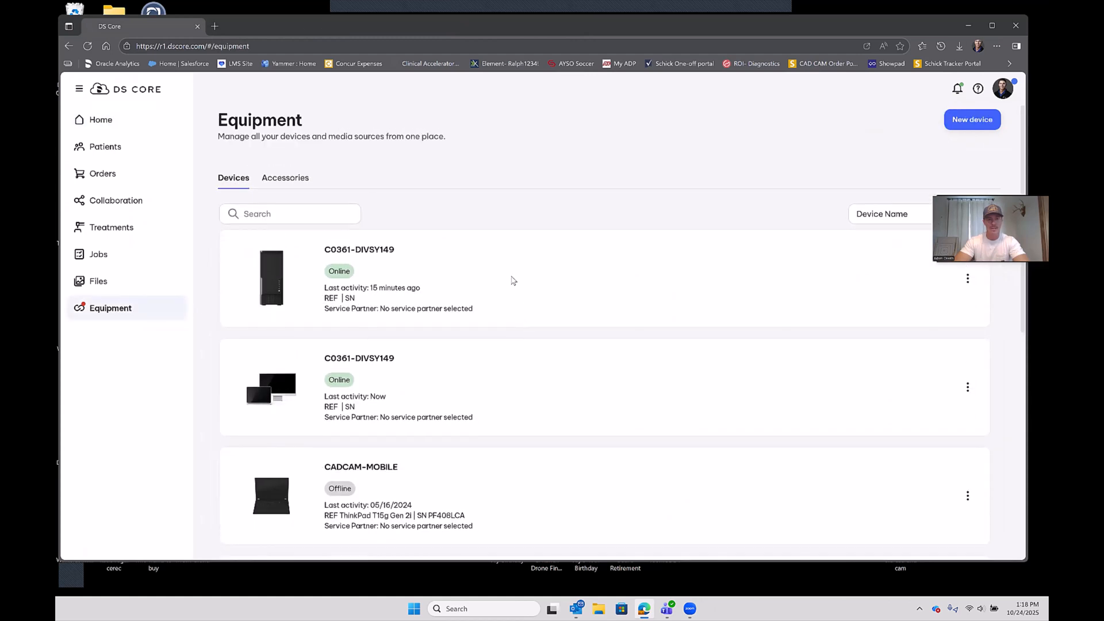
pyautogui.moveTo(392, 163)
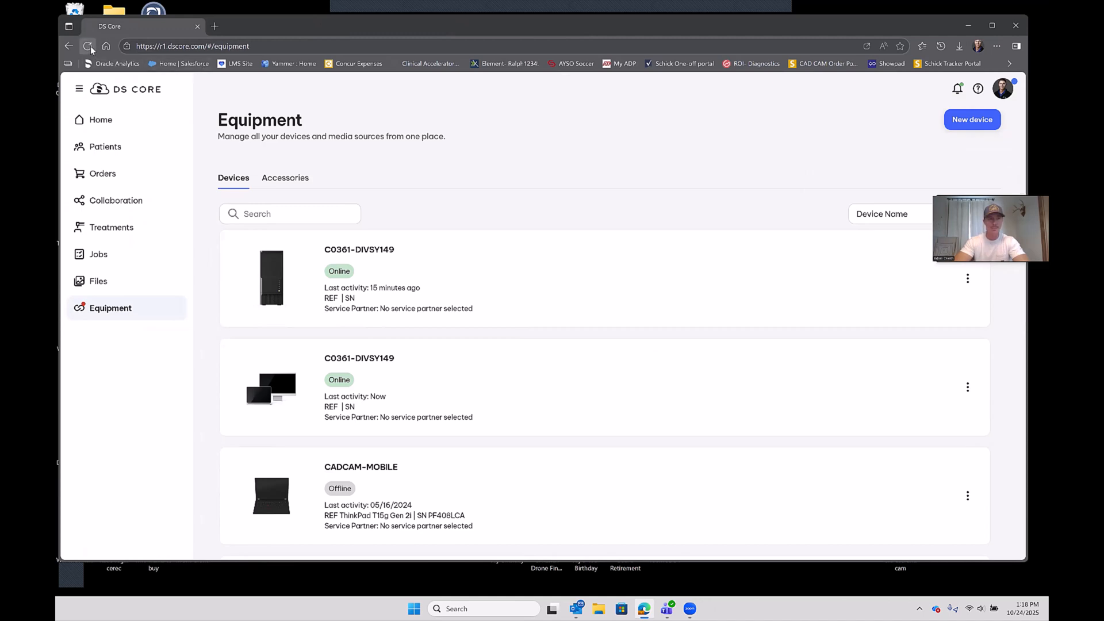
pyautogui.click(88, 46)
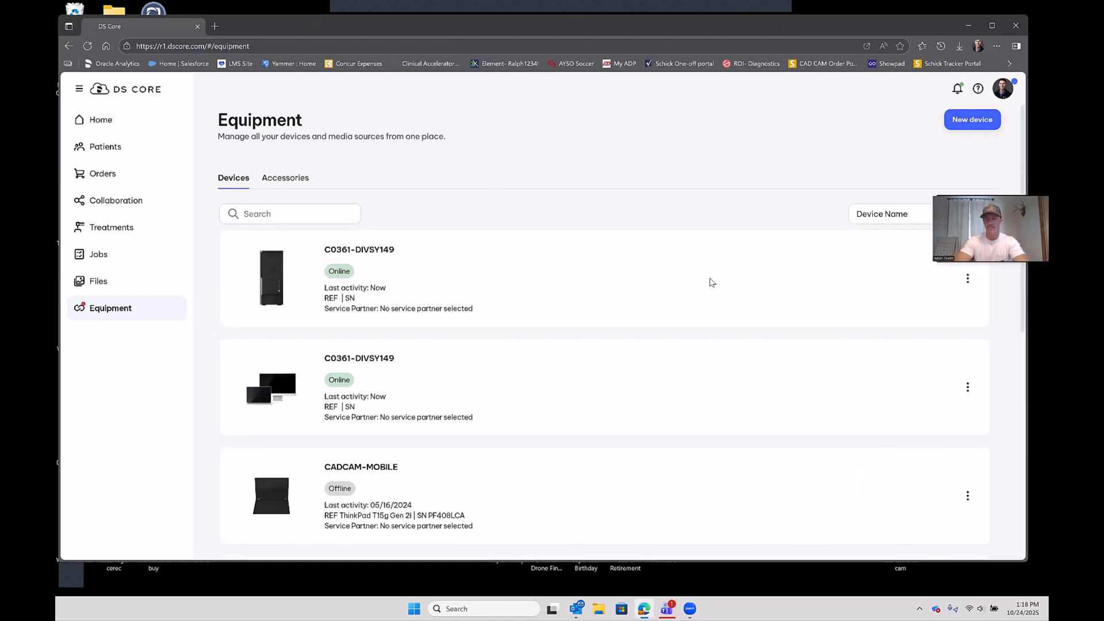
pyautogui.moveTo(556, 182)
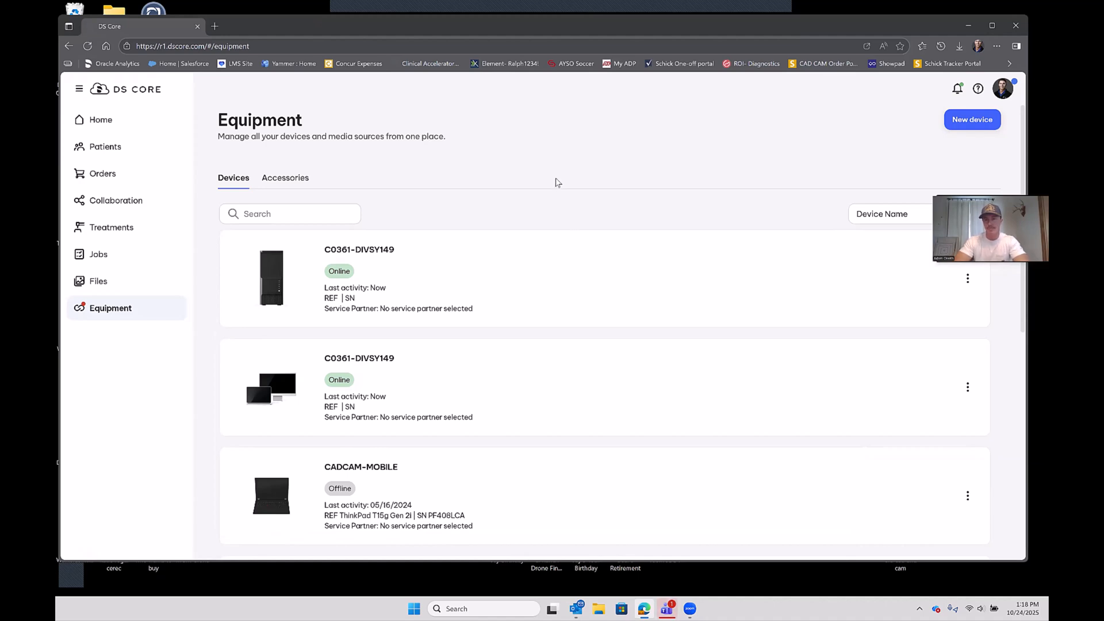
pyautogui.moveTo(843, 162)
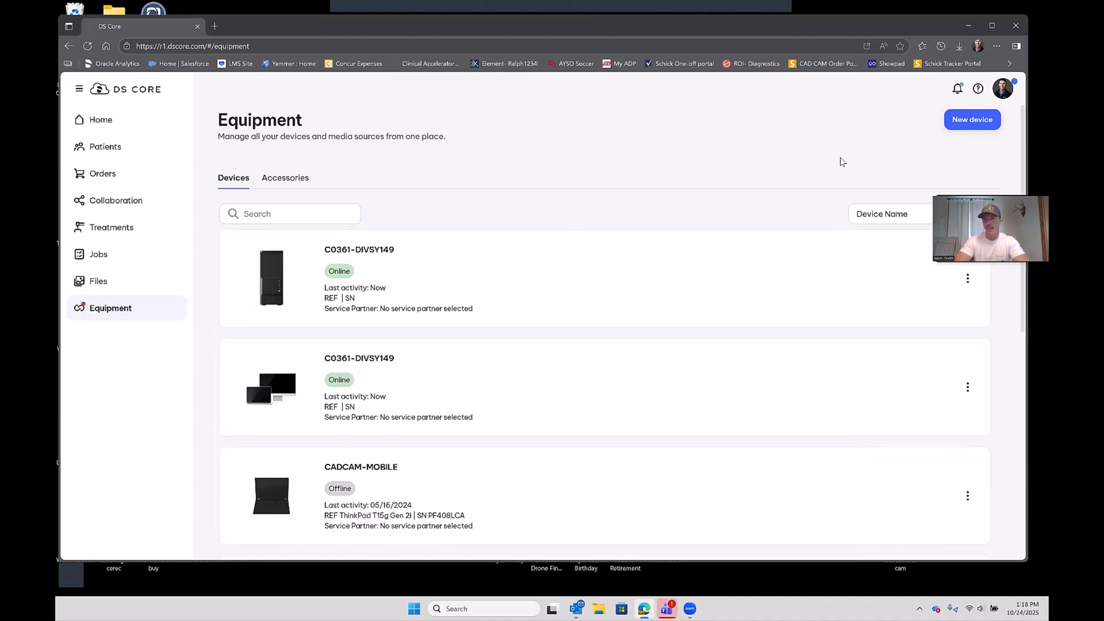
pyautogui.moveTo(1034, 135)
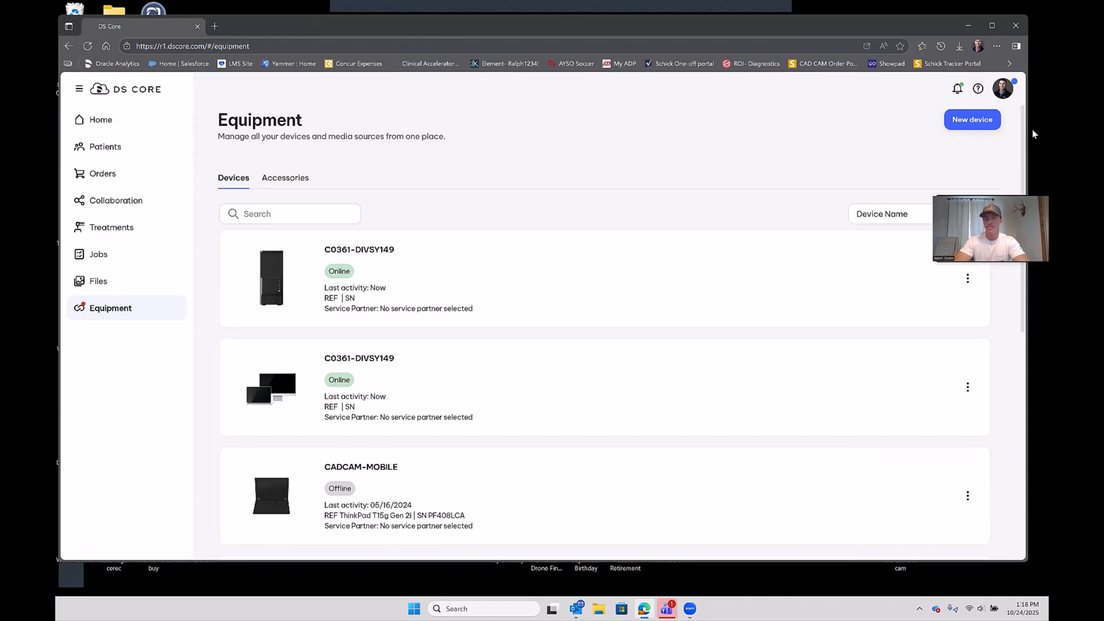
# - Review the practice's Users in Practice settings, then show its Preferred labs list
pyautogui.click(1003, 88)
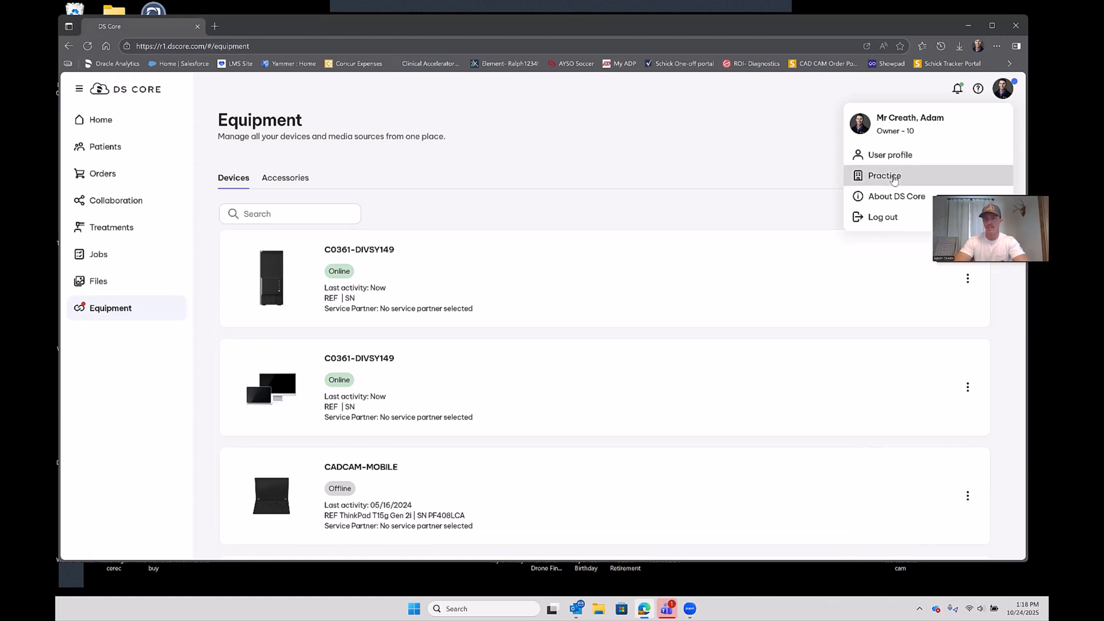
pyautogui.click(884, 175)
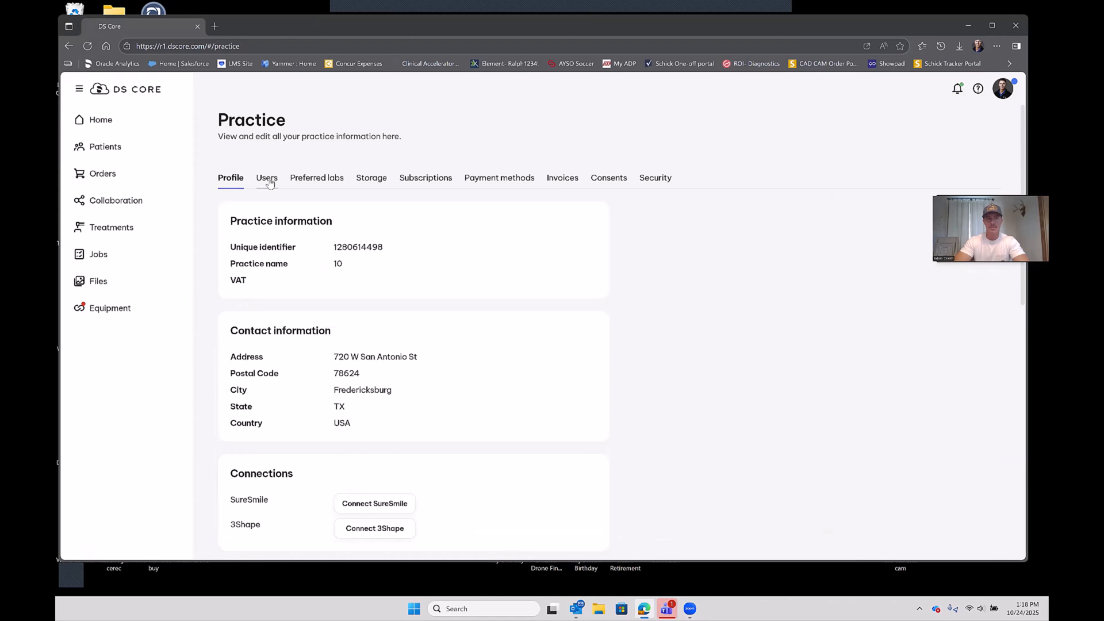
pyautogui.click(267, 178)
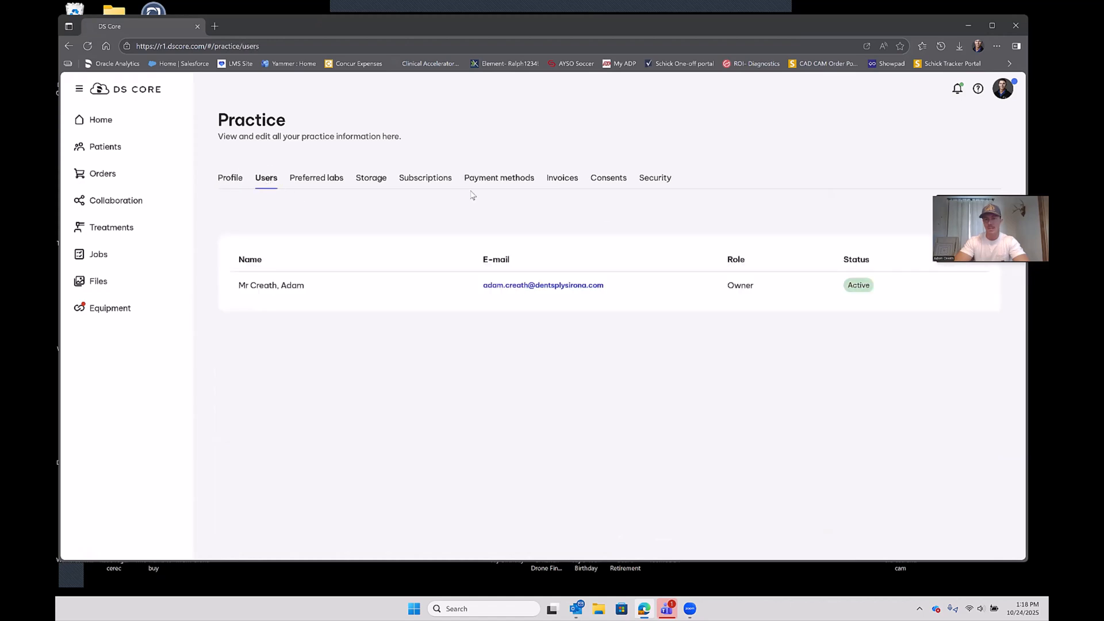
pyautogui.moveTo(510, 204)
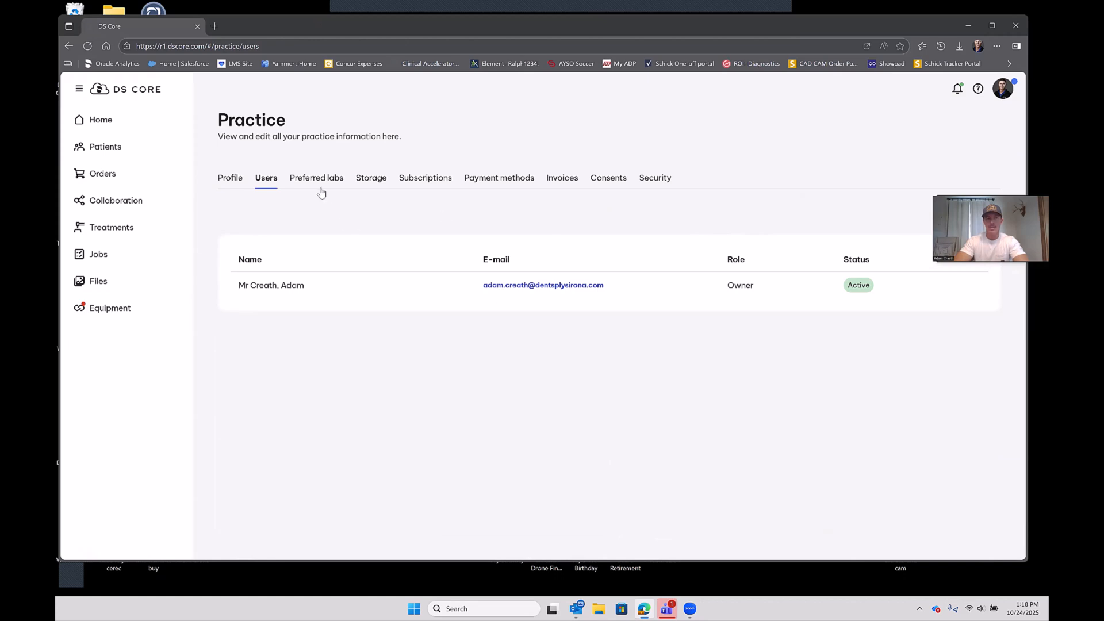
pyautogui.click(317, 178)
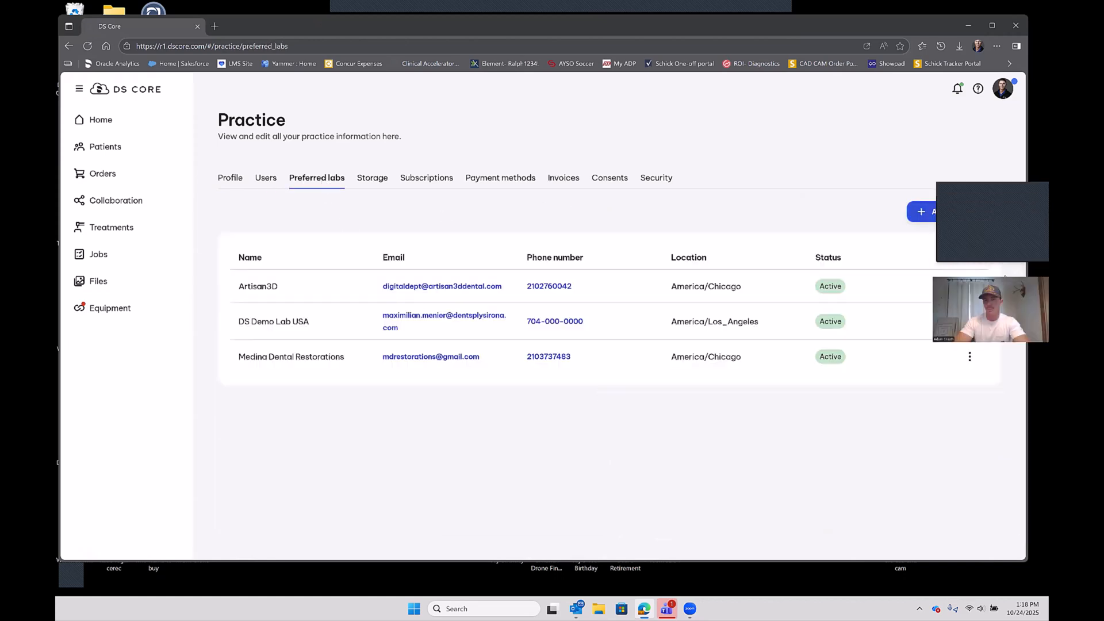
# - Add Glidewell as a preferred lab by searching 'glidewell', then return to the Preferred labs list
pyautogui.click(920, 211)
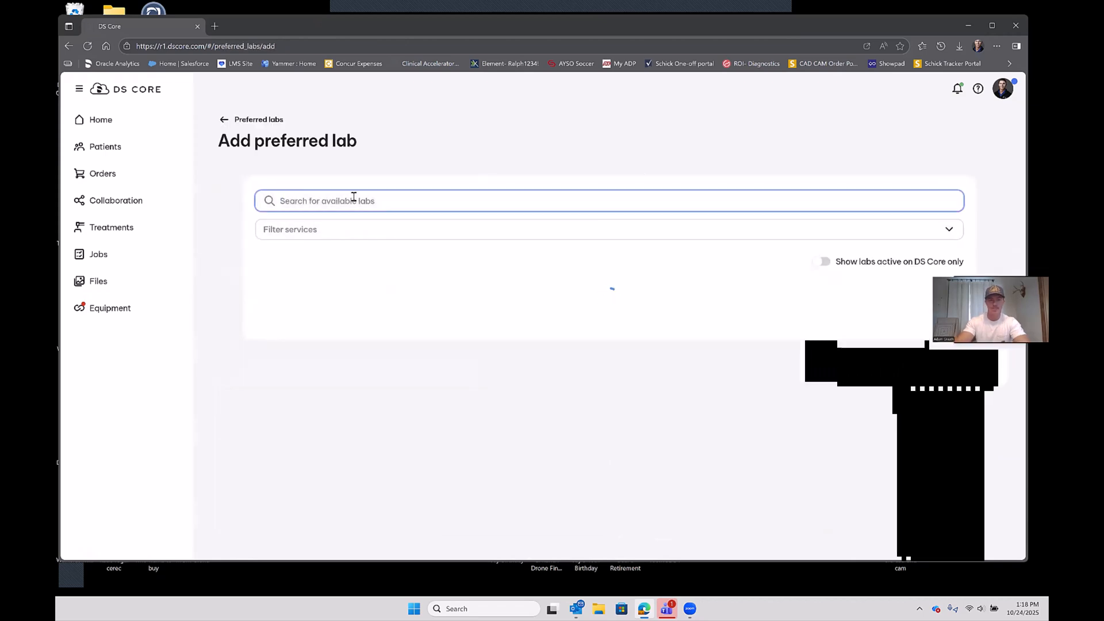
pyautogui.write('glidewell')
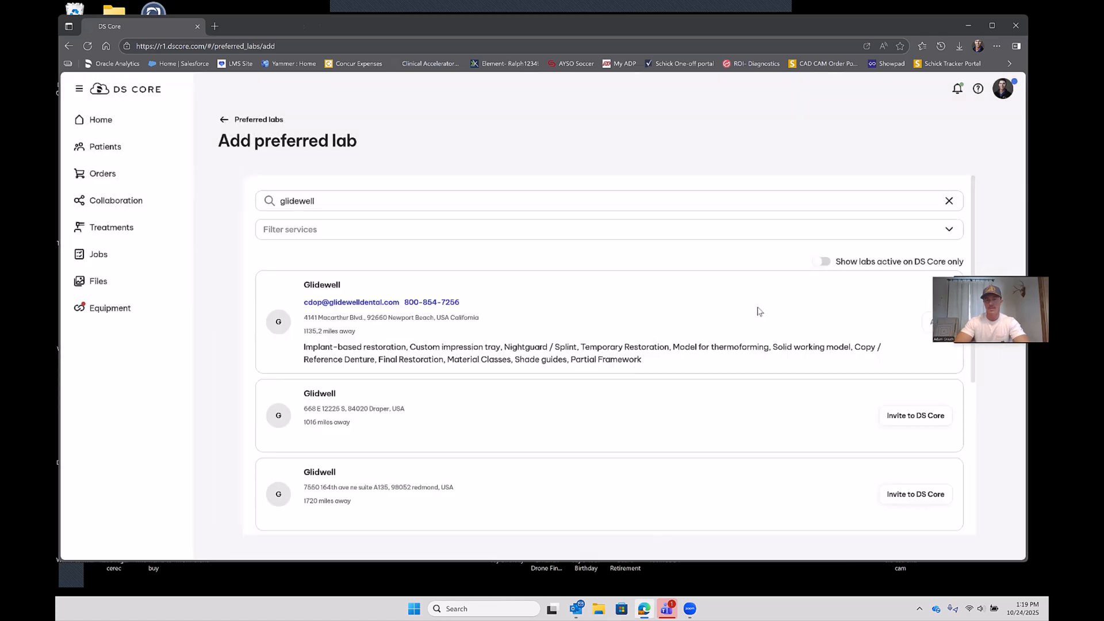
pyautogui.moveTo(915, 414)
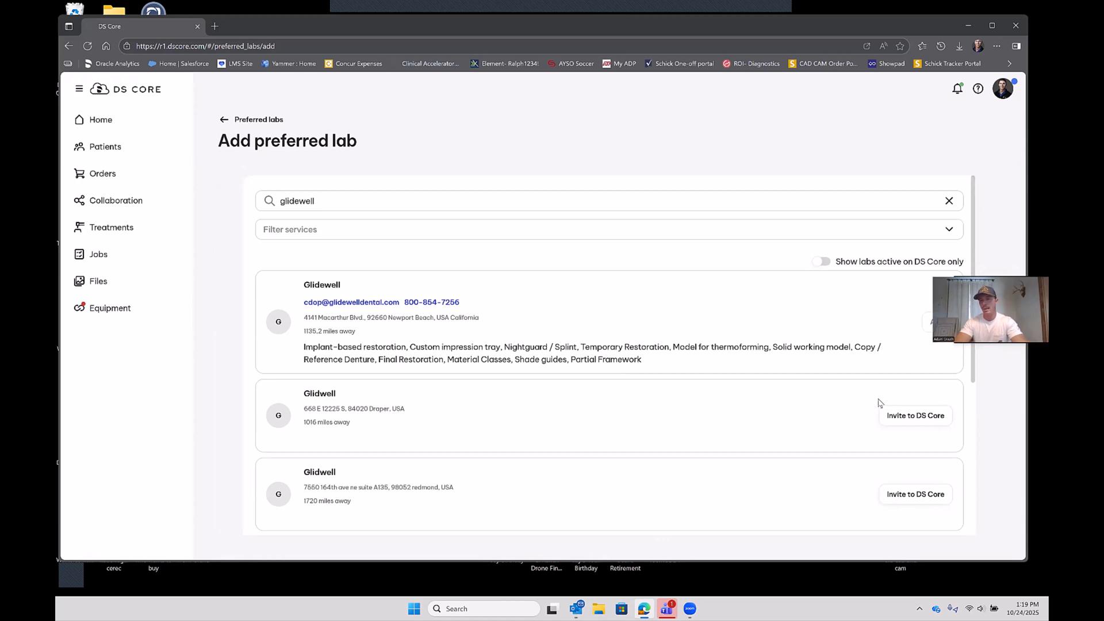
pyautogui.moveTo(796, 325)
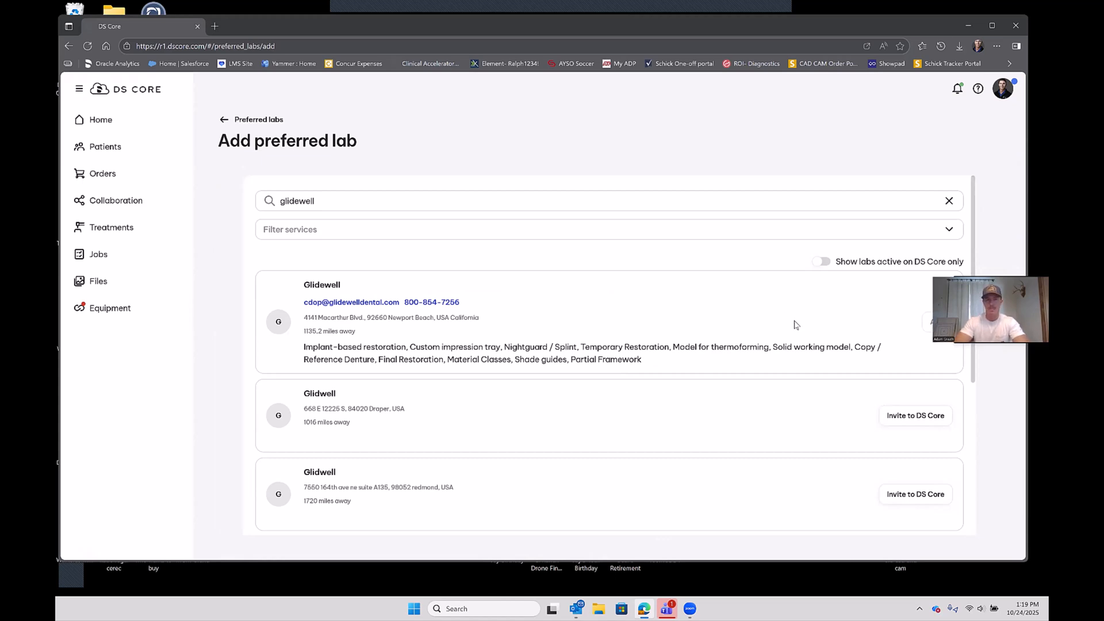
pyautogui.moveTo(648, 138)
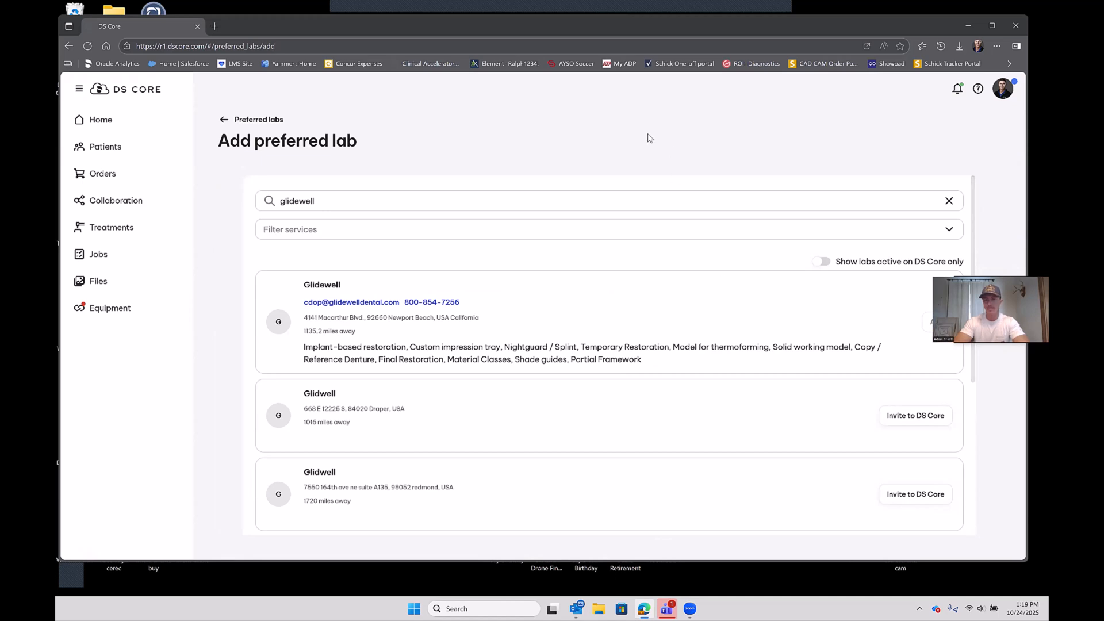
pyautogui.moveTo(254, 101)
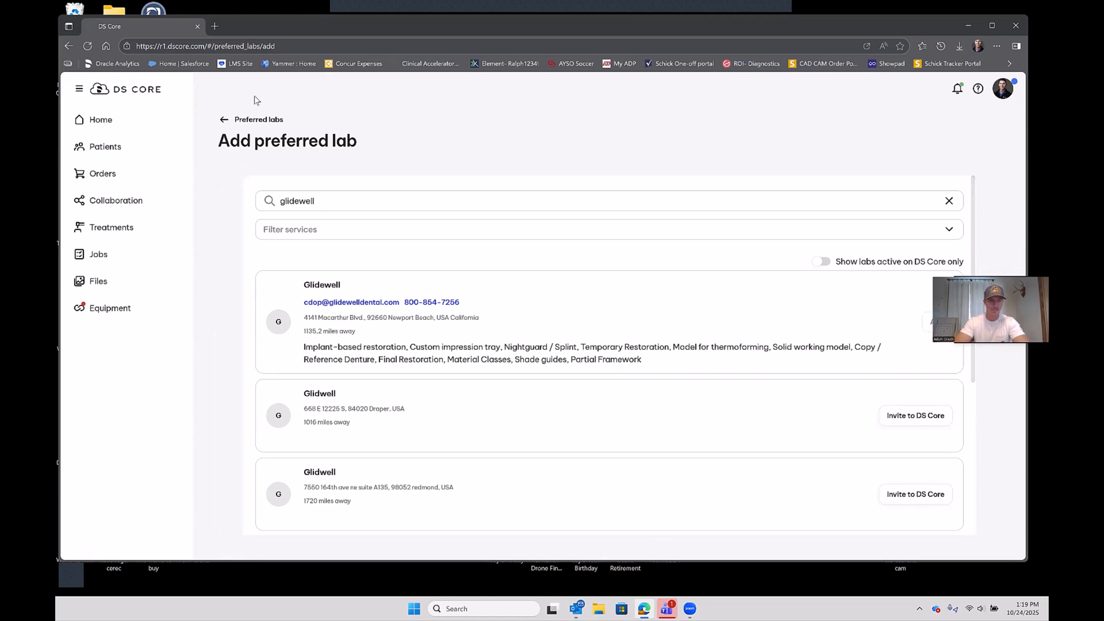
pyautogui.click(224, 119)
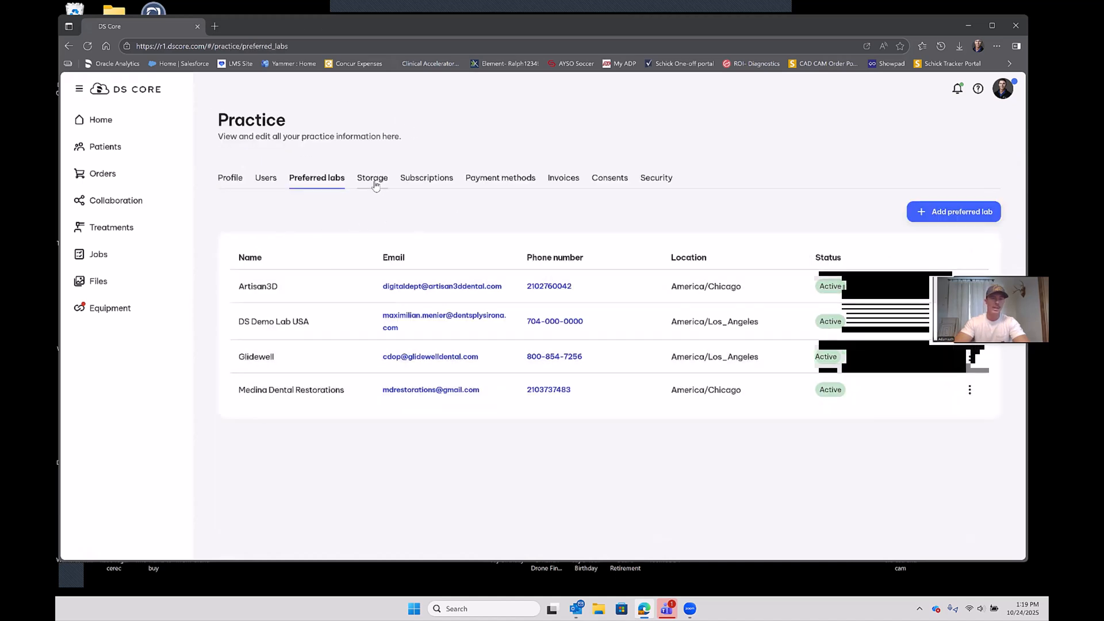
# - Show the practice Storage overview: 117 patients, 57.3 GB used, 942.7 GB free
pyautogui.click(370, 178)
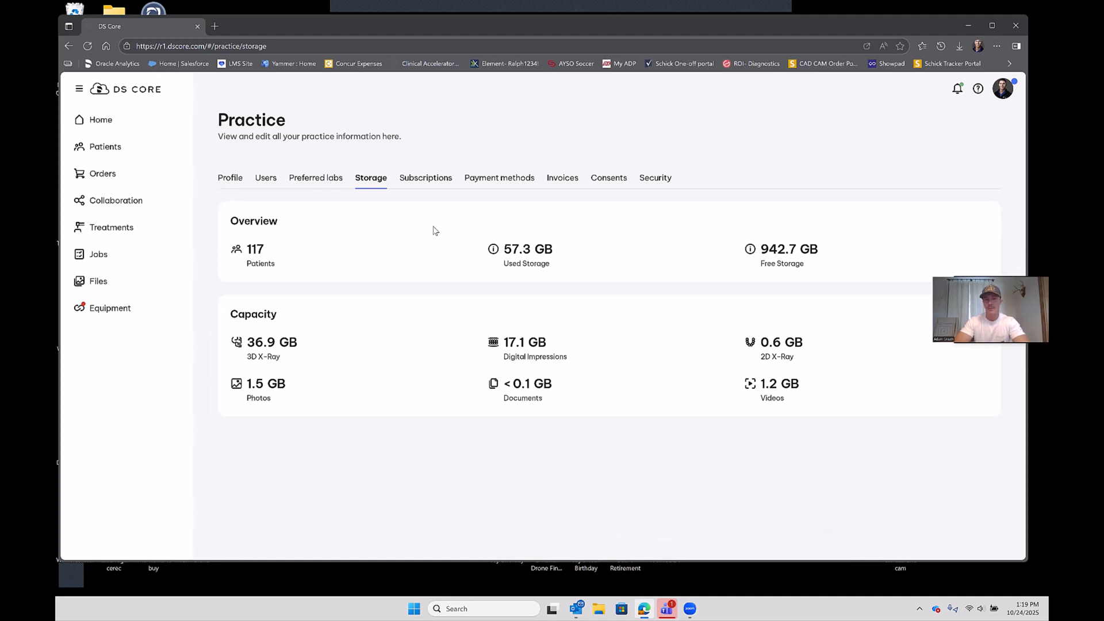
pyautogui.moveTo(646, 117)
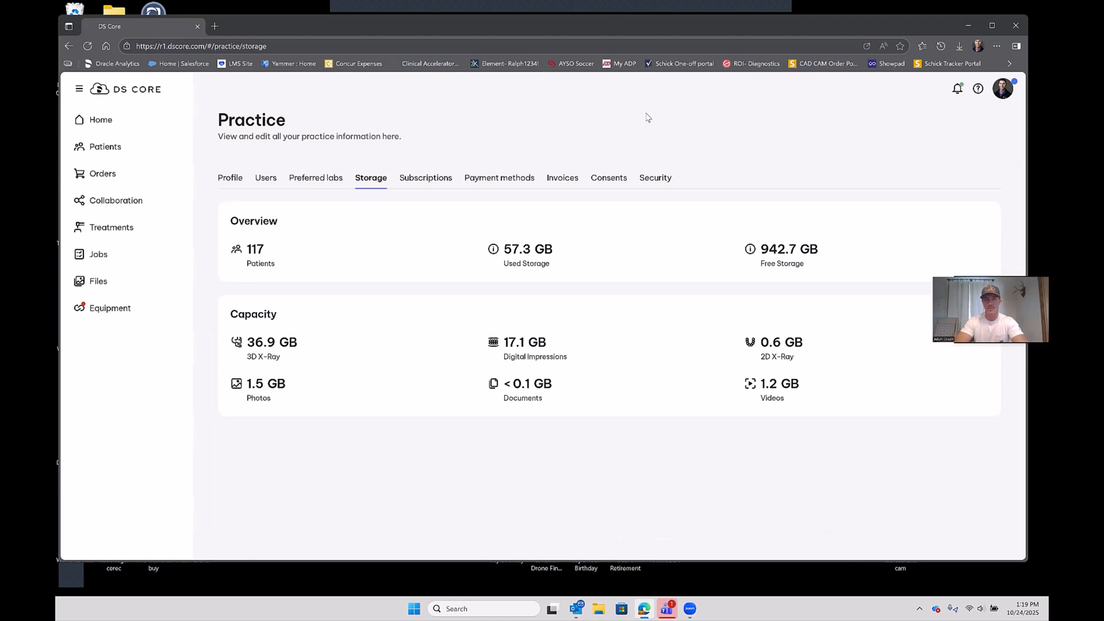
pyautogui.moveTo(428, 175)
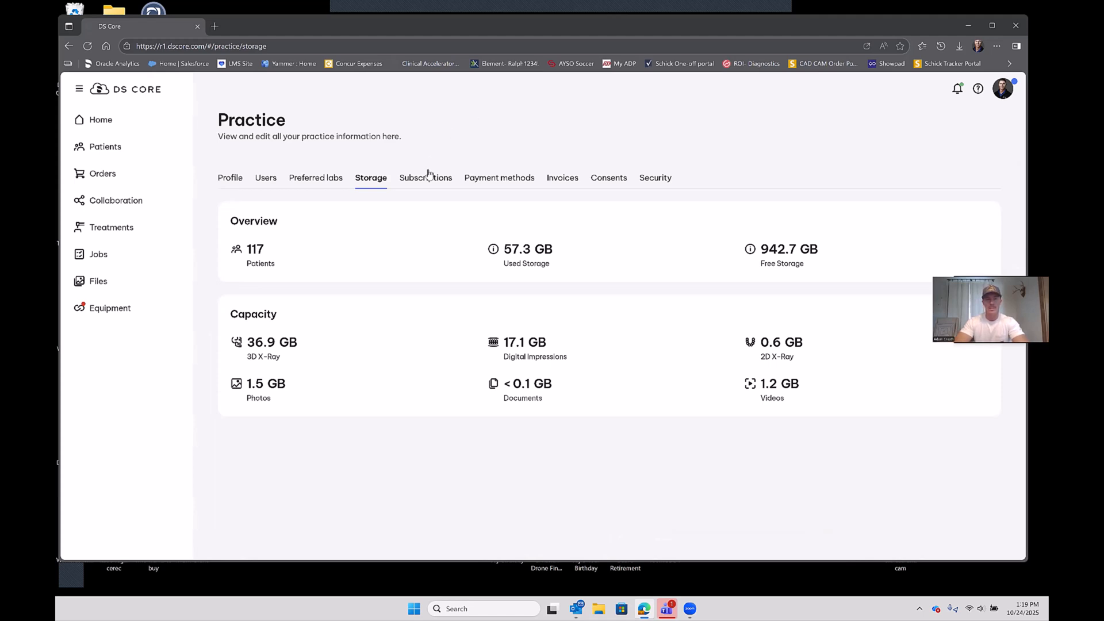
# - Review available subscription plans via Change plan, then return to Subscriptions showing no active plan
pyautogui.click(425, 178)
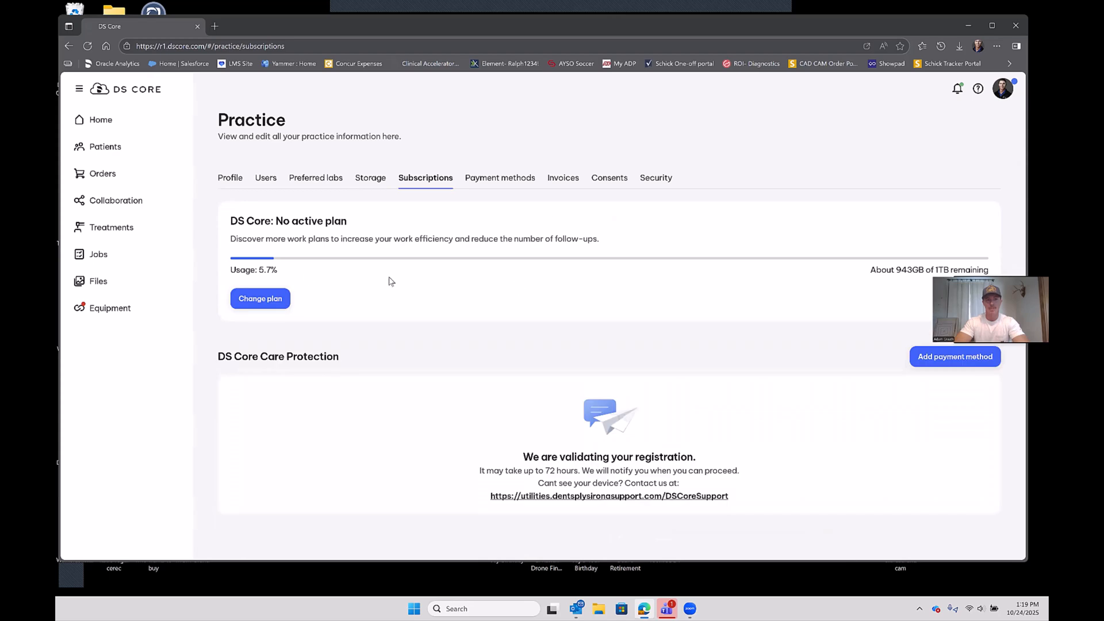
pyautogui.moveTo(222, 311)
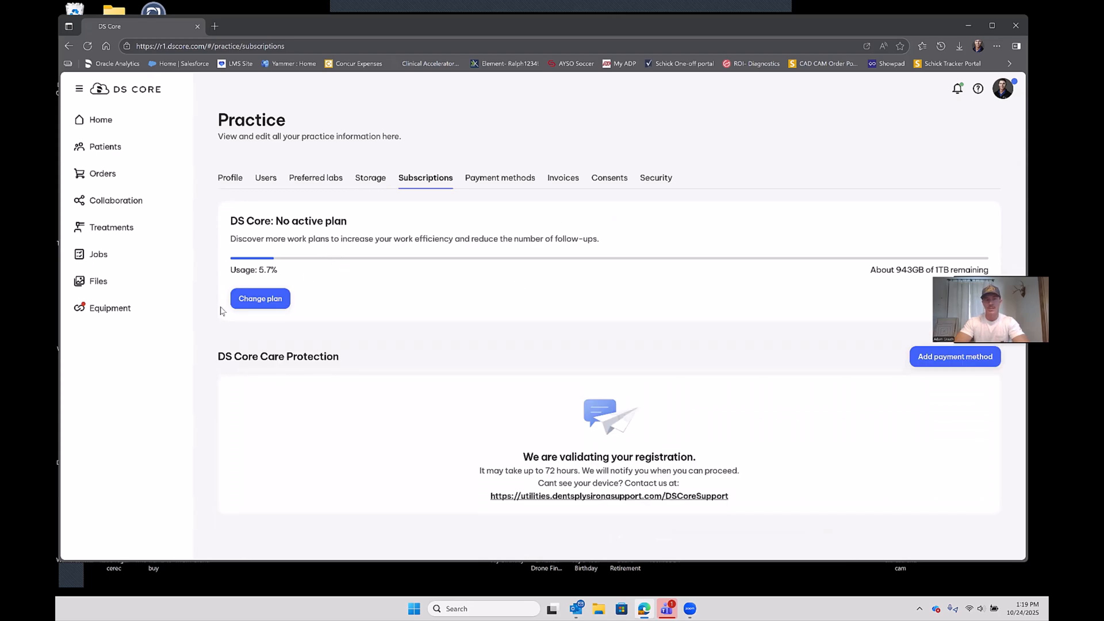
pyautogui.click(259, 298)
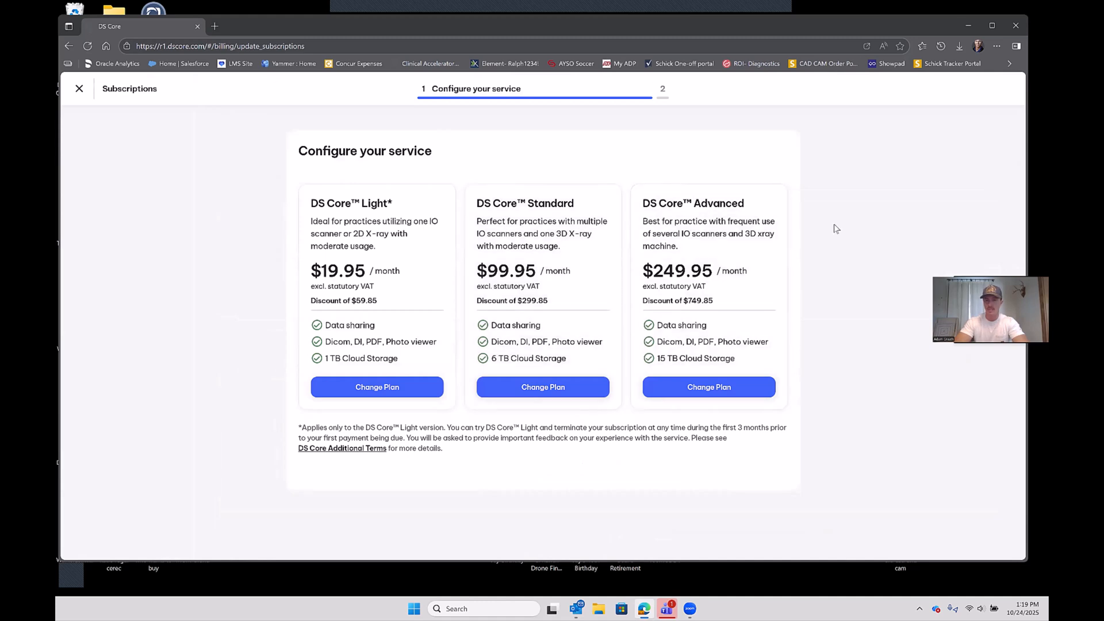
pyautogui.moveTo(550, 156)
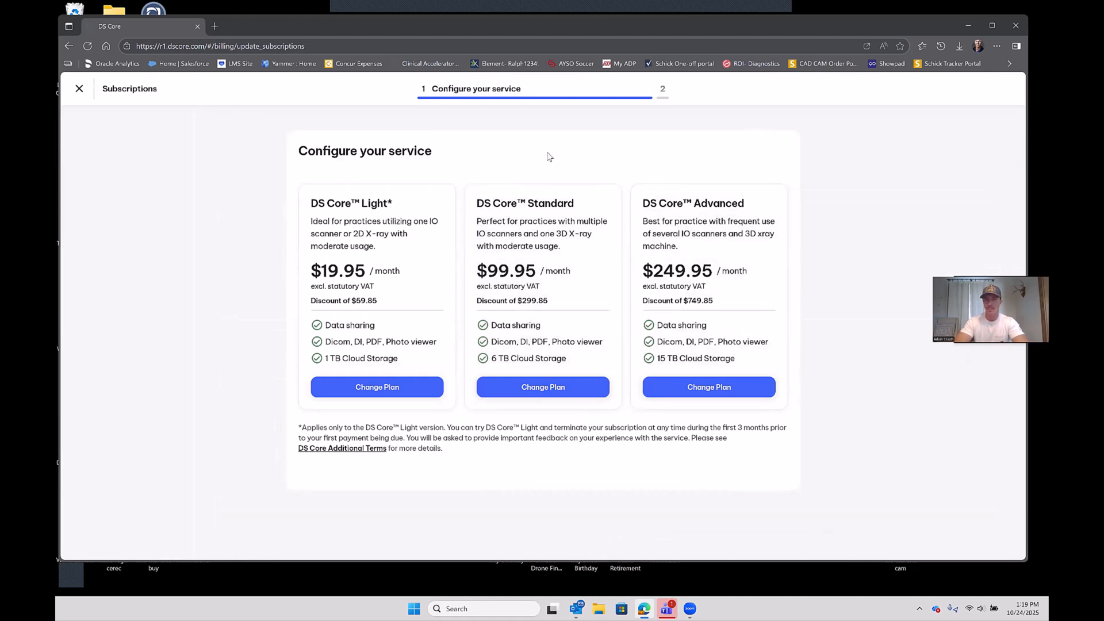
pyautogui.moveTo(276, 204)
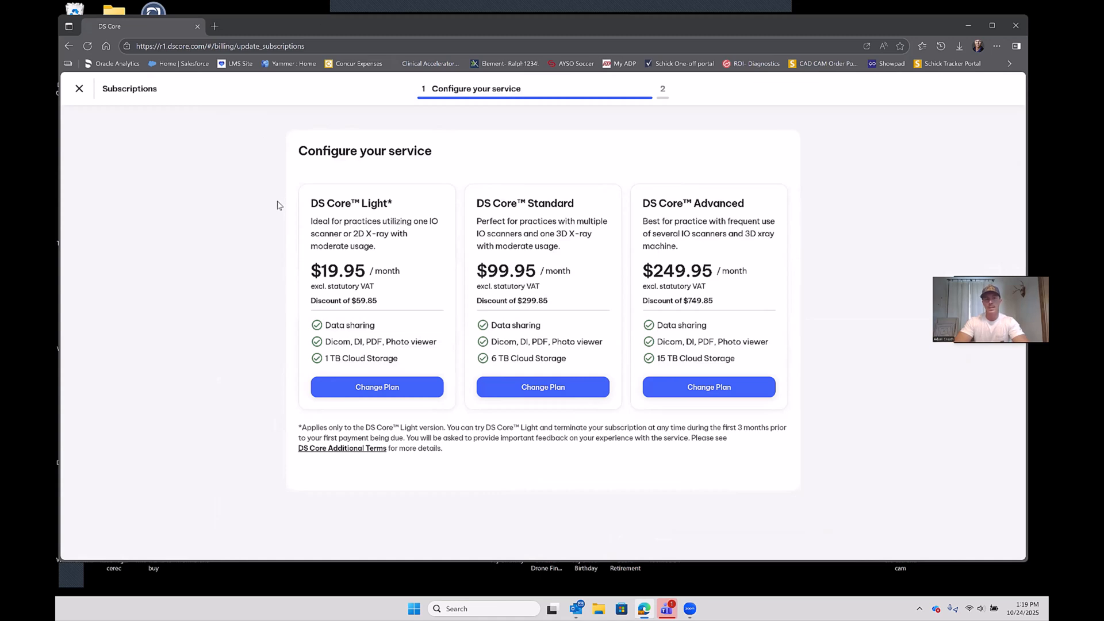
pyautogui.moveTo(285, 235)
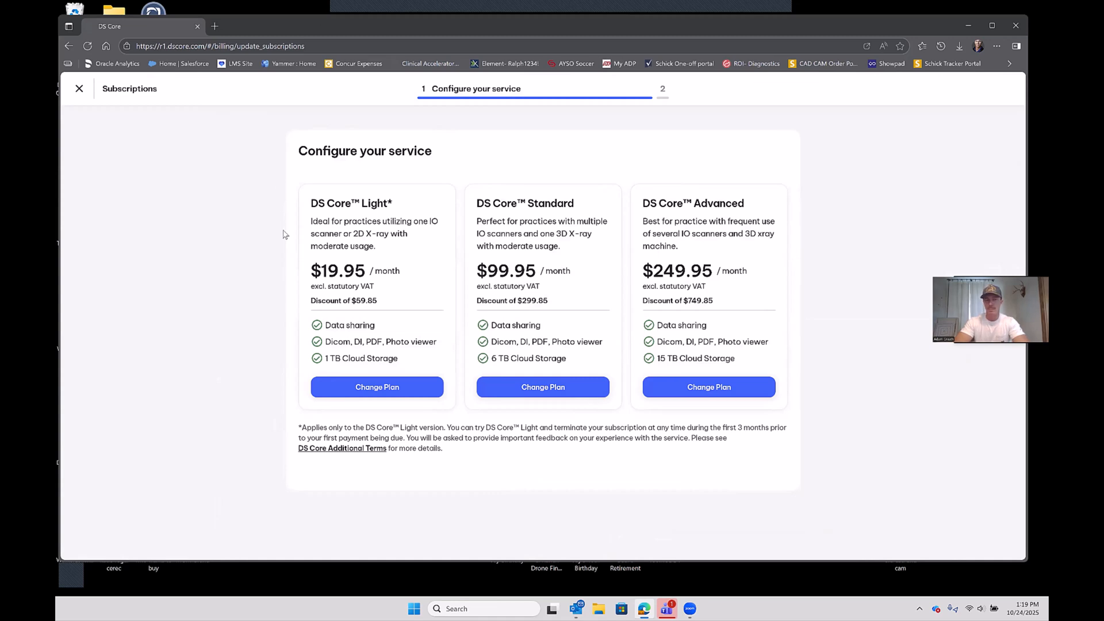
pyautogui.moveTo(330, 188)
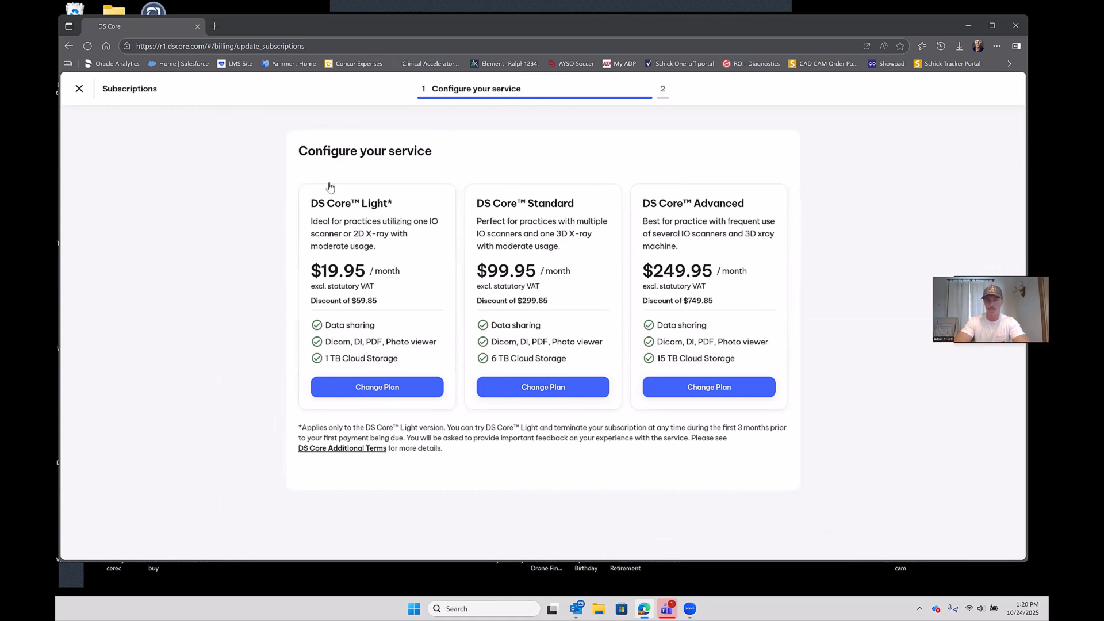
pyautogui.moveTo(596, 147)
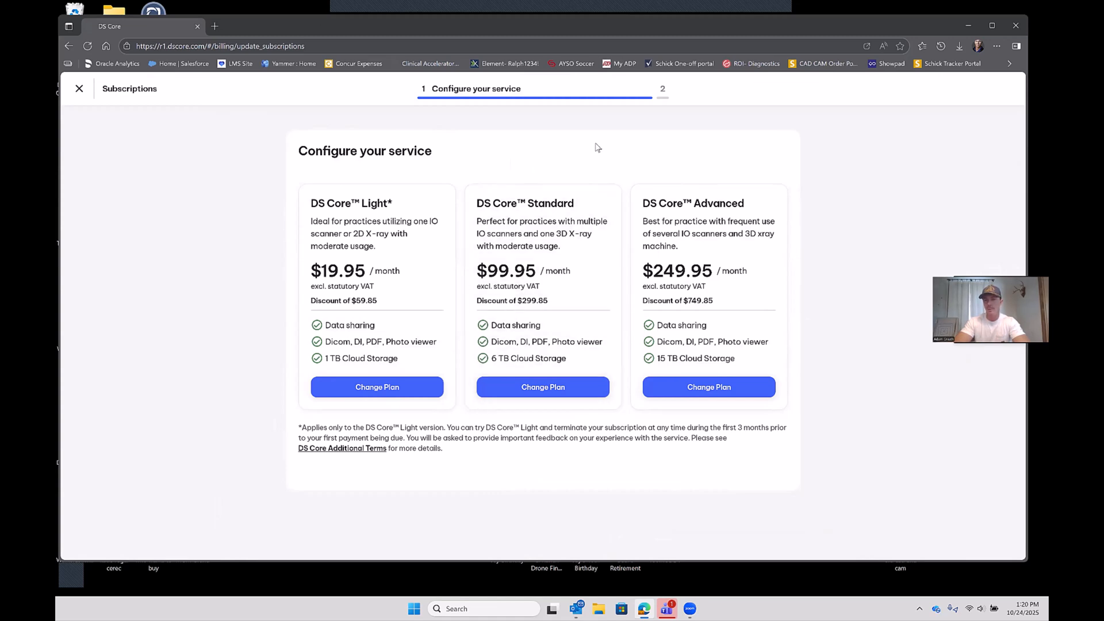
pyautogui.moveTo(704, 152)
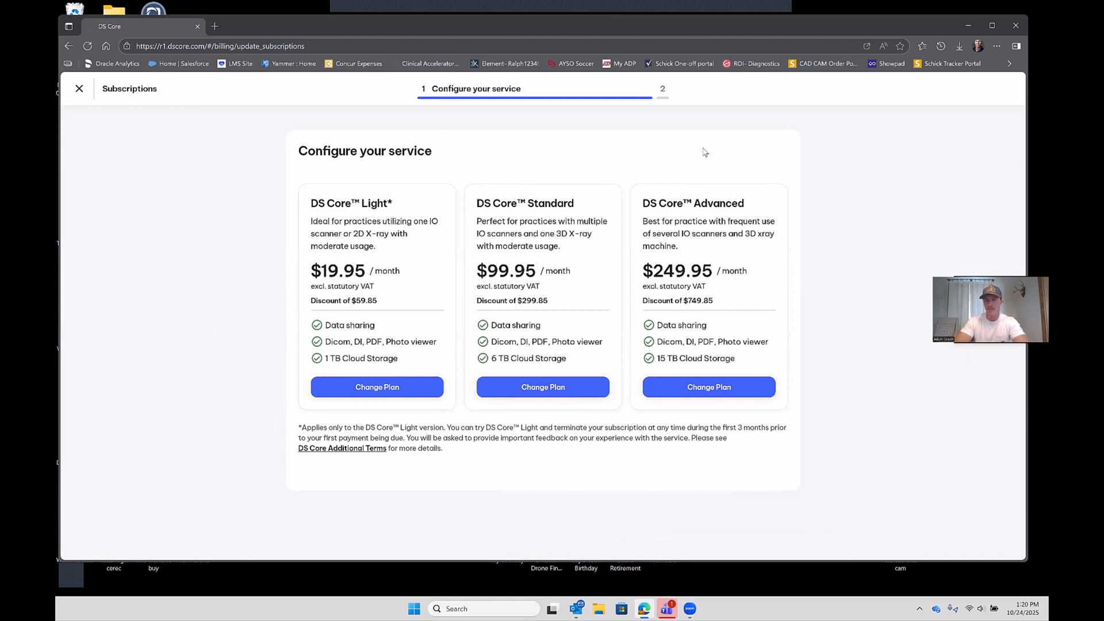
pyautogui.moveTo(846, 342)
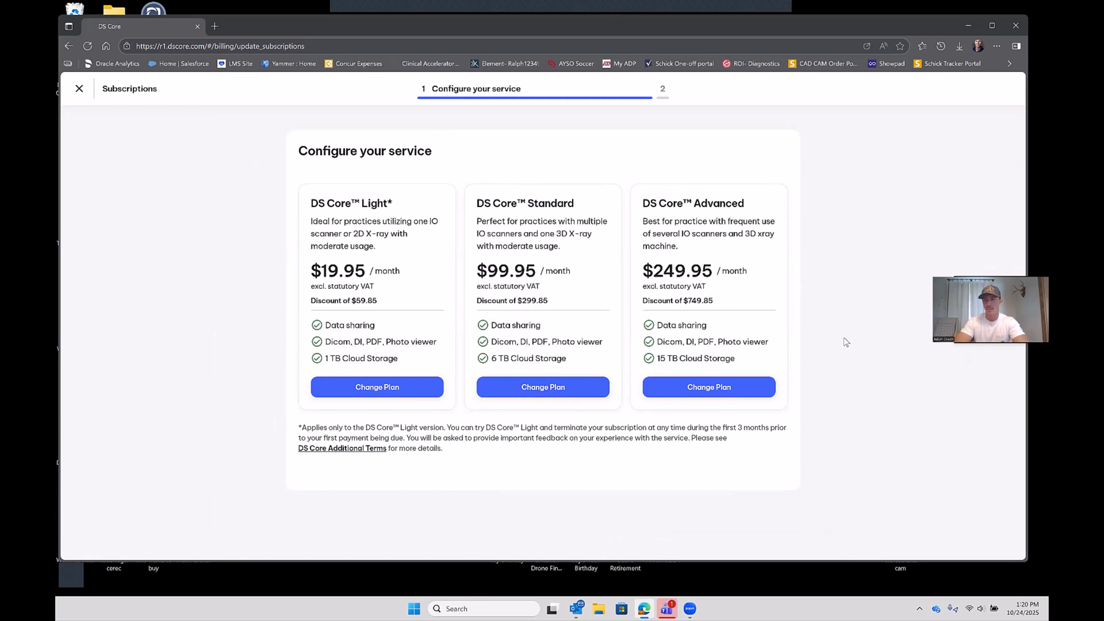
pyautogui.moveTo(612, 465)
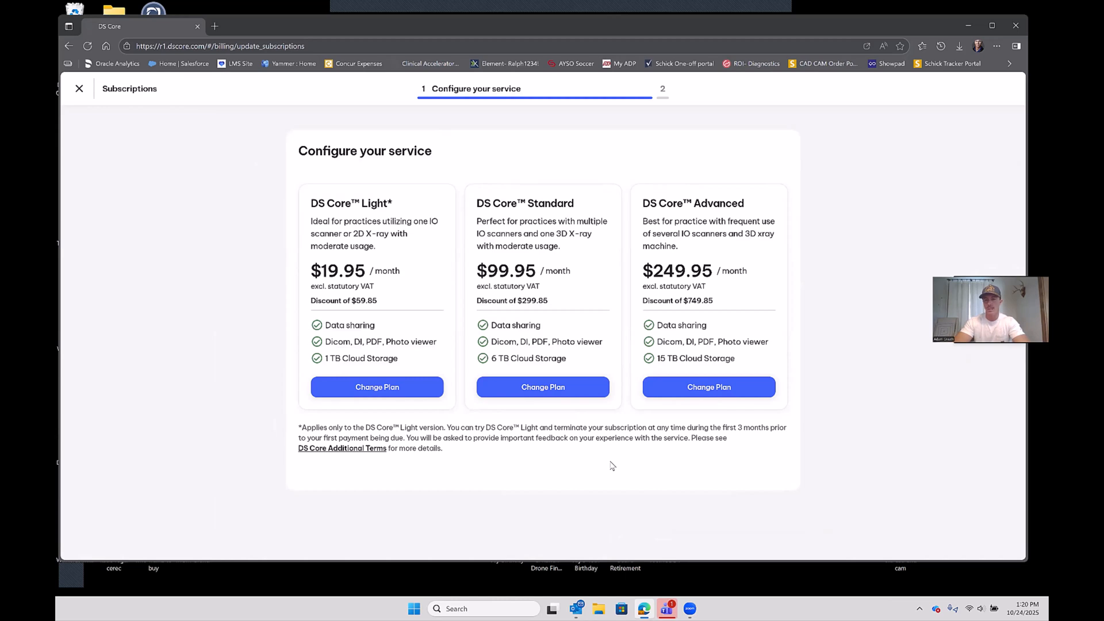
pyautogui.moveTo(609, 198)
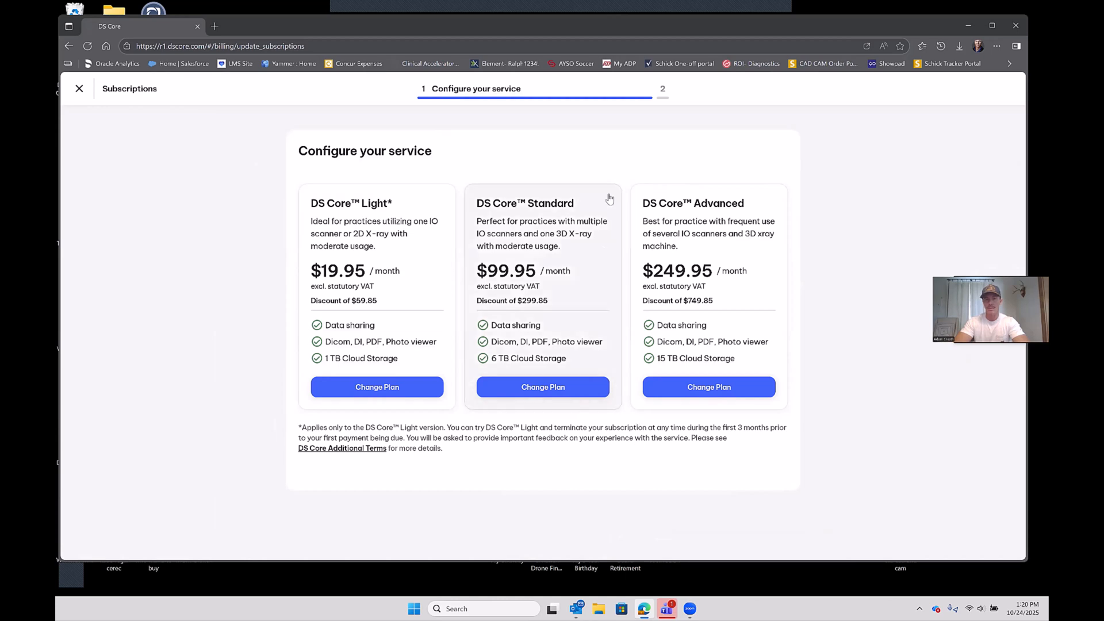
pyautogui.moveTo(311, 140)
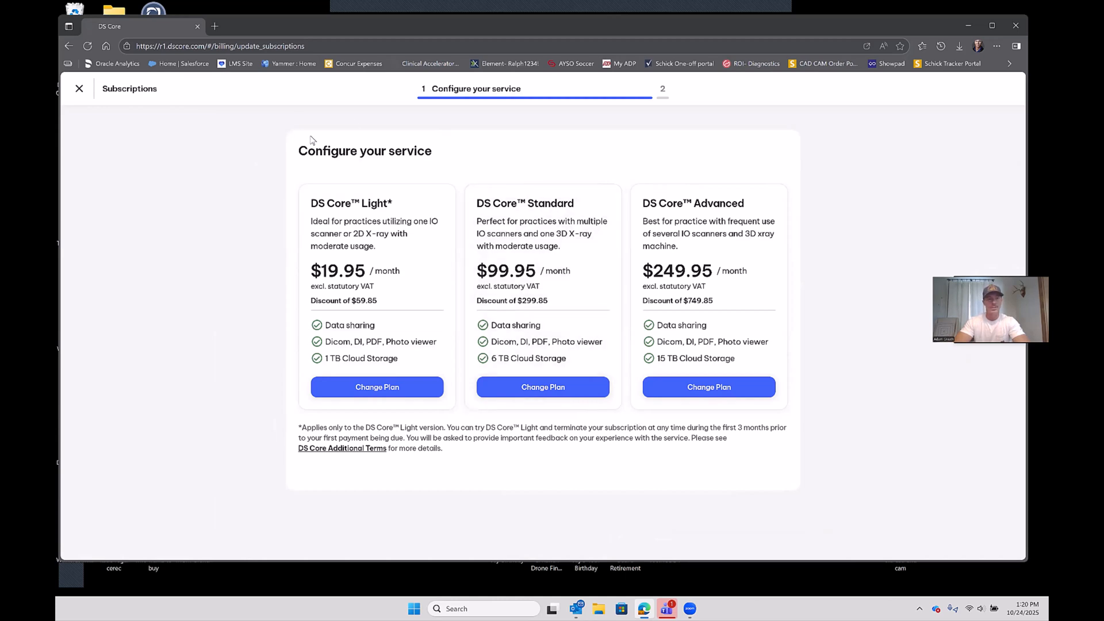
pyautogui.moveTo(477, 170)
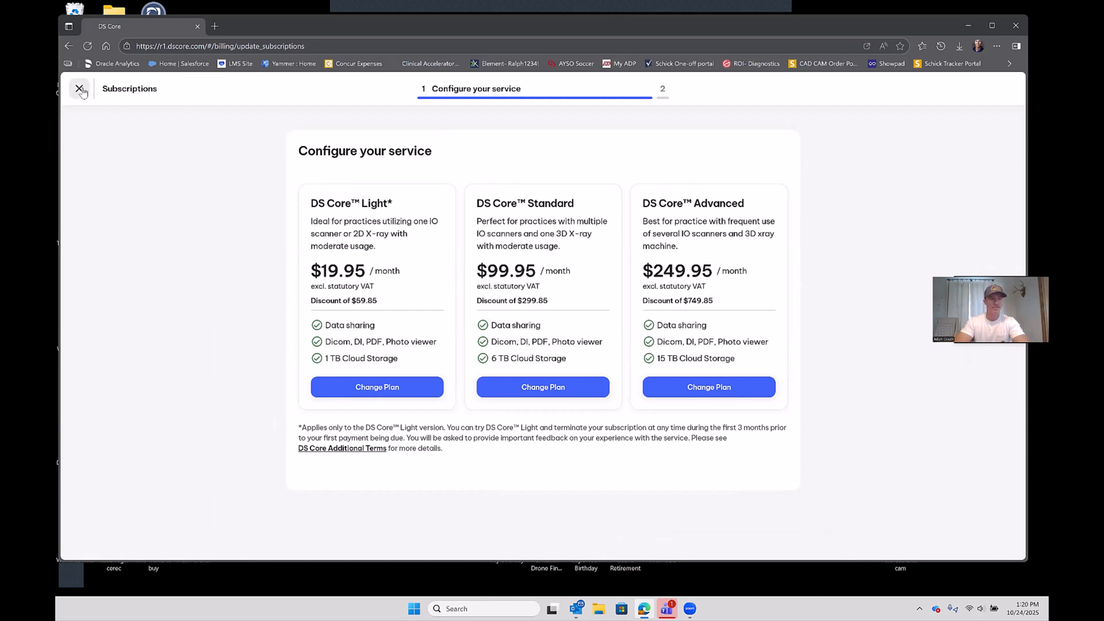
pyautogui.click(80, 88)
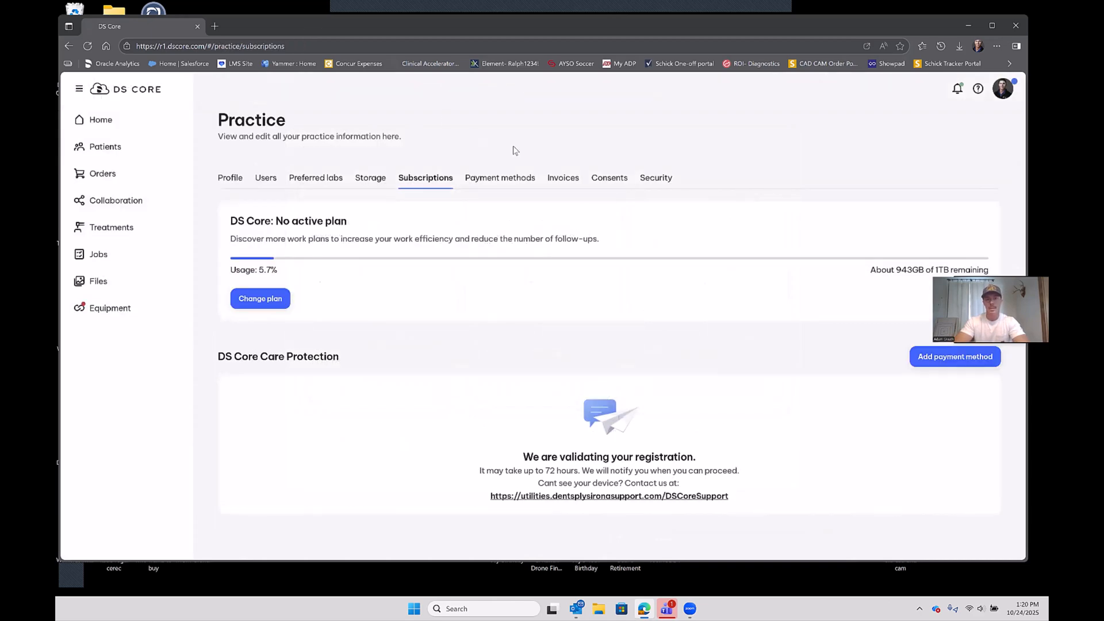
pyautogui.moveTo(425, 178)
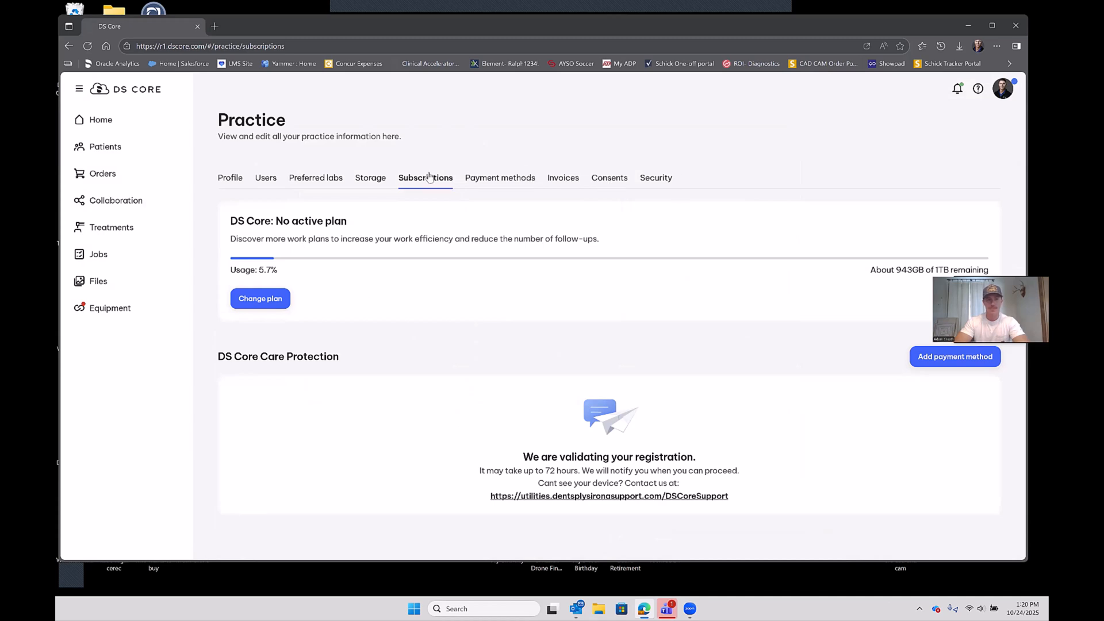
pyautogui.moveTo(101, 120)
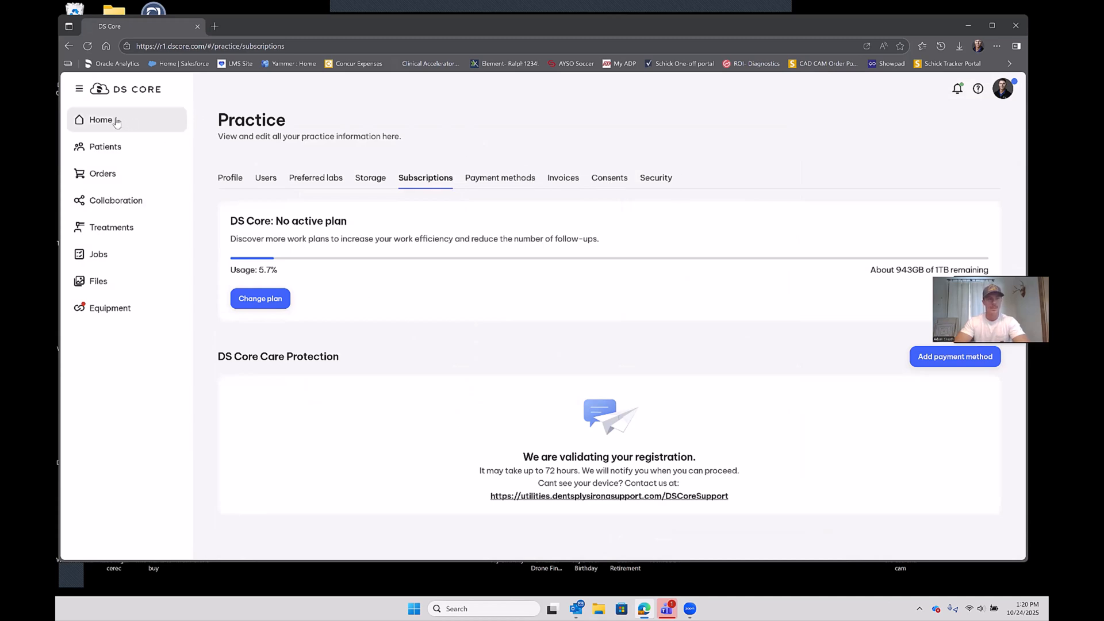
# - Return to the DS Core home dashboard from the sidebar
pyautogui.click(101, 120)
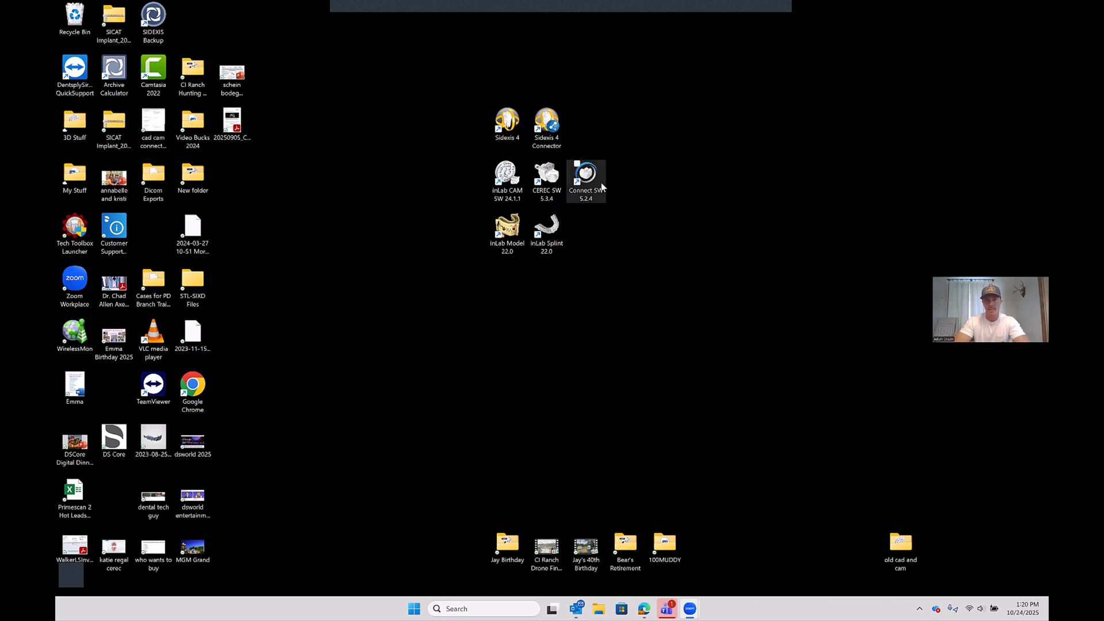
pyautogui.moveTo(621, 185)
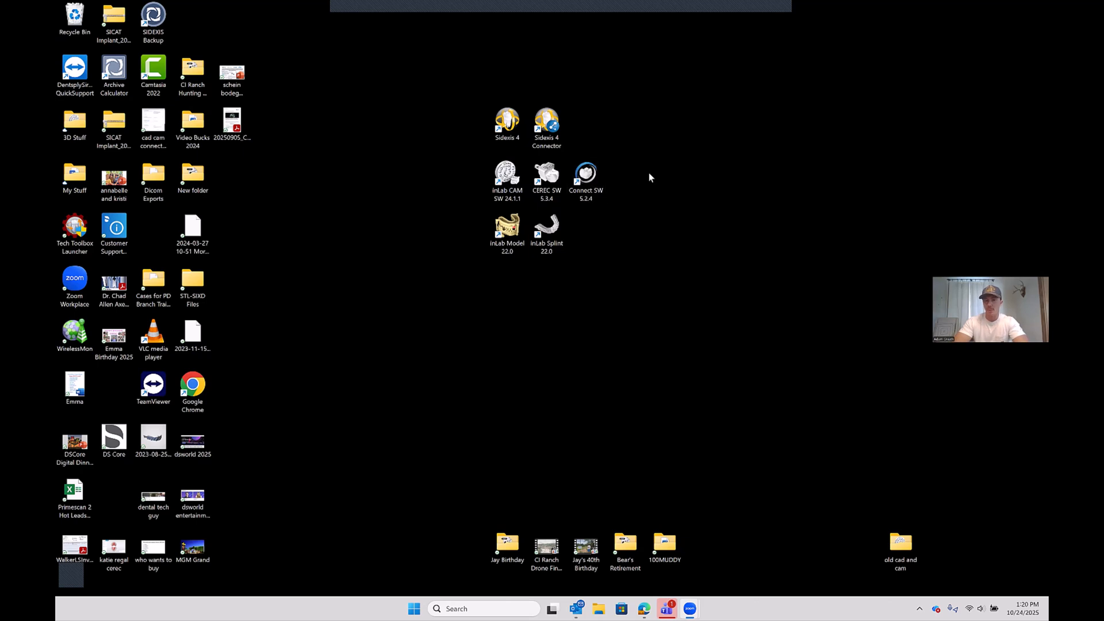
pyautogui.moveTo(681, 254)
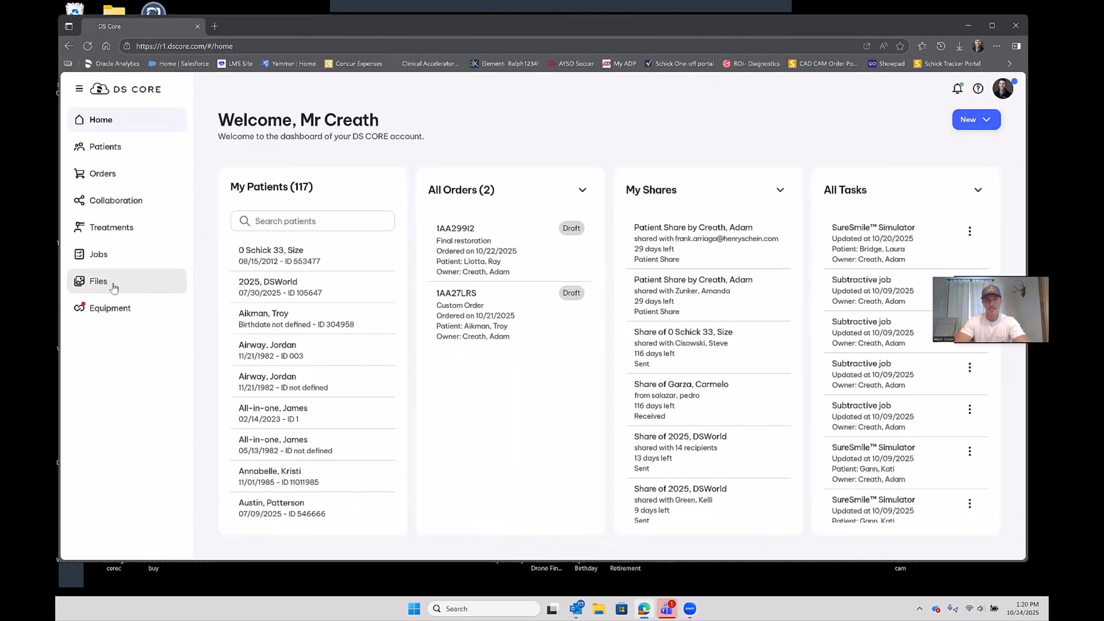
# - Assign the second uploaded scan to a newly created patient and dismiss the 'Assignment successful' notice
pyautogui.click(98, 280)
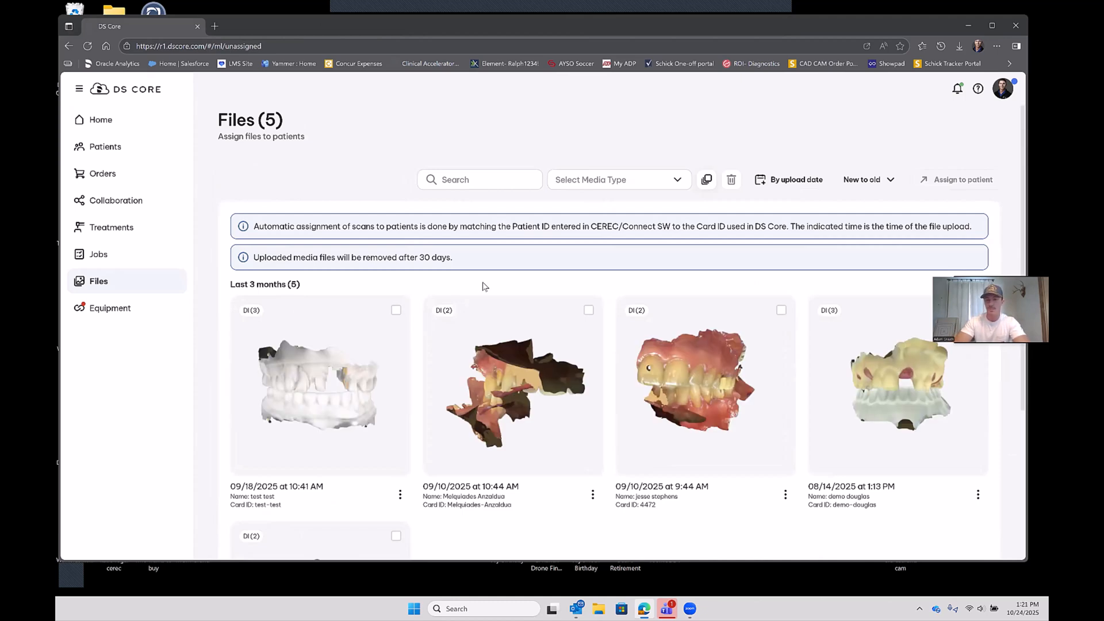
pyautogui.moveTo(524, 303)
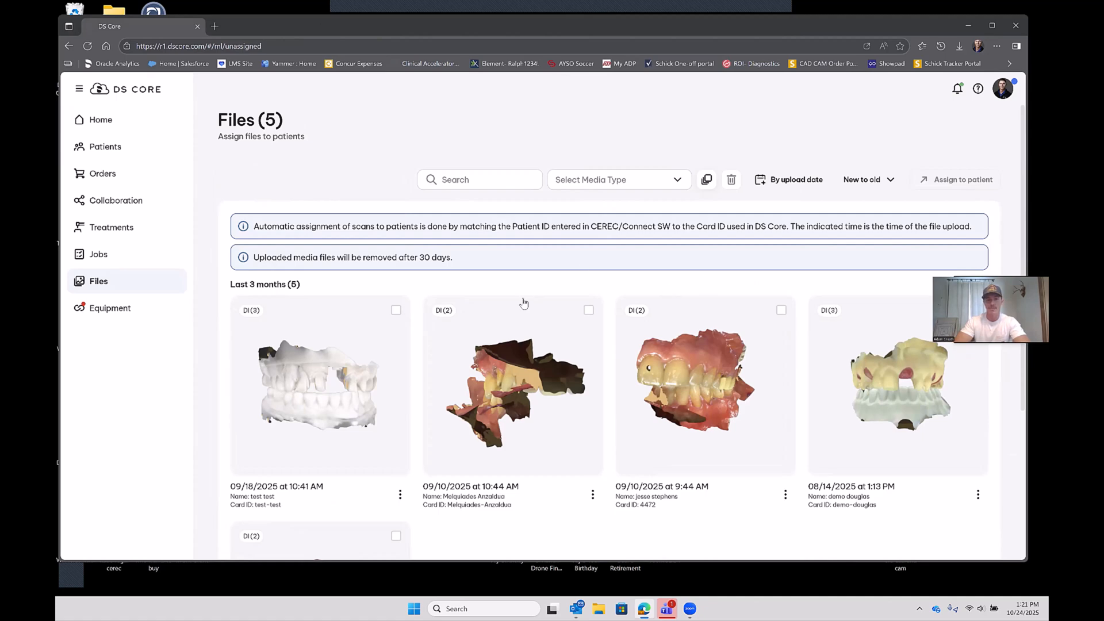
pyautogui.click(588, 310)
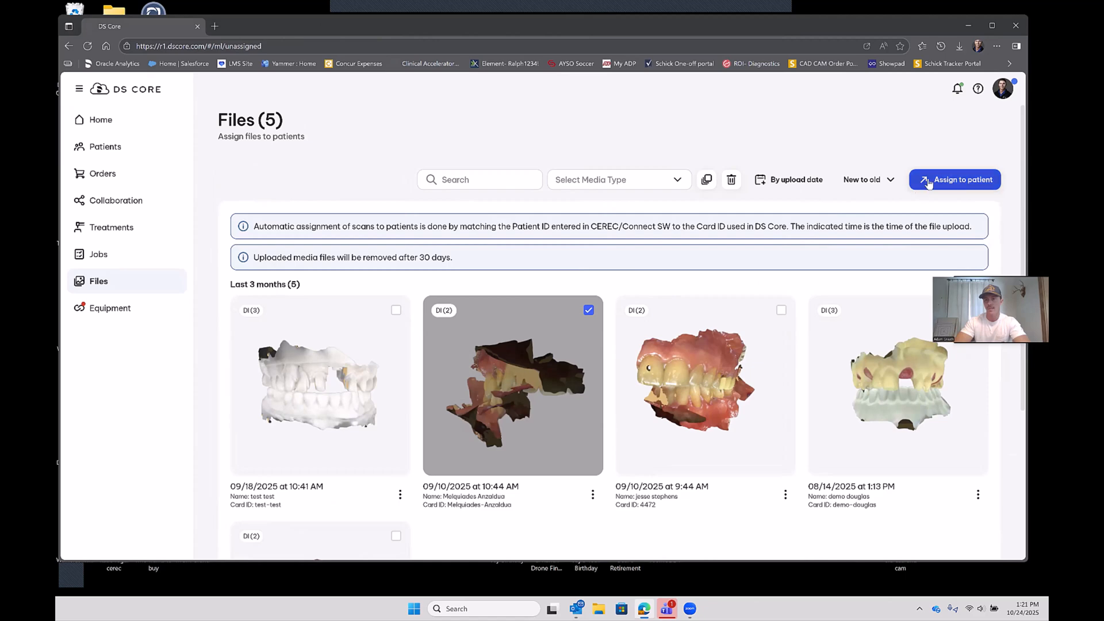
pyautogui.click(954, 179)
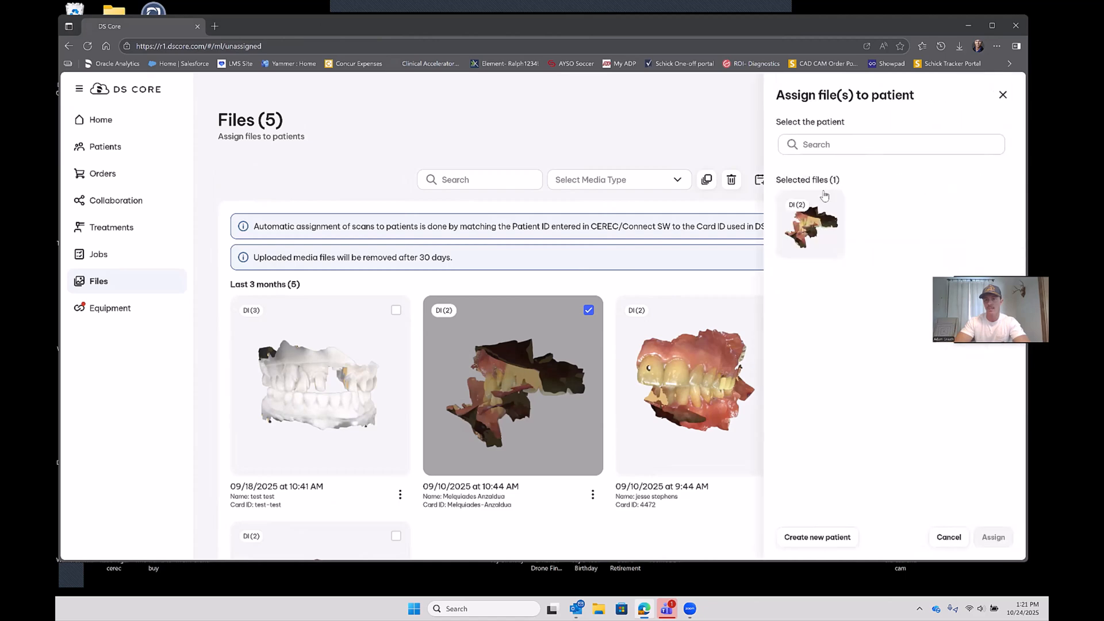
pyautogui.moveTo(808, 164)
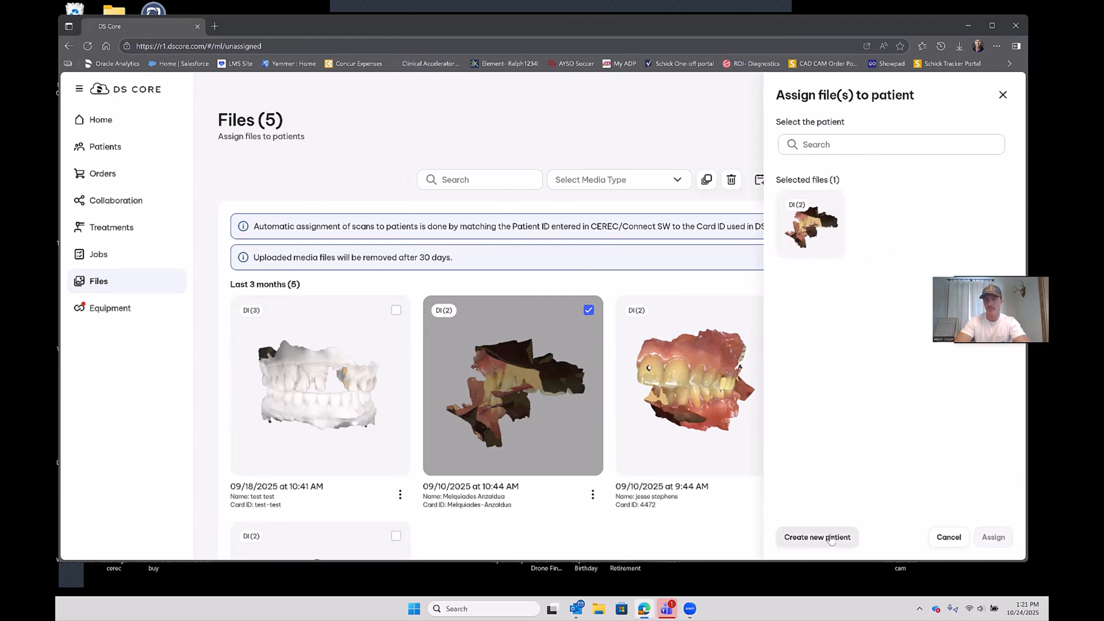
pyautogui.click(817, 536)
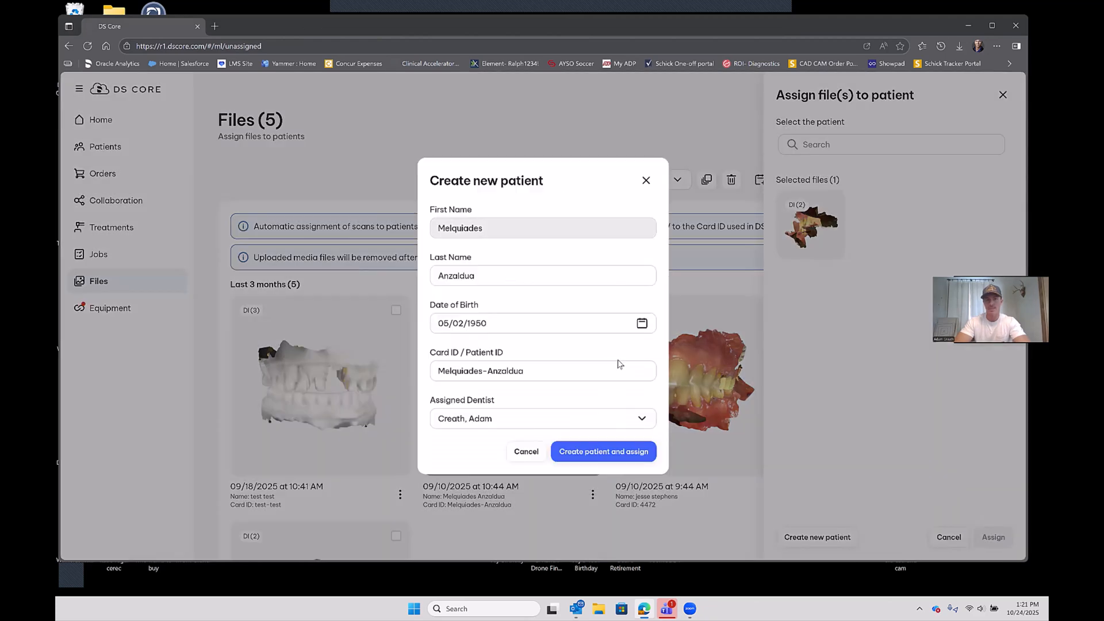
pyautogui.click(602, 452)
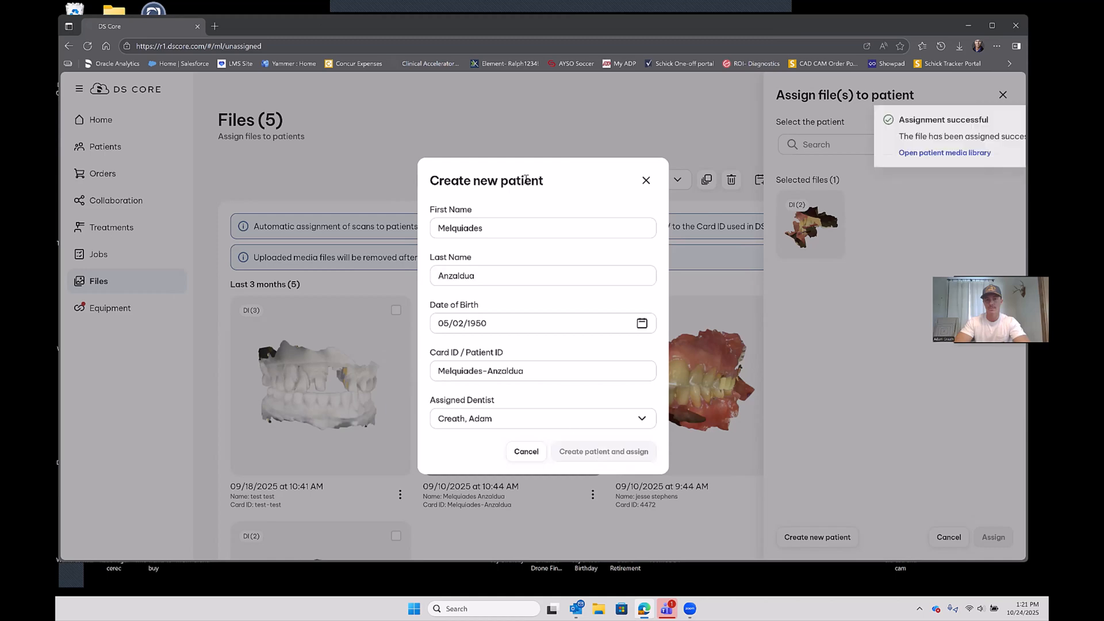
pyautogui.click(602, 451)
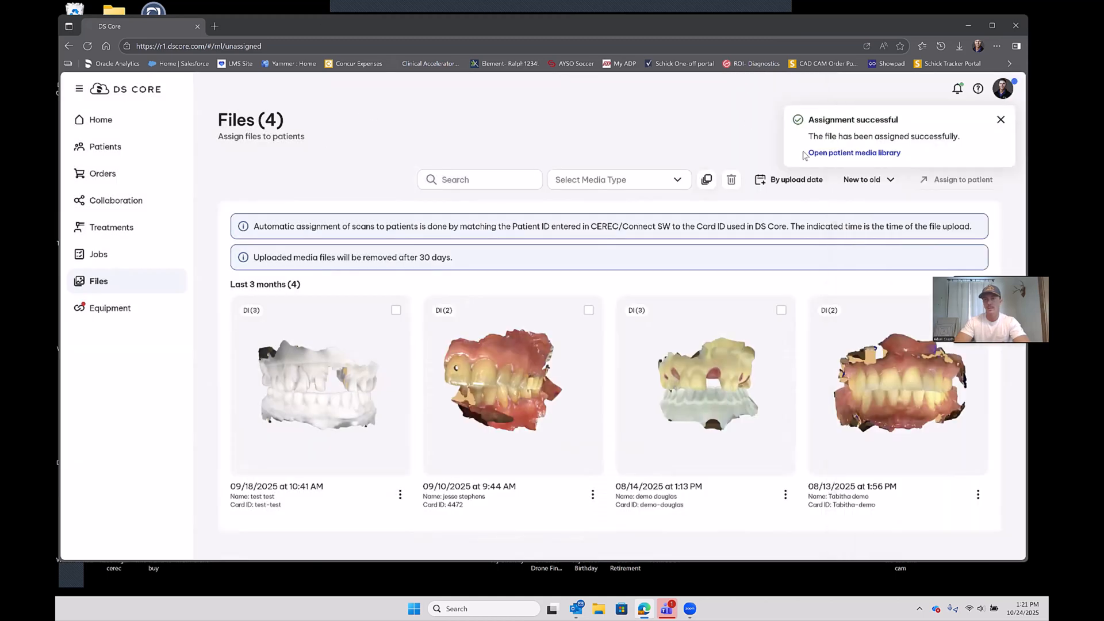
pyautogui.moveTo(100, 119)
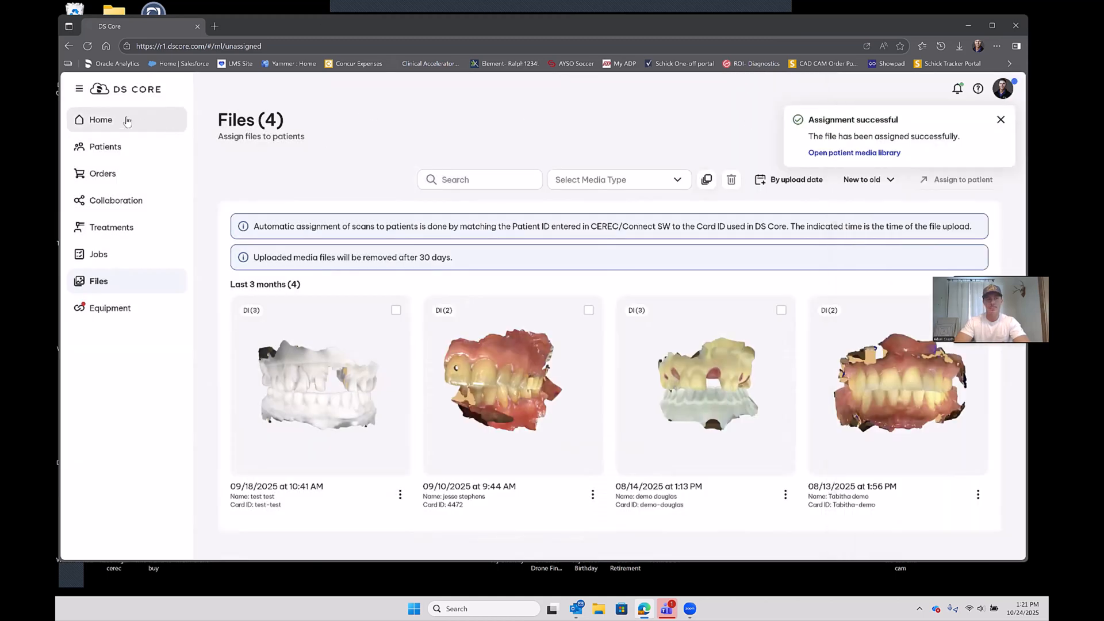
pyautogui.click(1001, 119)
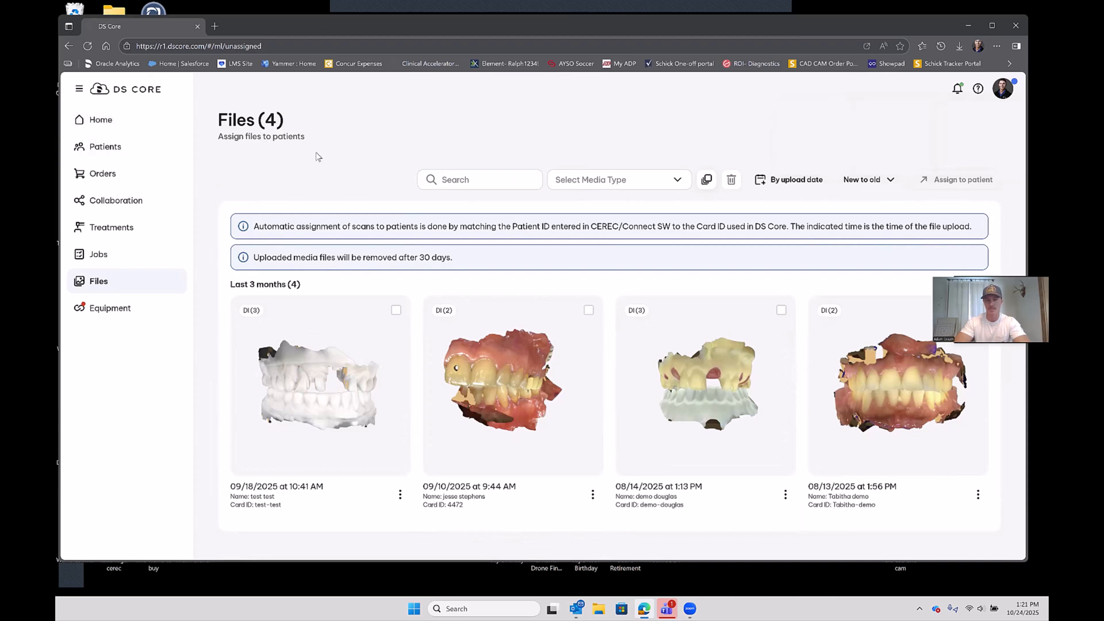
pyautogui.moveTo(395, 175)
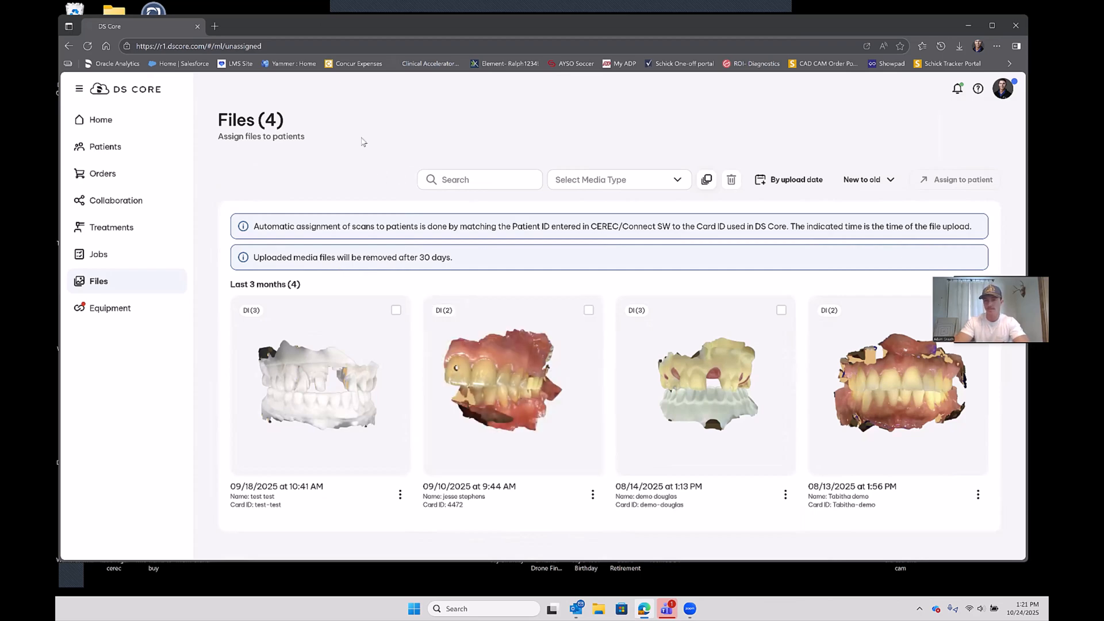
pyautogui.moveTo(154, 120)
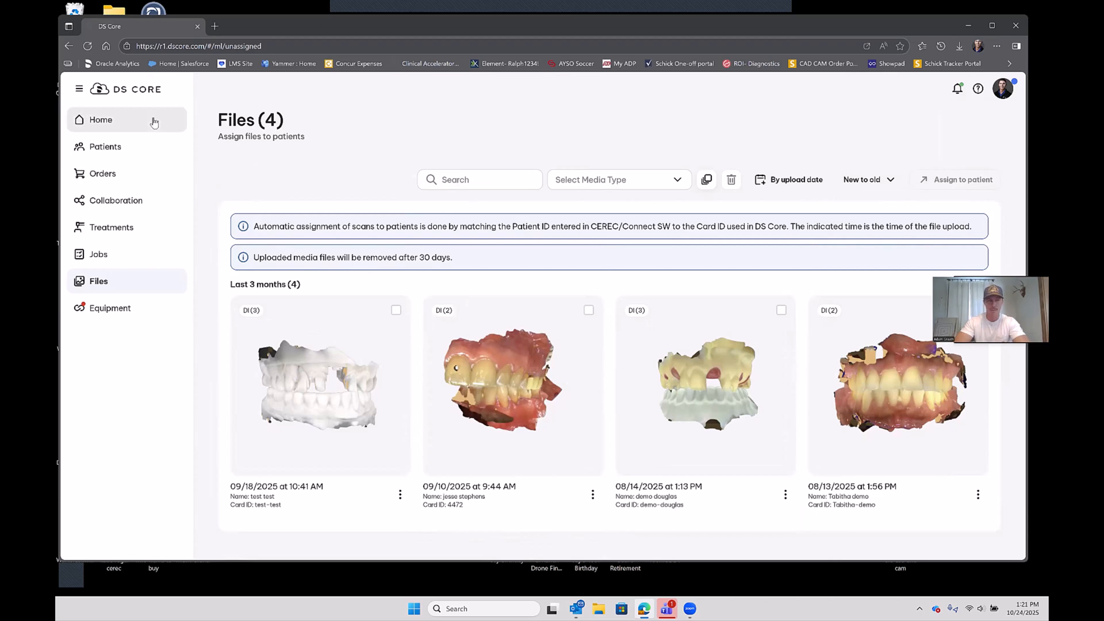
# - Go to the home dashboard listing 118 patients and two draft orders
pyautogui.click(100, 119)
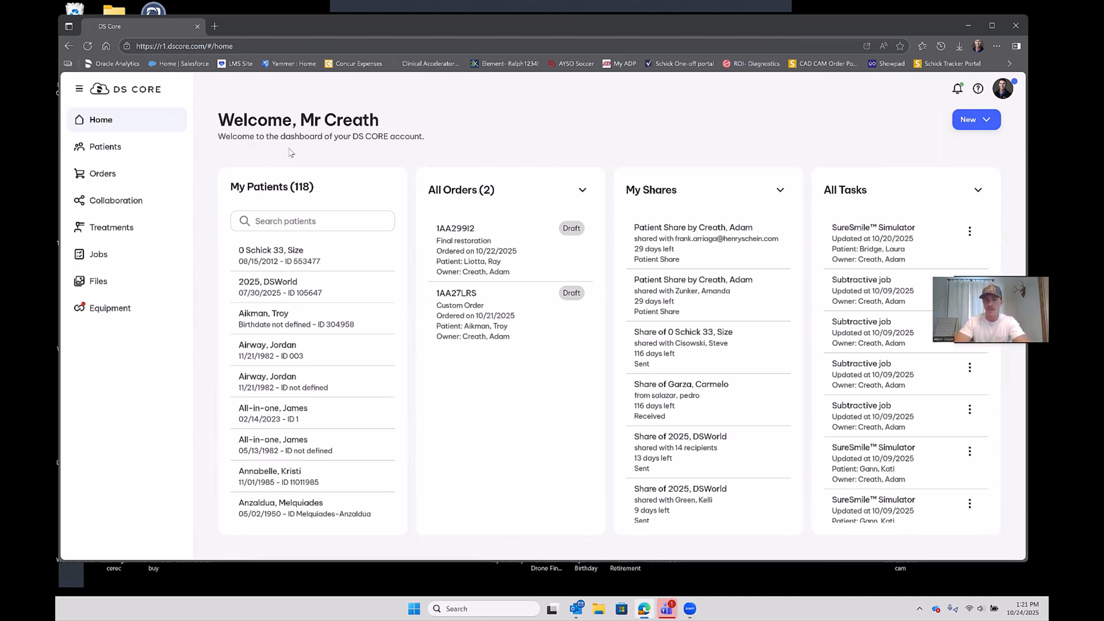
pyautogui.moveTo(396, 145)
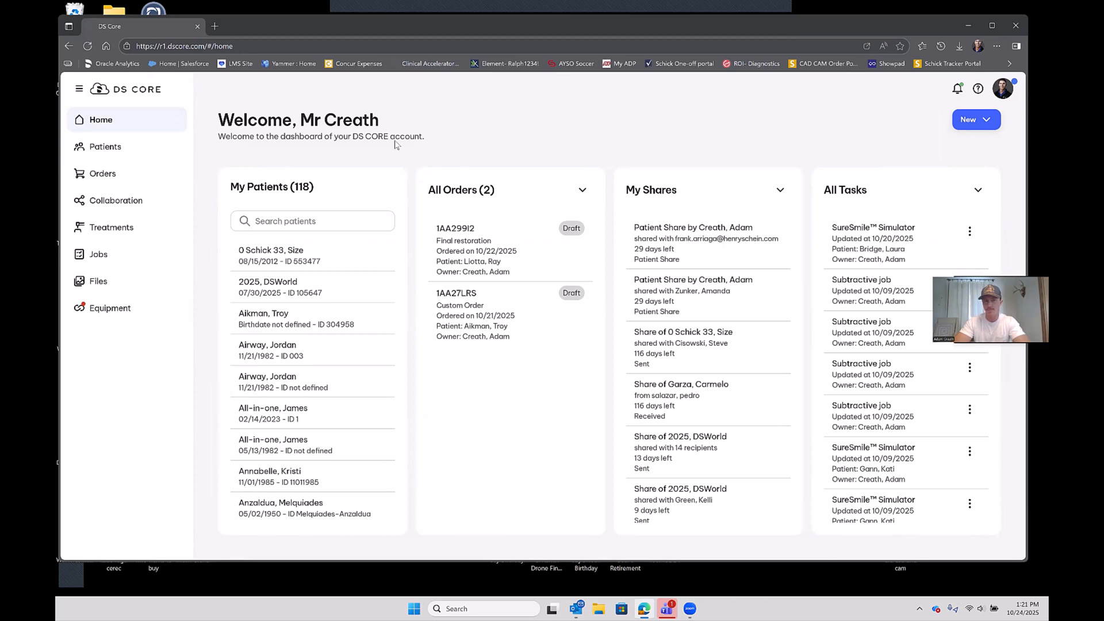
pyautogui.moveTo(677, 126)
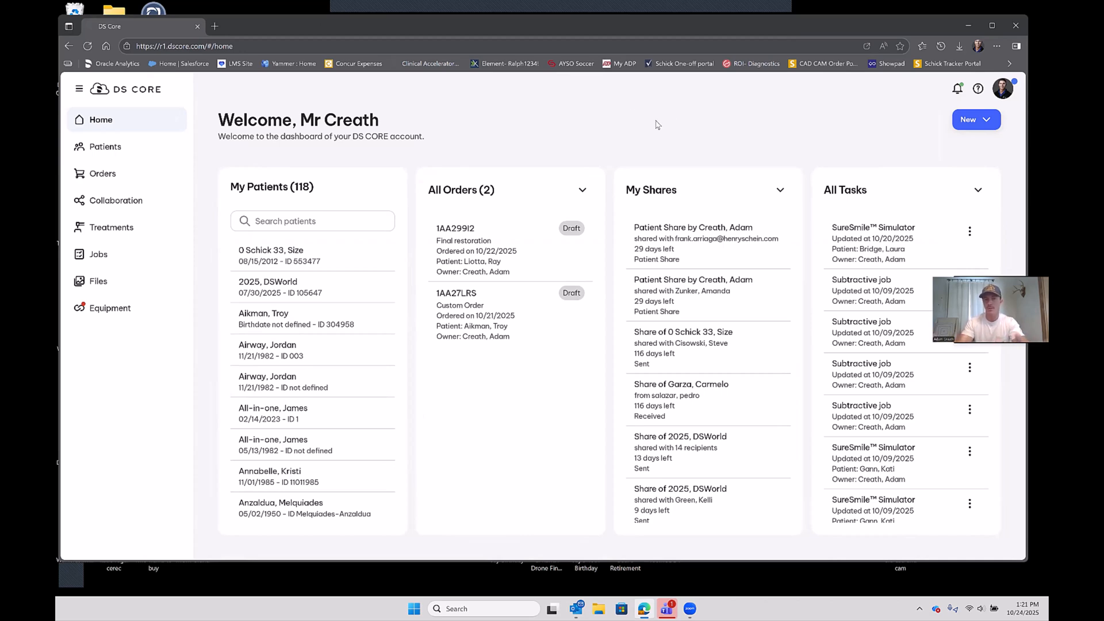
pyautogui.moveTo(995, 151)
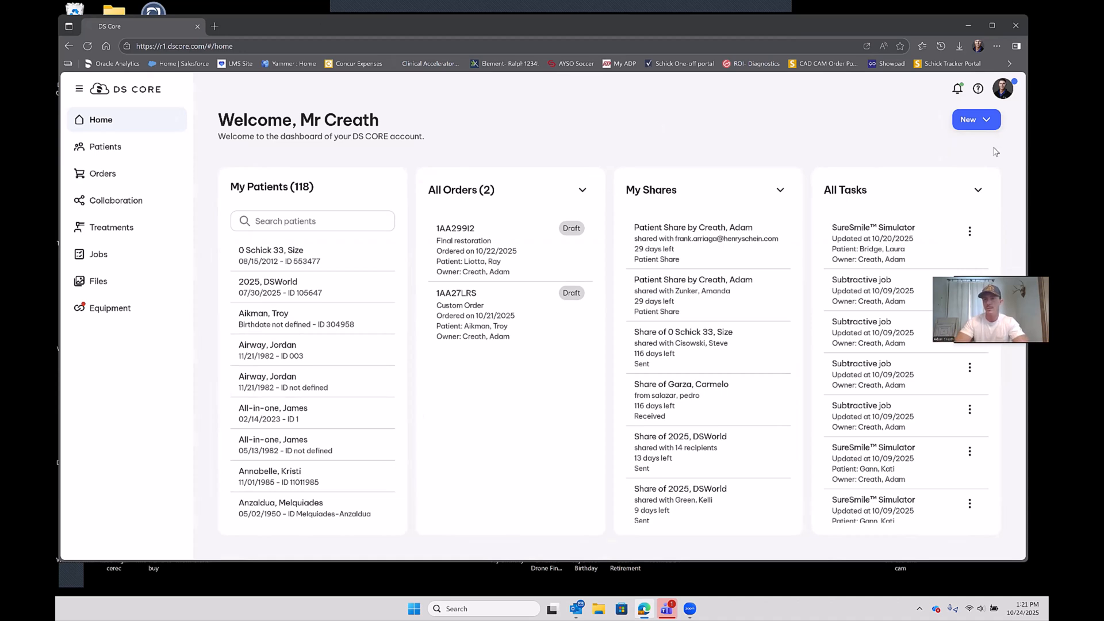
pyautogui.click(976, 119)
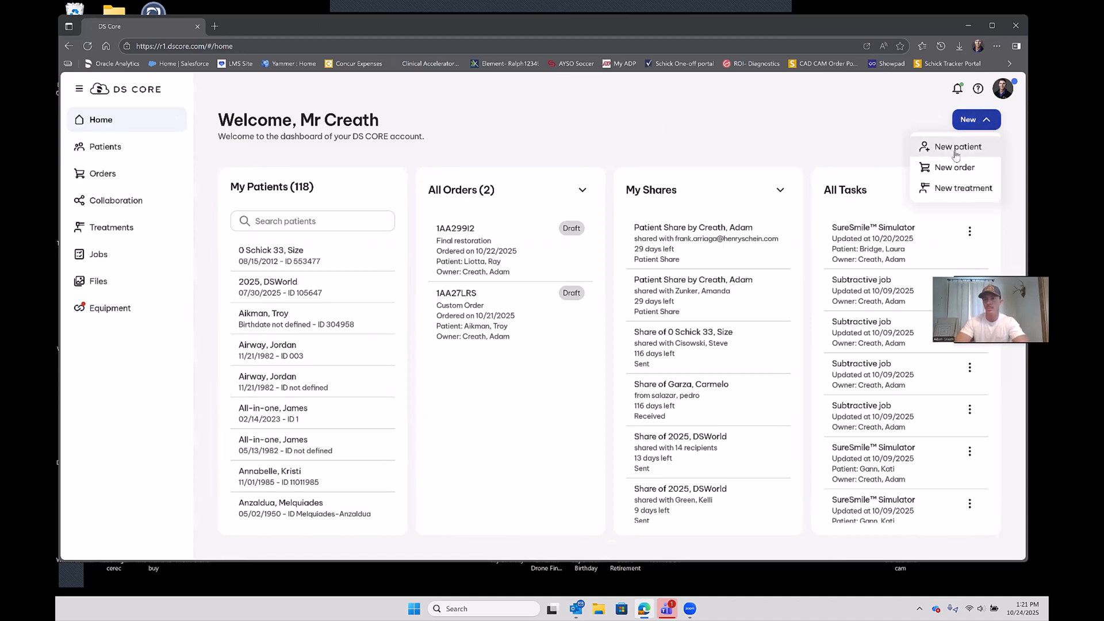
pyautogui.click(956, 147)
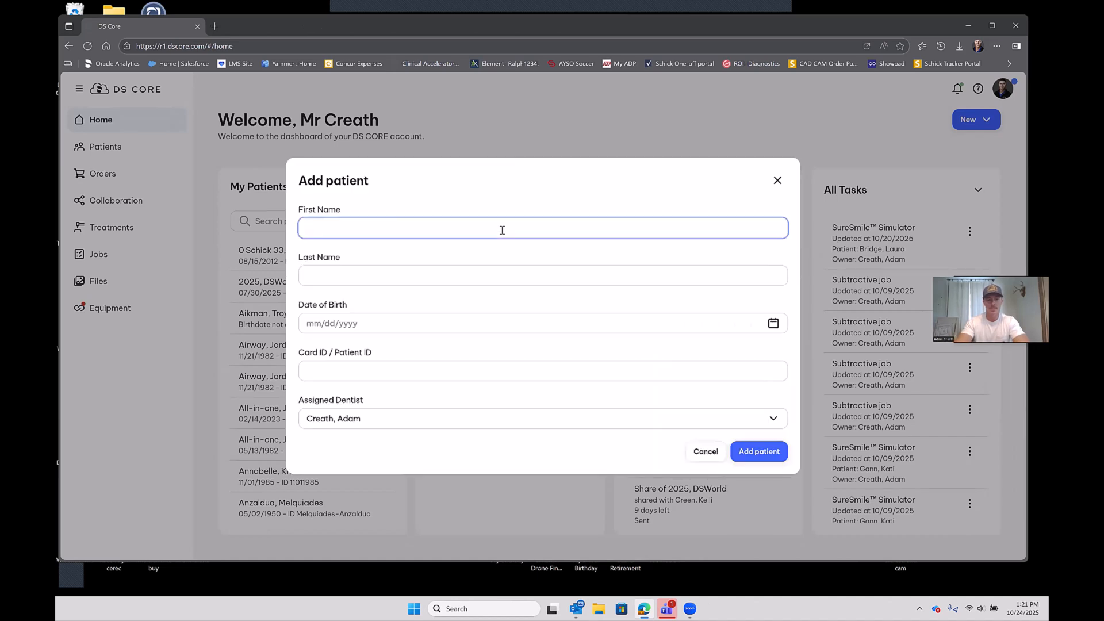
pyautogui.write('Dusty')
pyautogui.click(543, 276)
pyautogui.write('M')
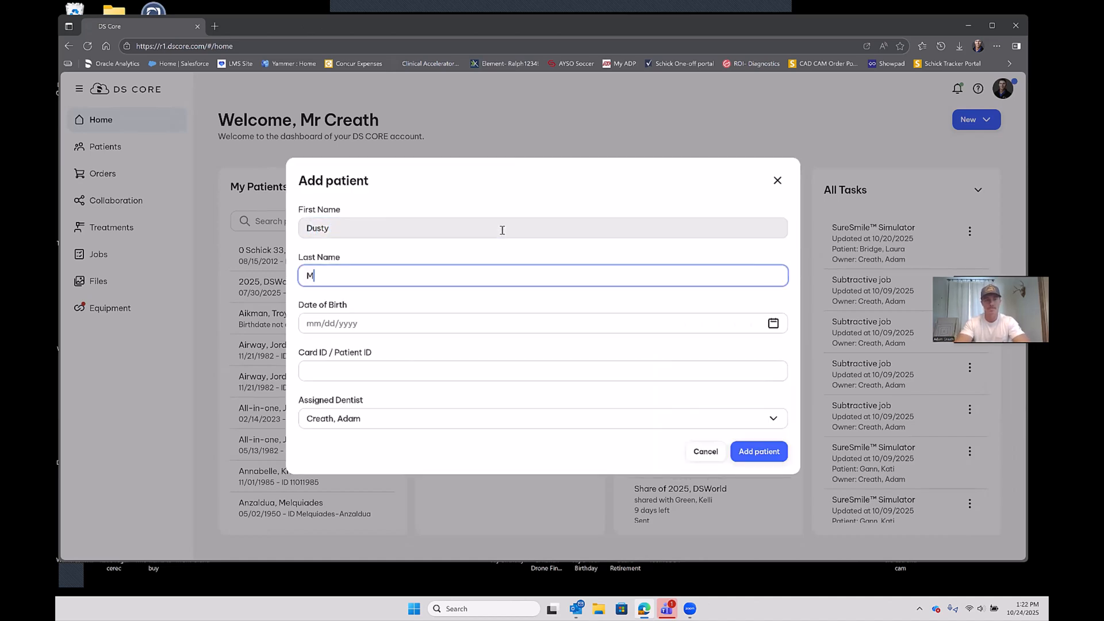
pyautogui.write('asterson')
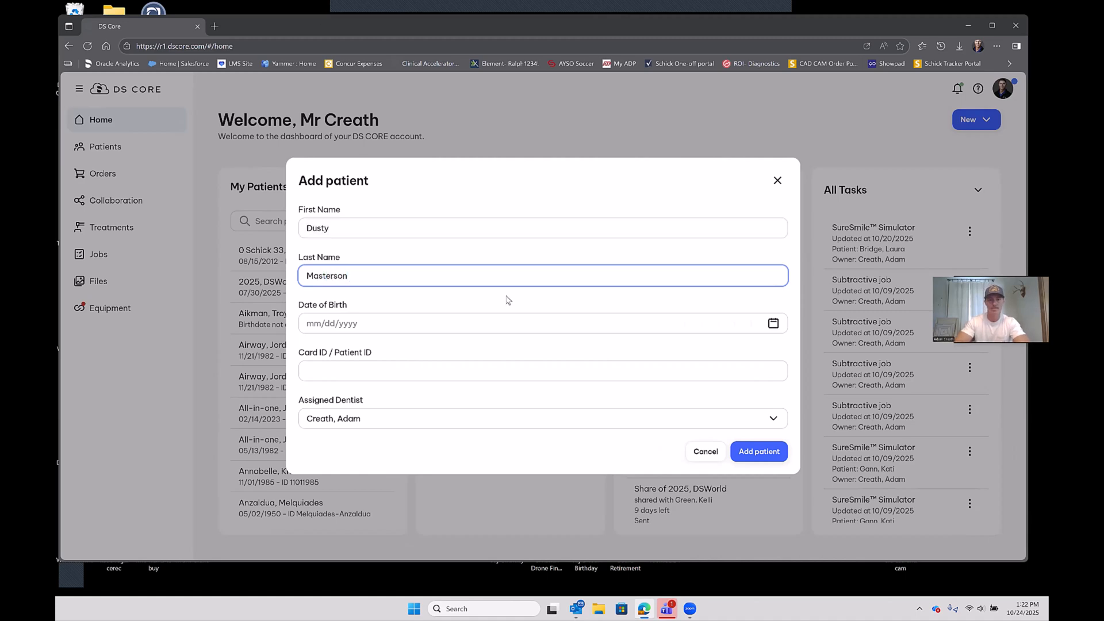
pyautogui.write('0602')
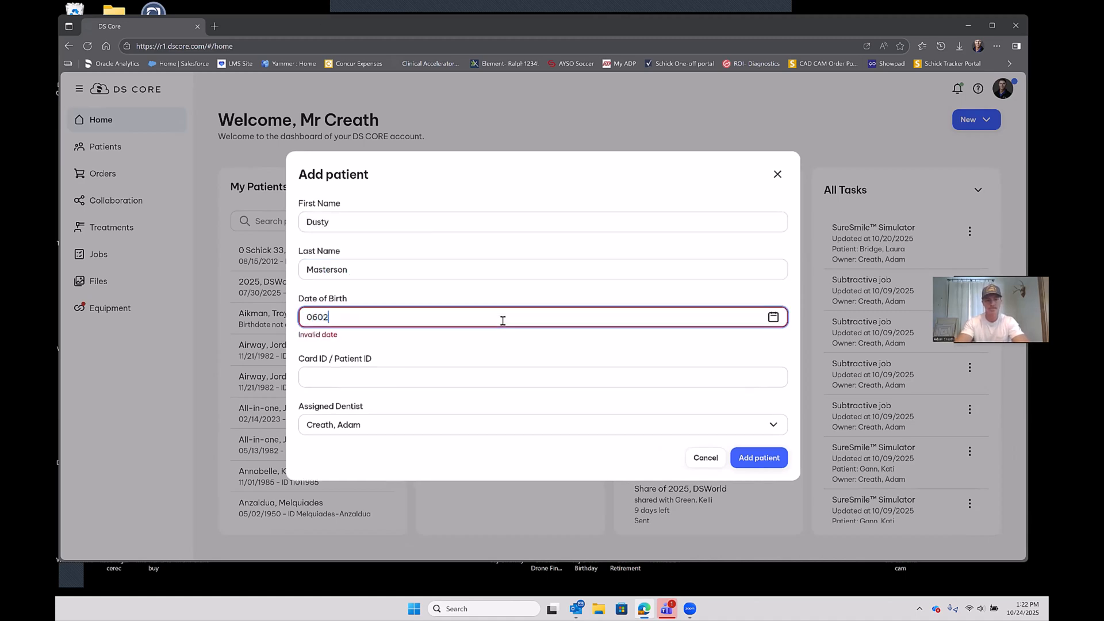
pyautogui.write('1983')
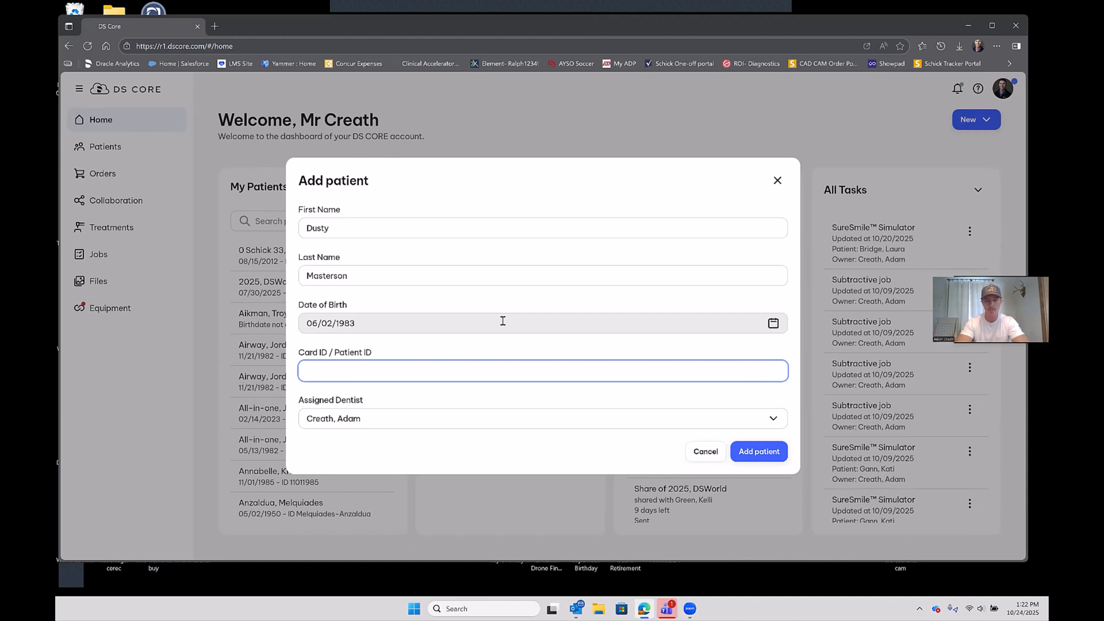
pyautogui.write('0602')
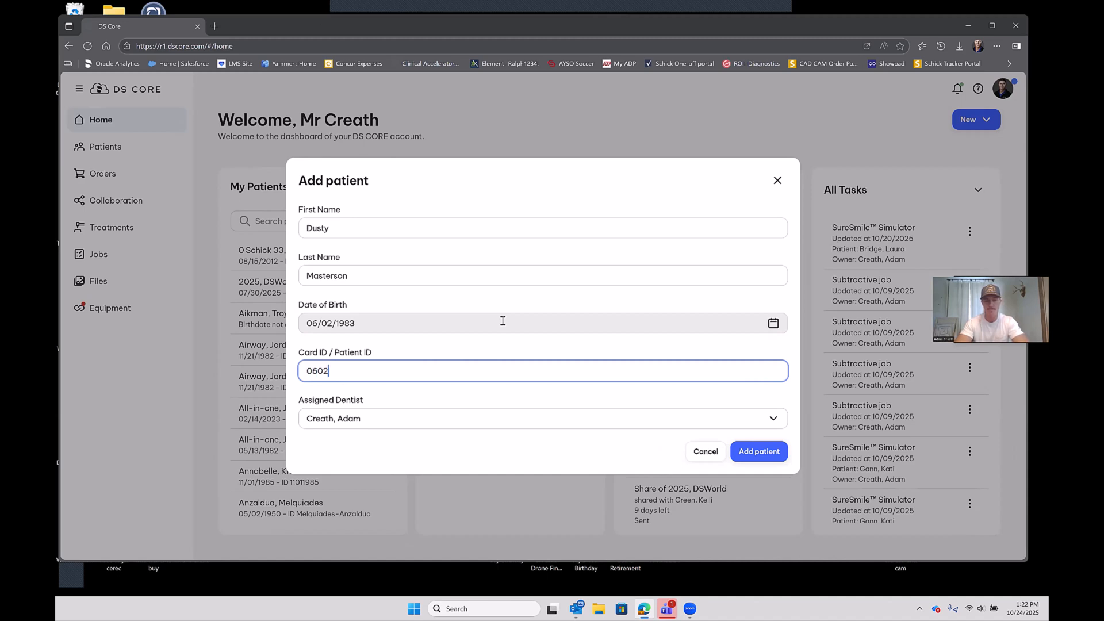
pyautogui.write('1983')
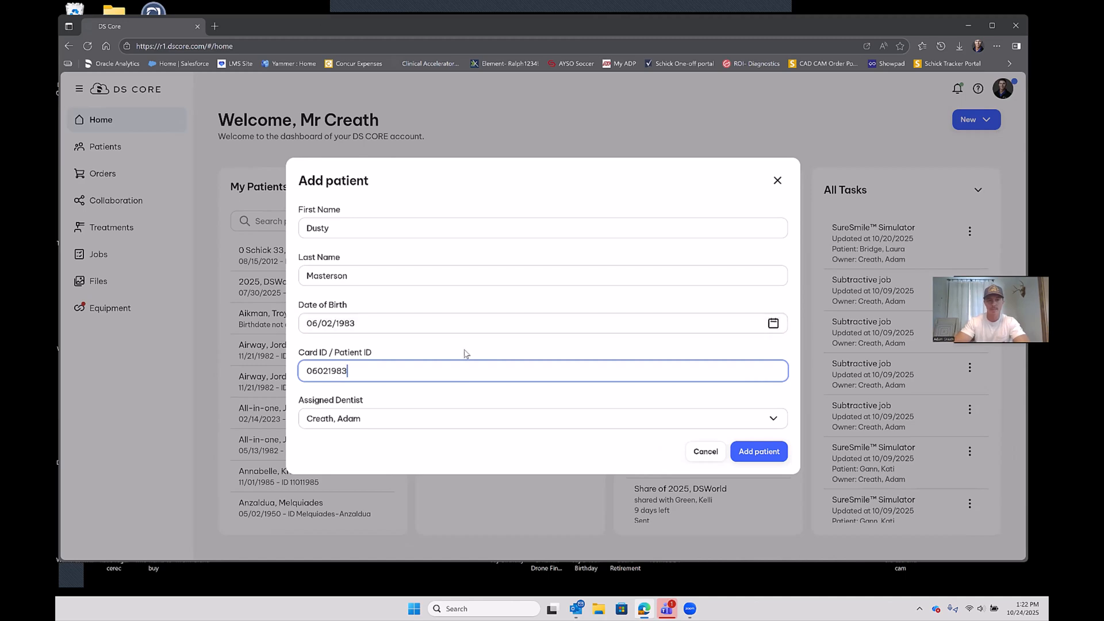
pyautogui.moveTo(433, 339)
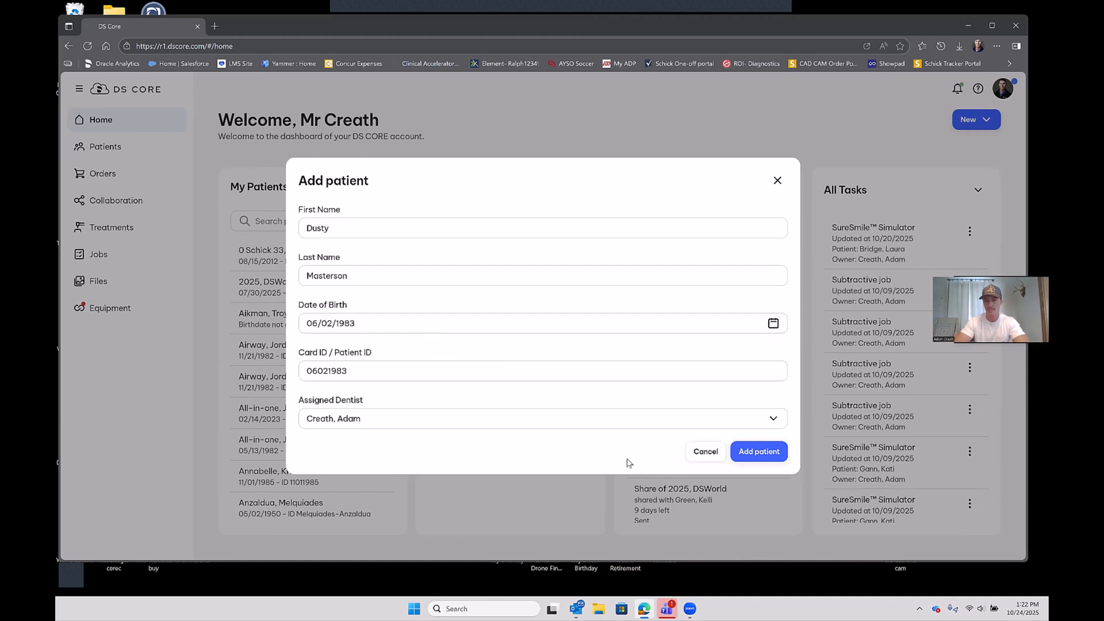
pyautogui.click(758, 451)
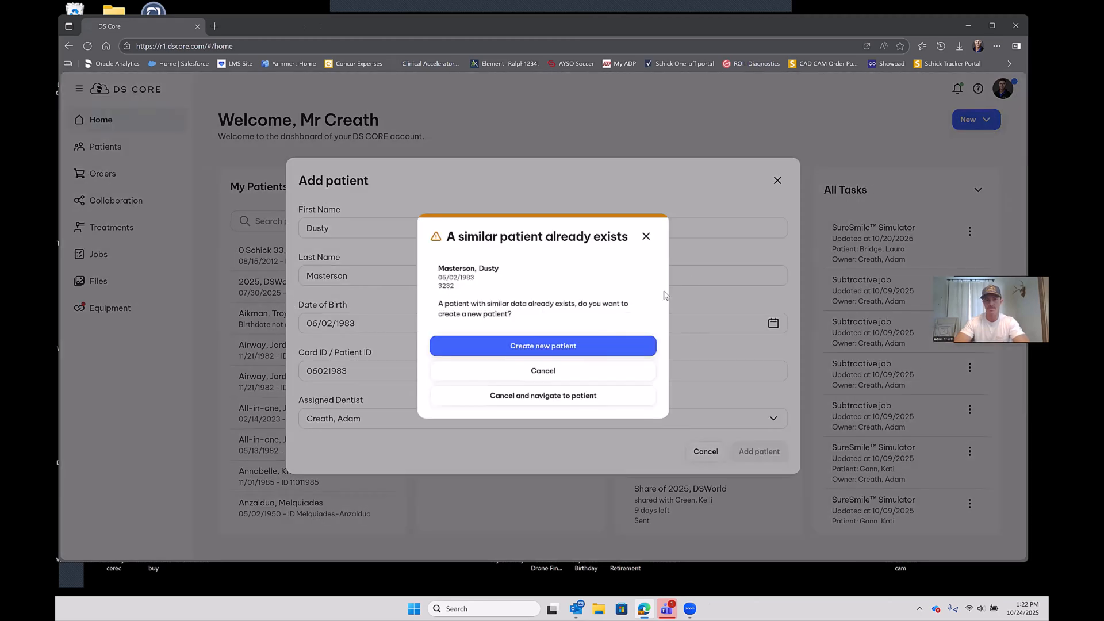
pyautogui.click(542, 345)
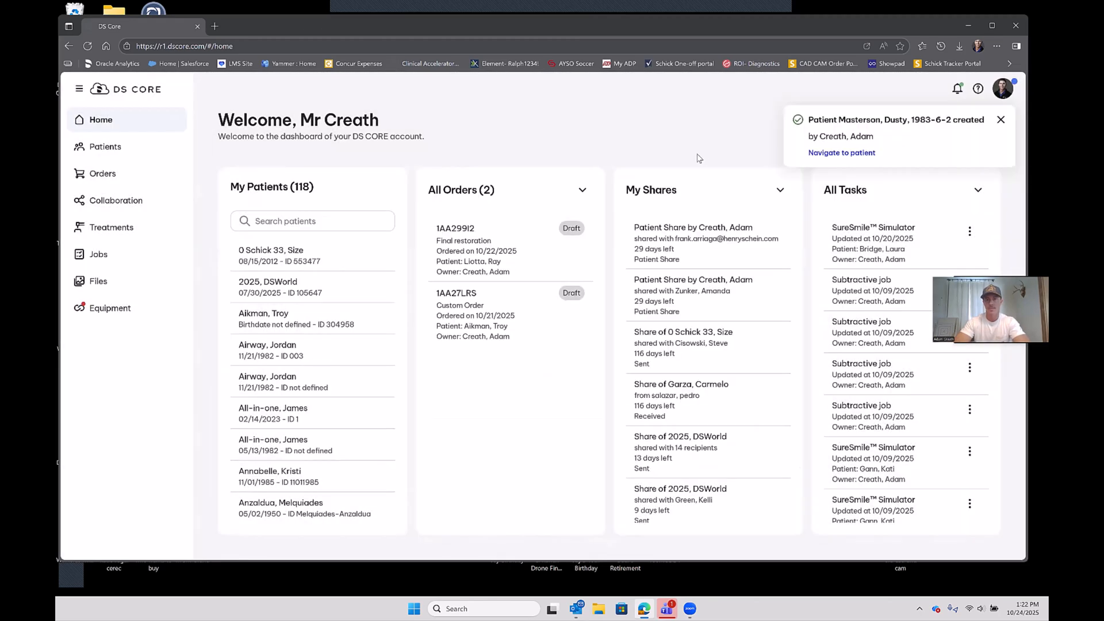
pyautogui.moveTo(825, 156)
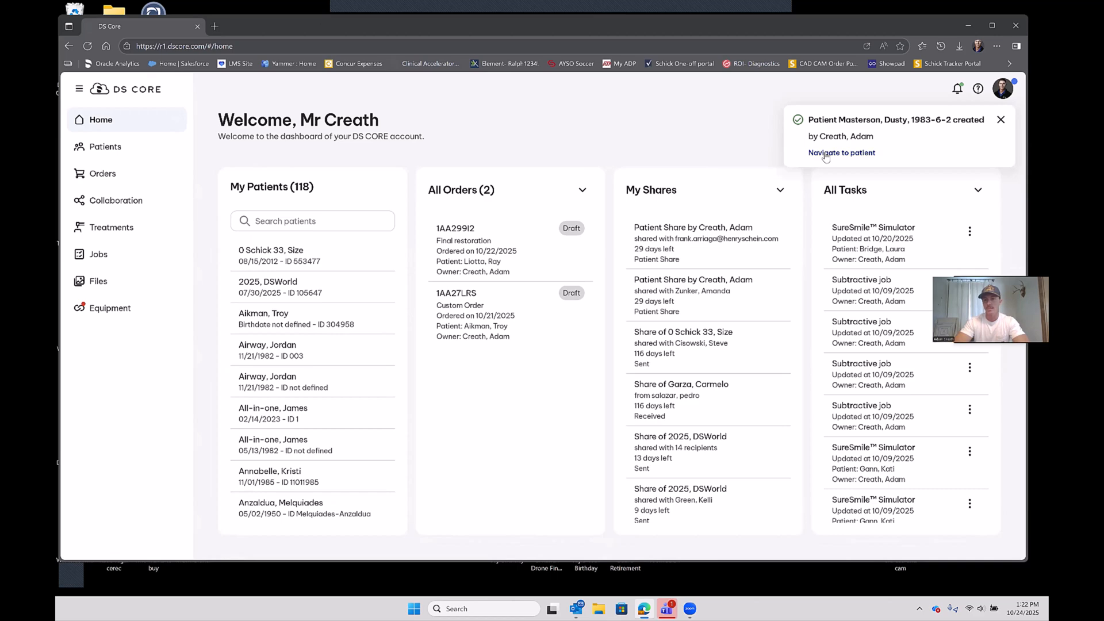
pyautogui.click(841, 153)
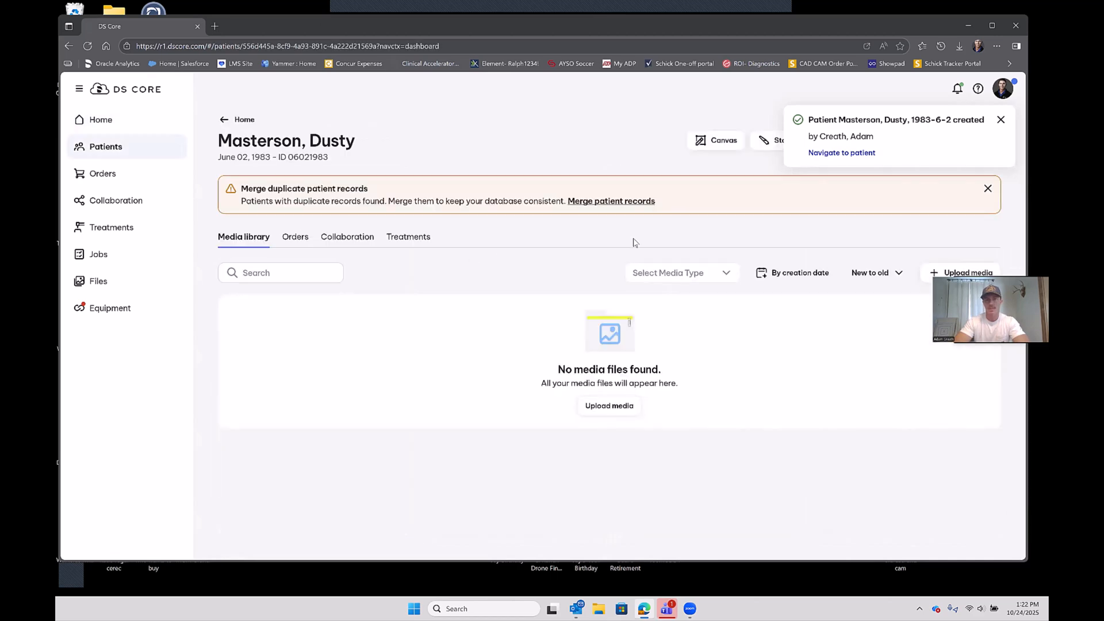
pyautogui.click(1000, 119)
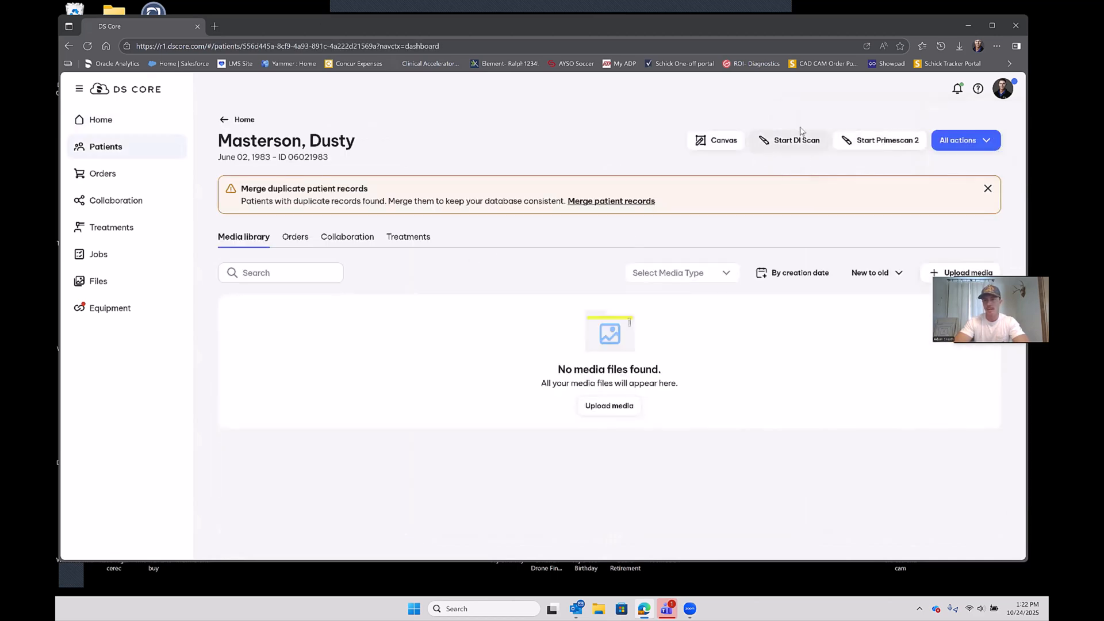
pyautogui.moveTo(789, 148)
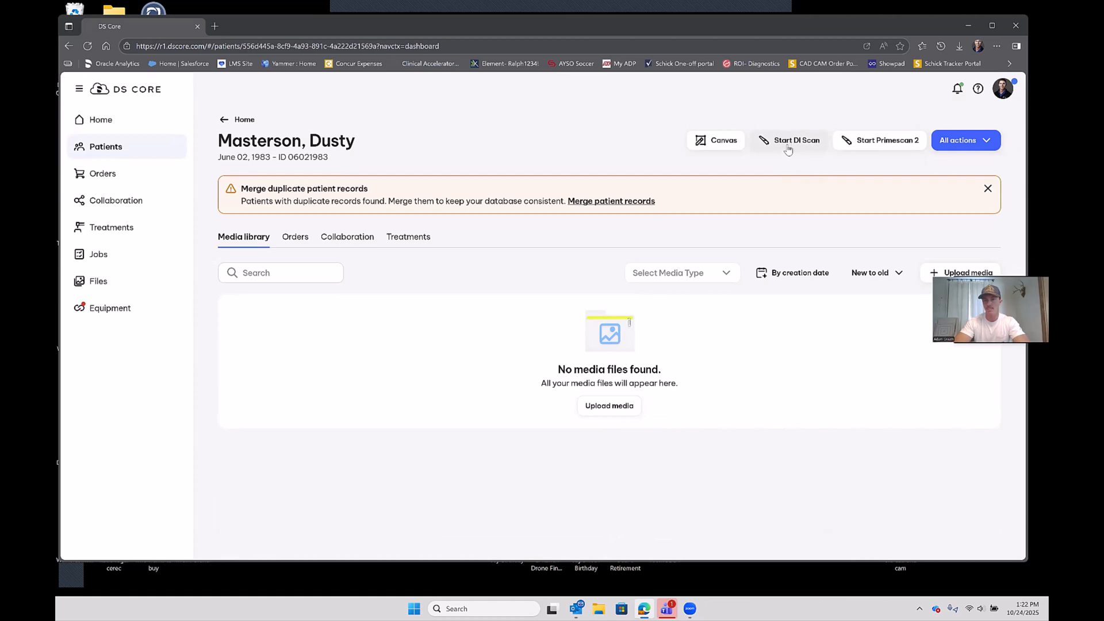
pyautogui.click(796, 140)
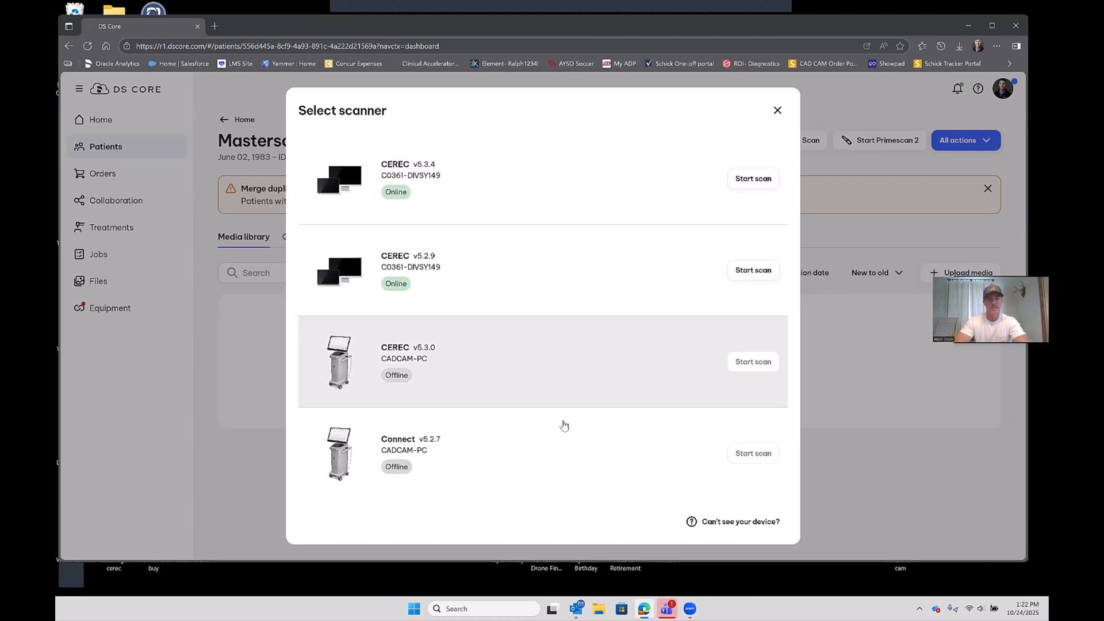
pyautogui.moveTo(535, 188)
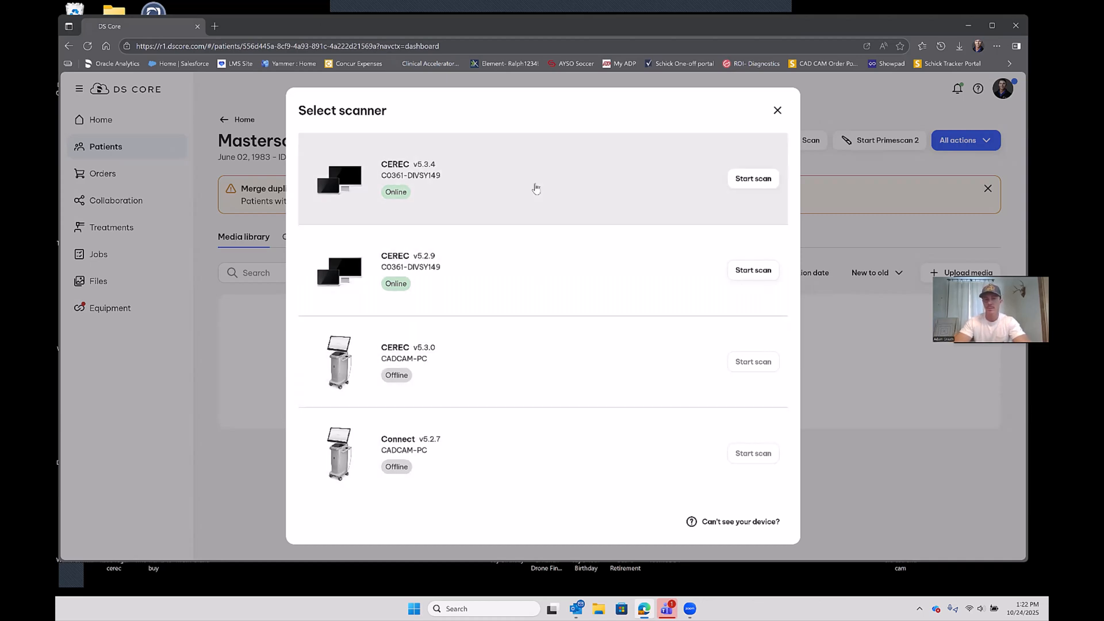
pyautogui.moveTo(753, 178)
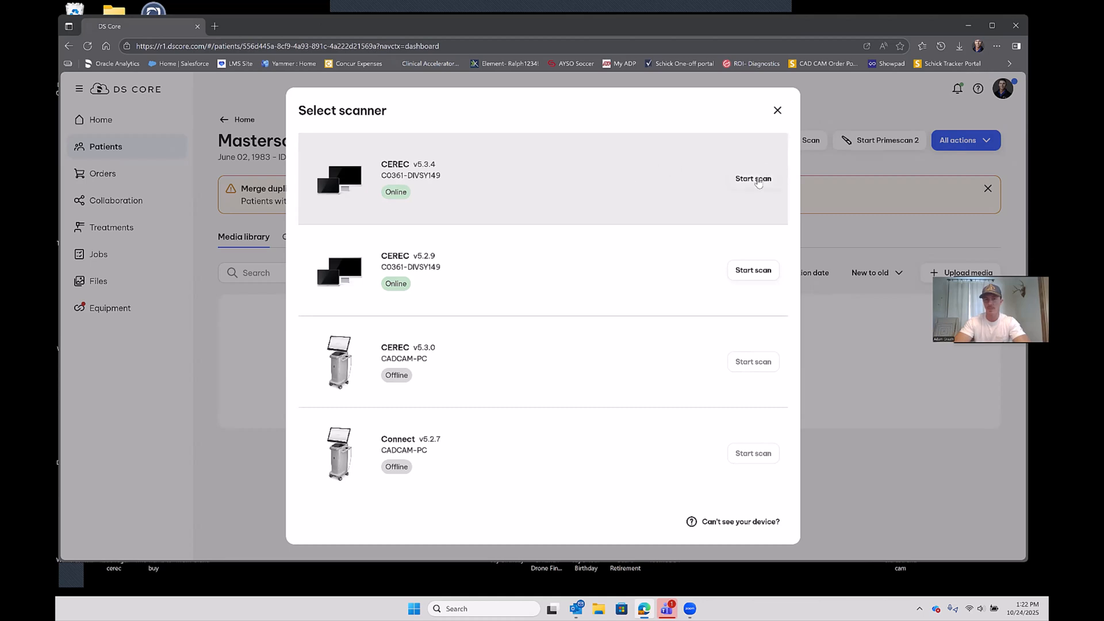
pyautogui.click(753, 178)
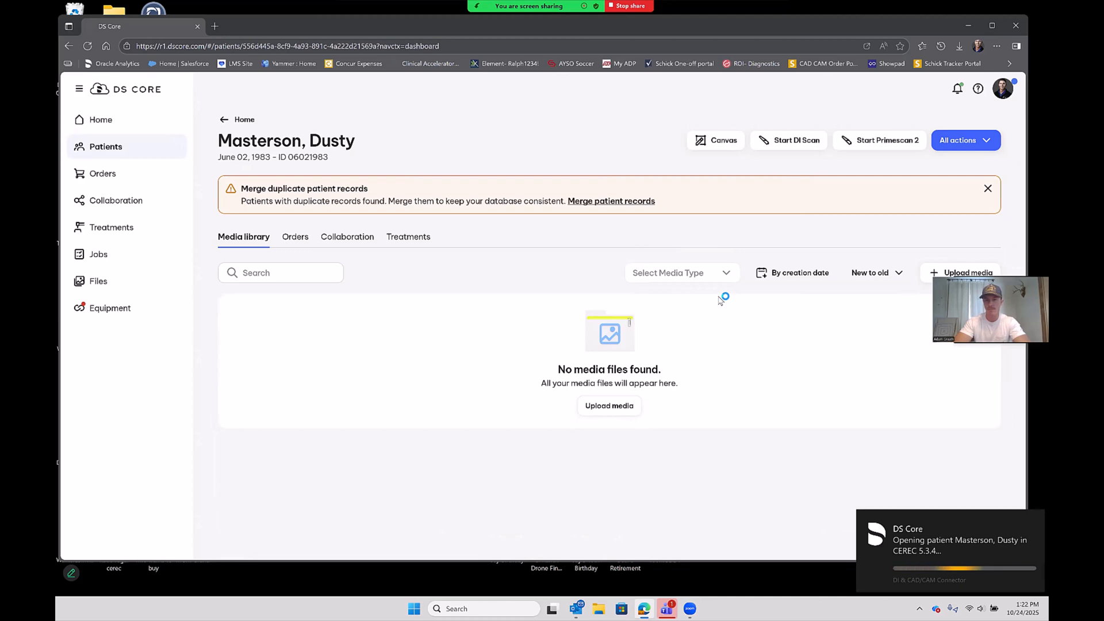
pyautogui.moveTo(537, 237)
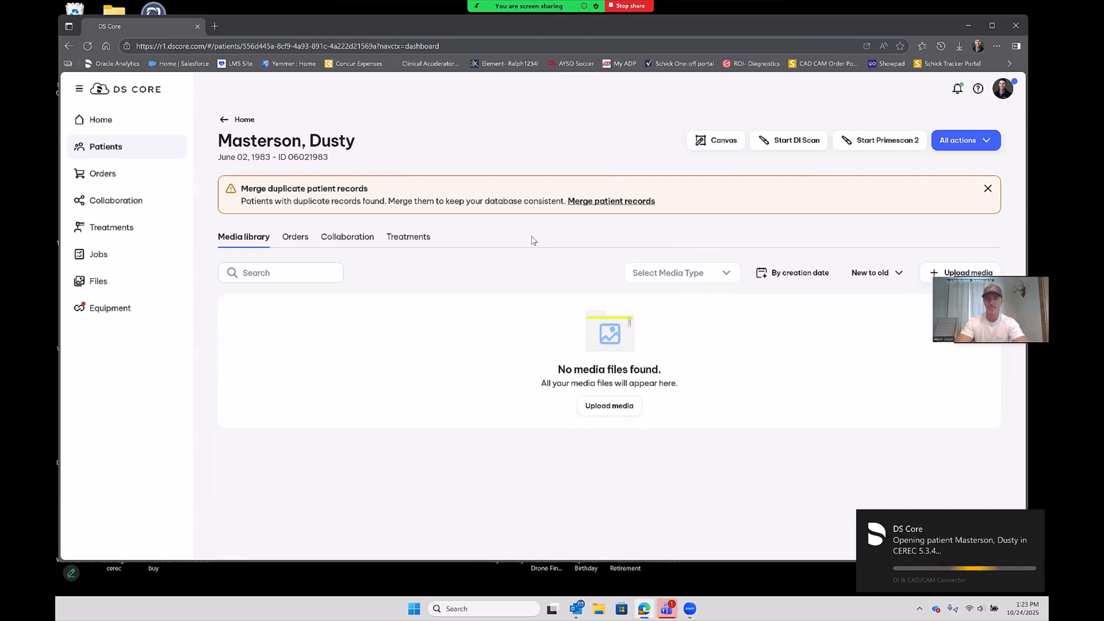
pyautogui.moveTo(312, 307)
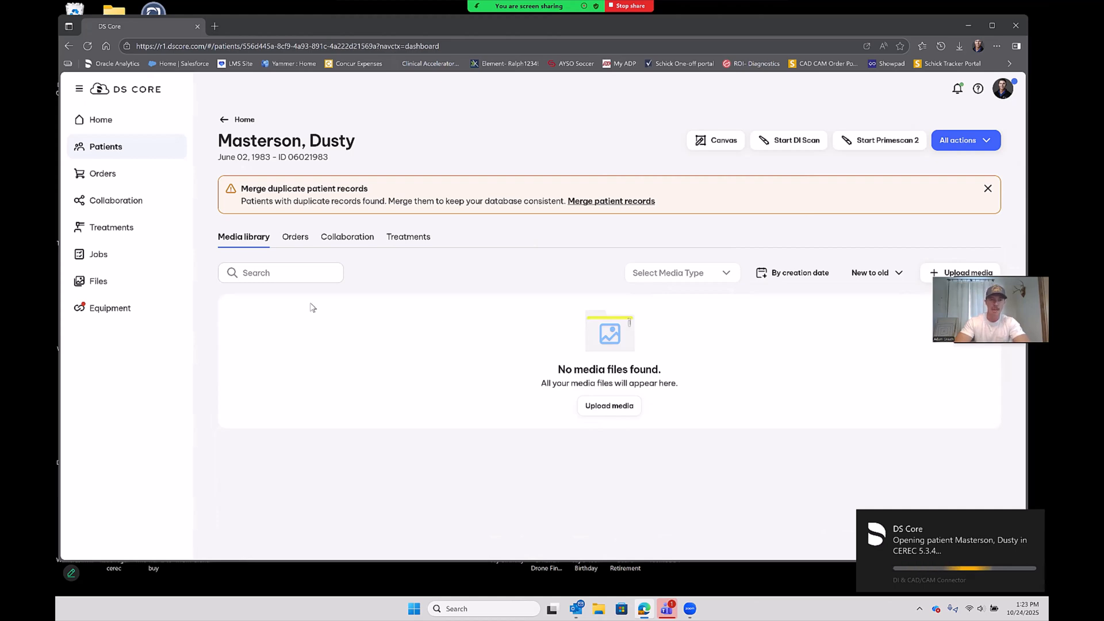
pyautogui.moveTo(261, 145)
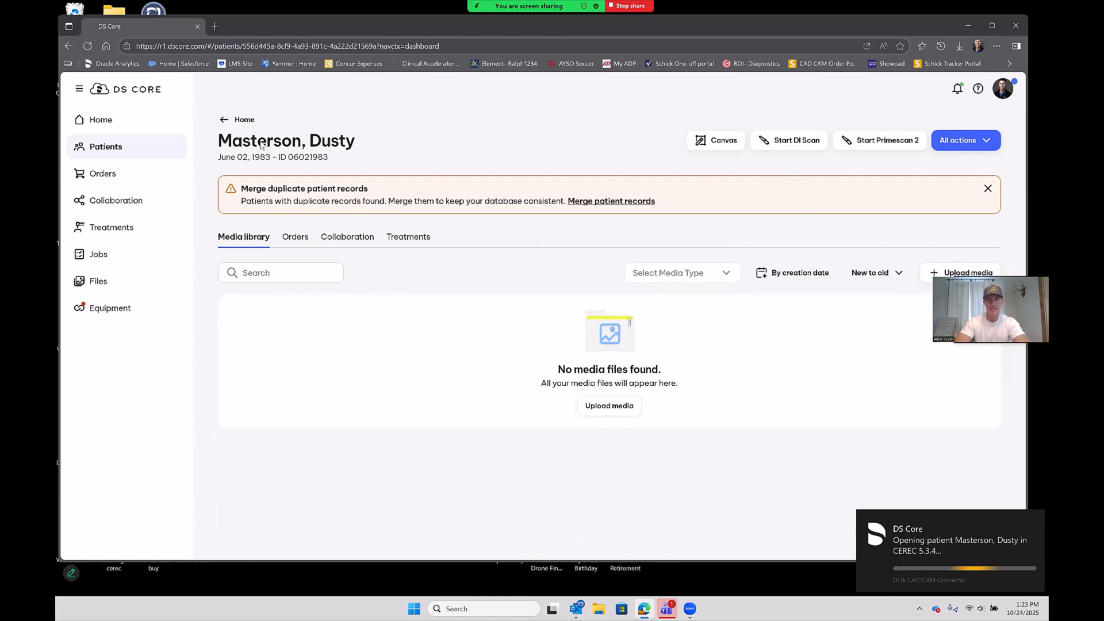
pyautogui.moveTo(284, 334)
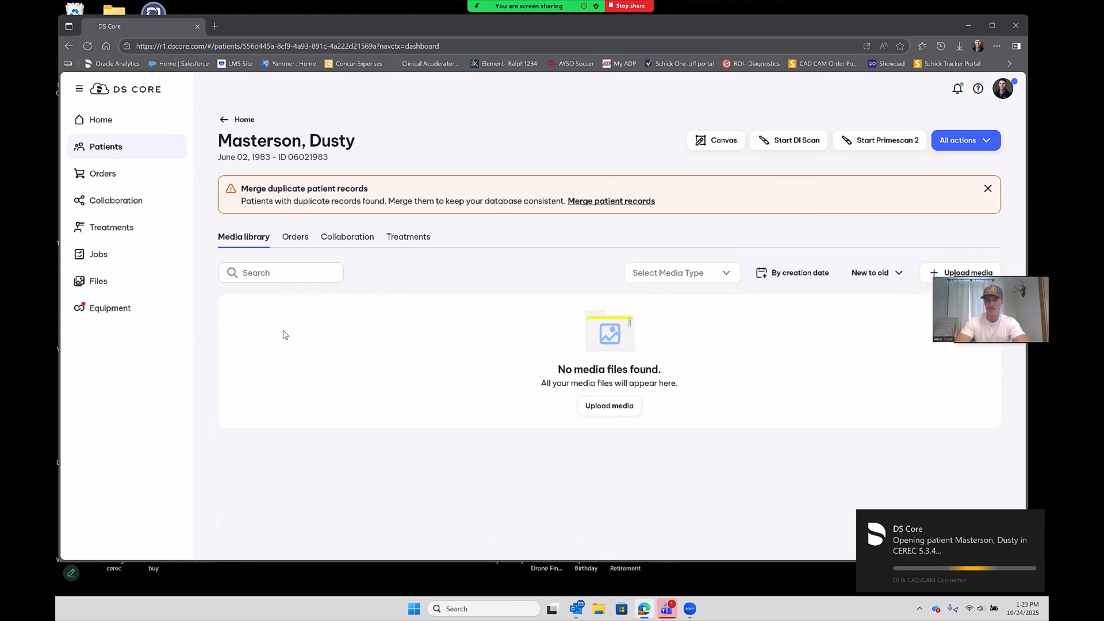
pyautogui.moveTo(314, 301)
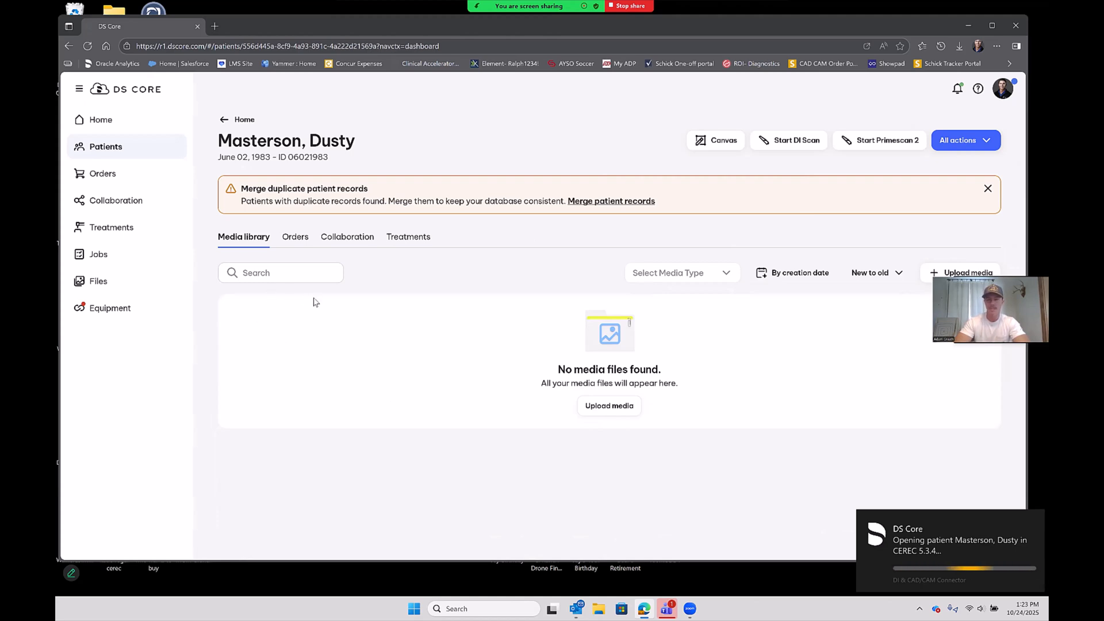
pyautogui.moveTo(179, 286)
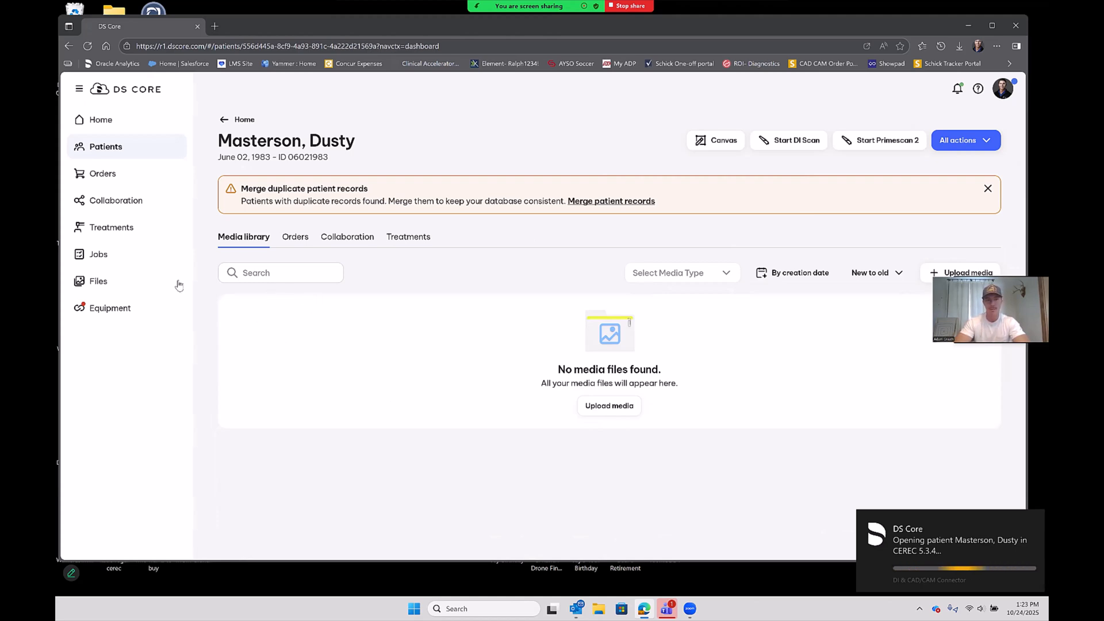
pyautogui.moveTo(359, 314)
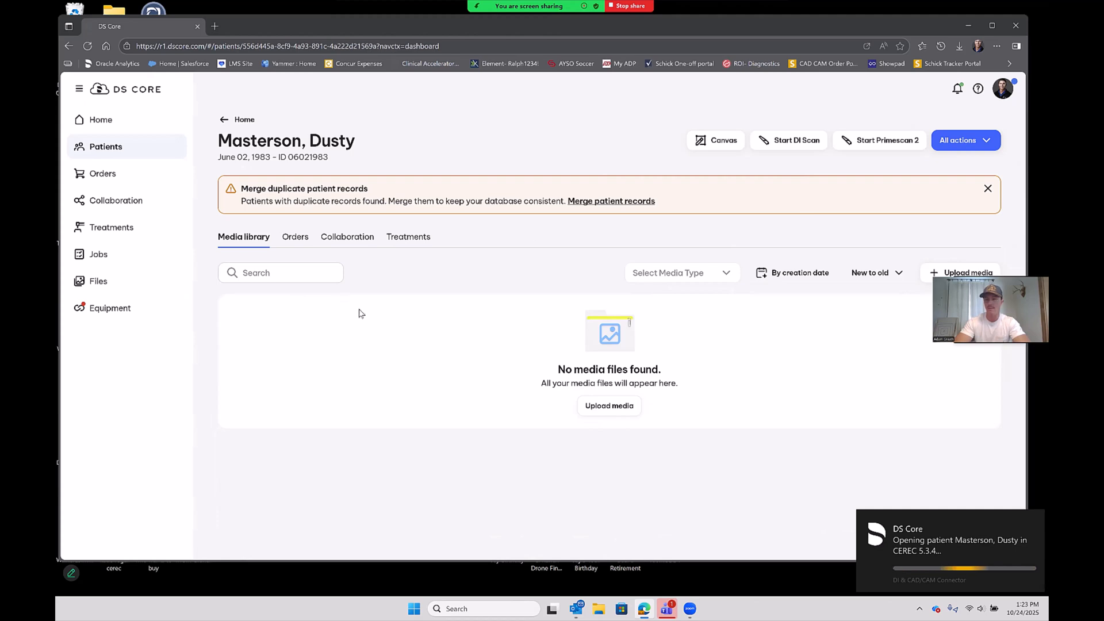
pyautogui.moveTo(274, 313)
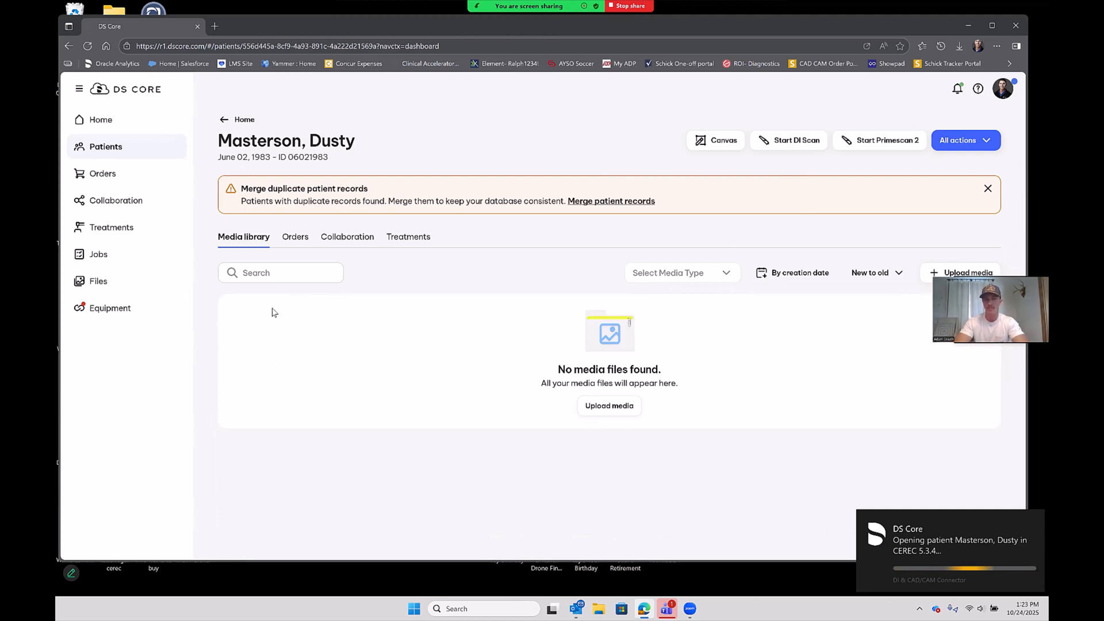
pyautogui.moveTo(348, 306)
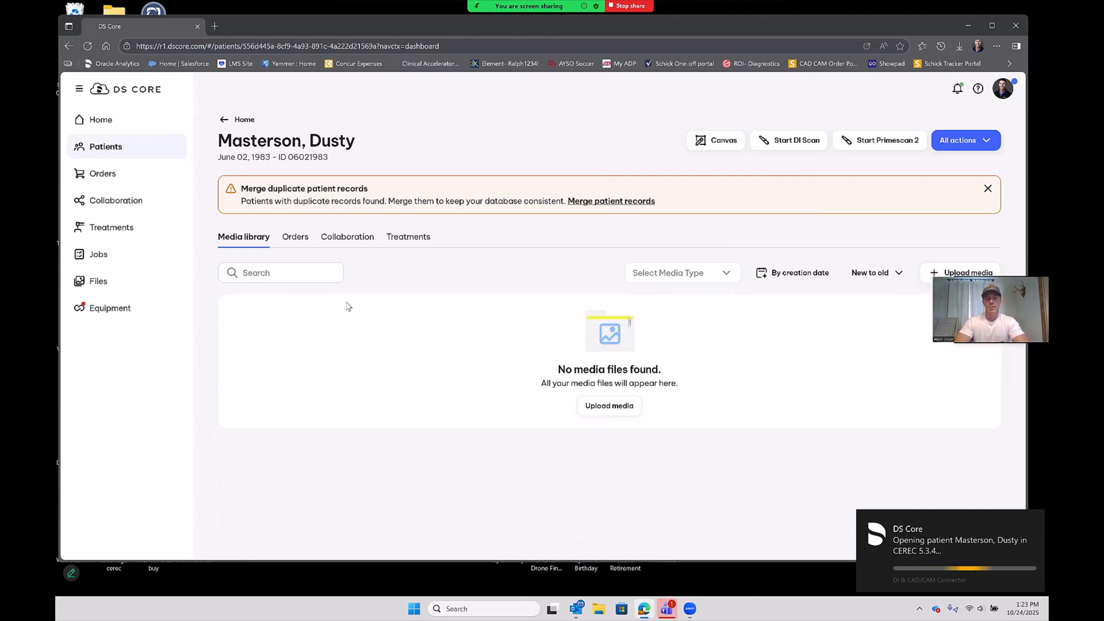
pyautogui.moveTo(669, 109)
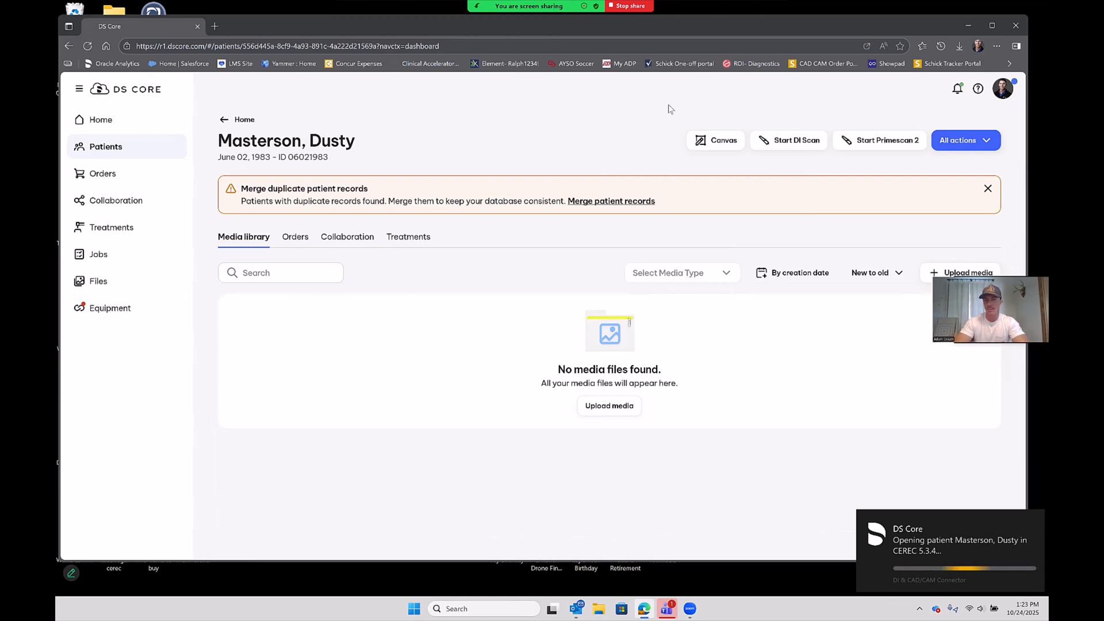
pyautogui.moveTo(652, 90)
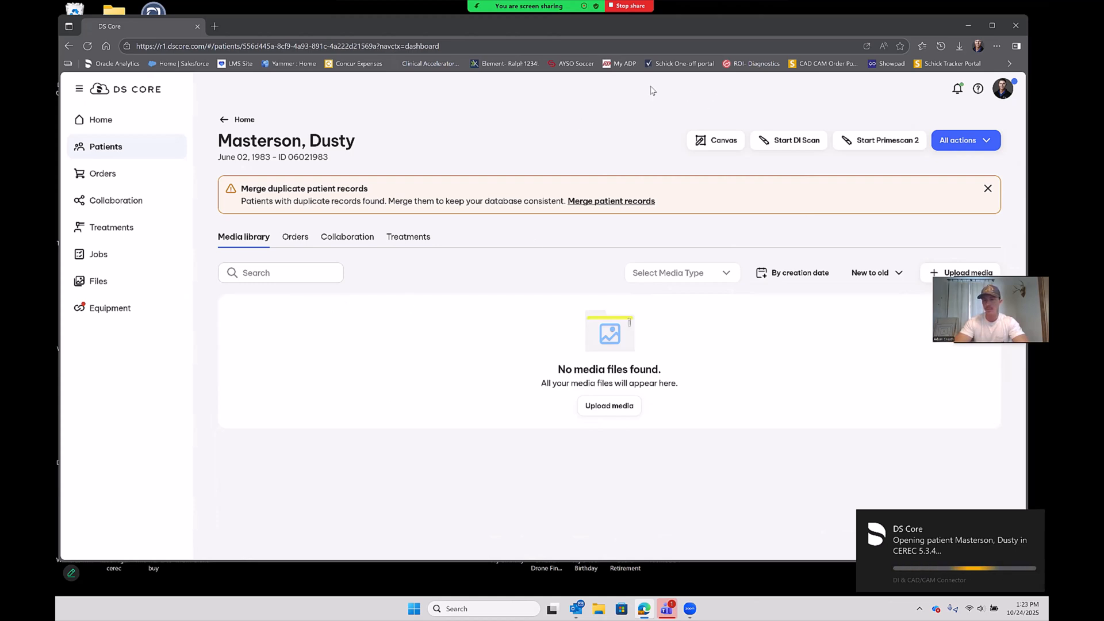
pyautogui.moveTo(435, 193)
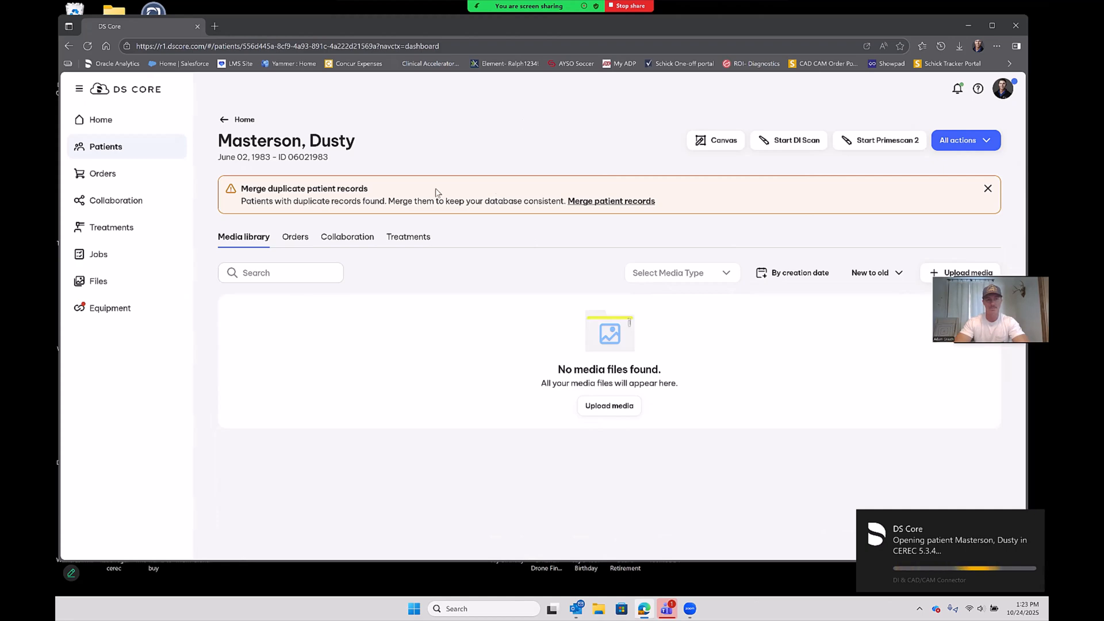
# - Search the patient list for 'glenn' and bring up that patient
pyautogui.click(100, 119)
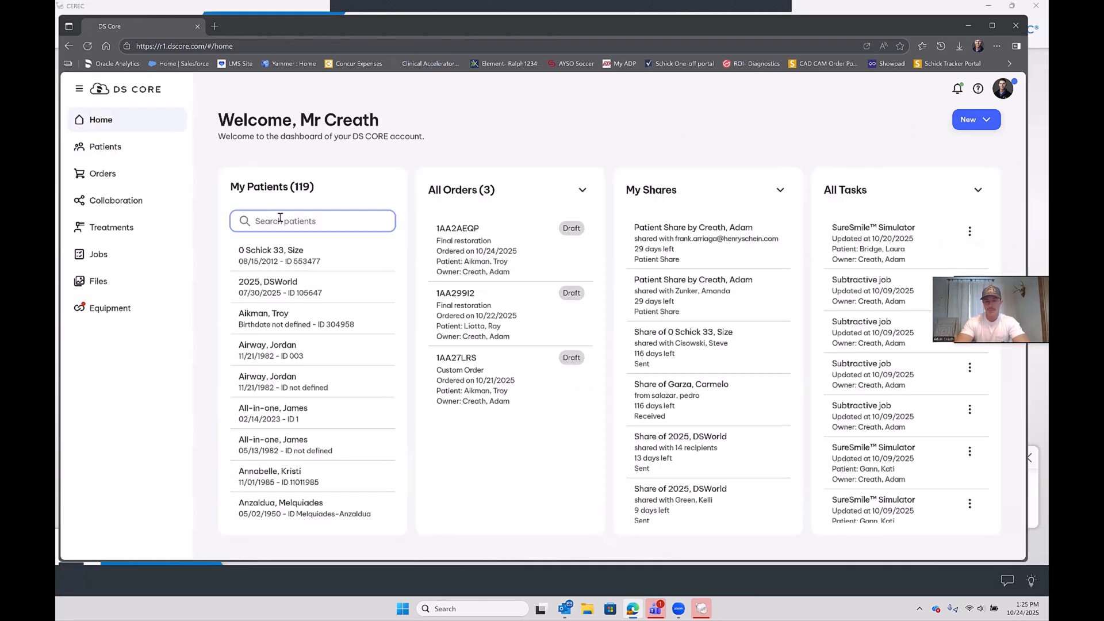
pyautogui.write('g')
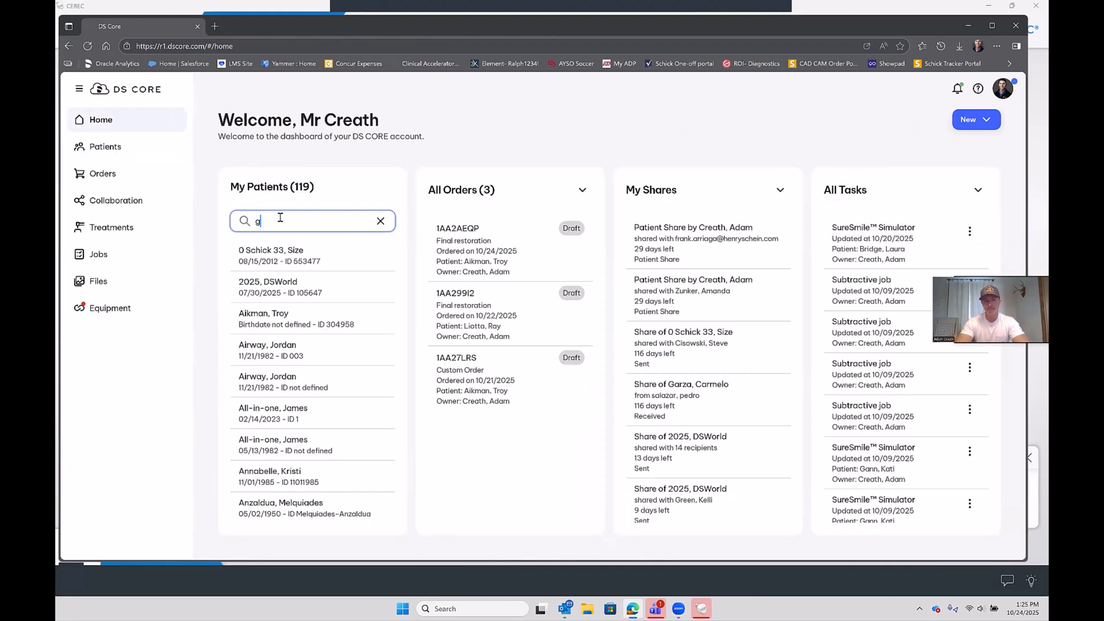
pyautogui.write('lenn')
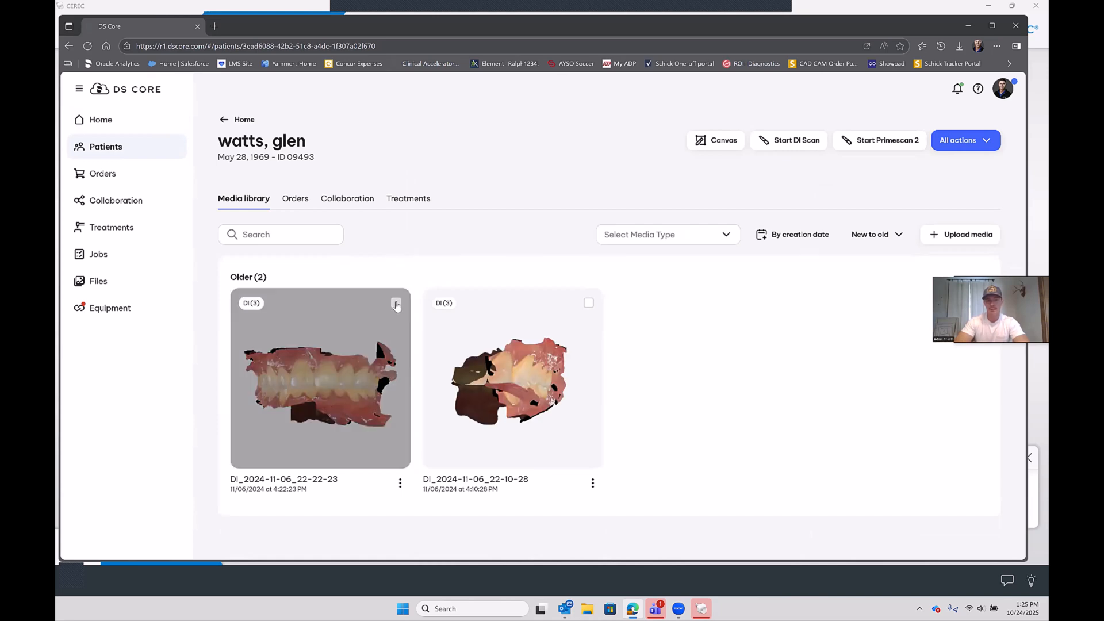
# - Start a Final restoration order from the DI_2024-11-06_22-22-23 scan
pyautogui.click(396, 303)
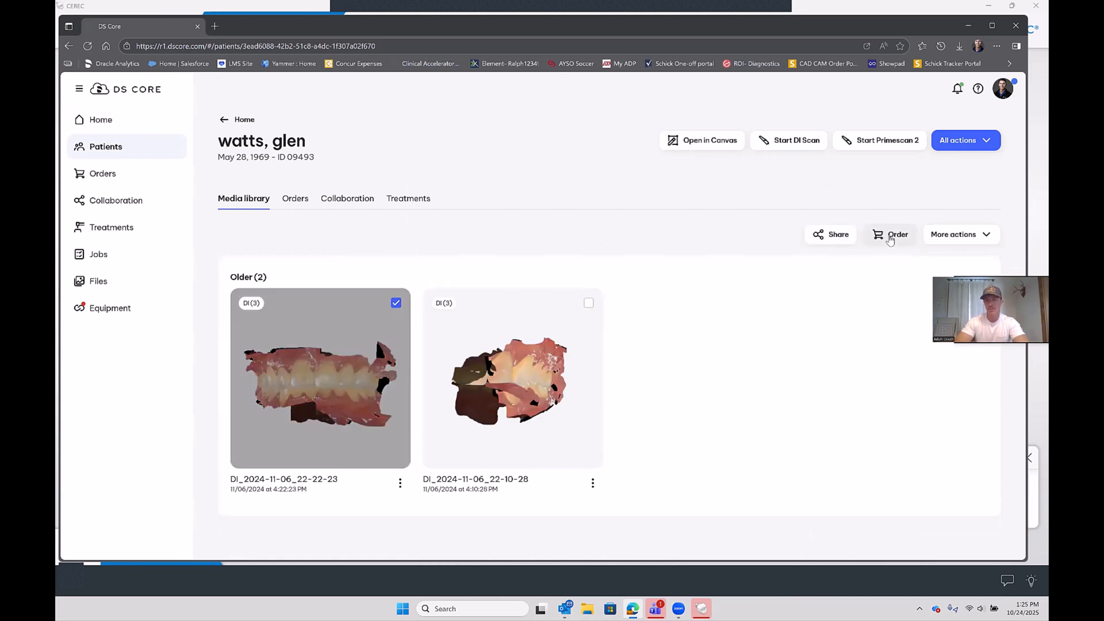
pyautogui.click(897, 234)
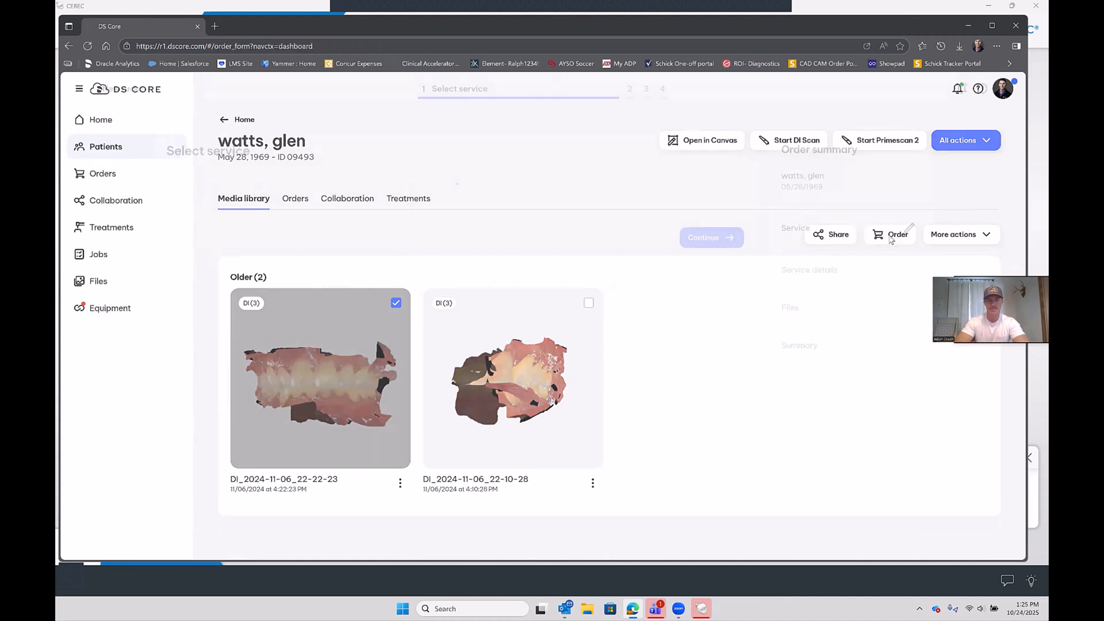
pyautogui.click(889, 234)
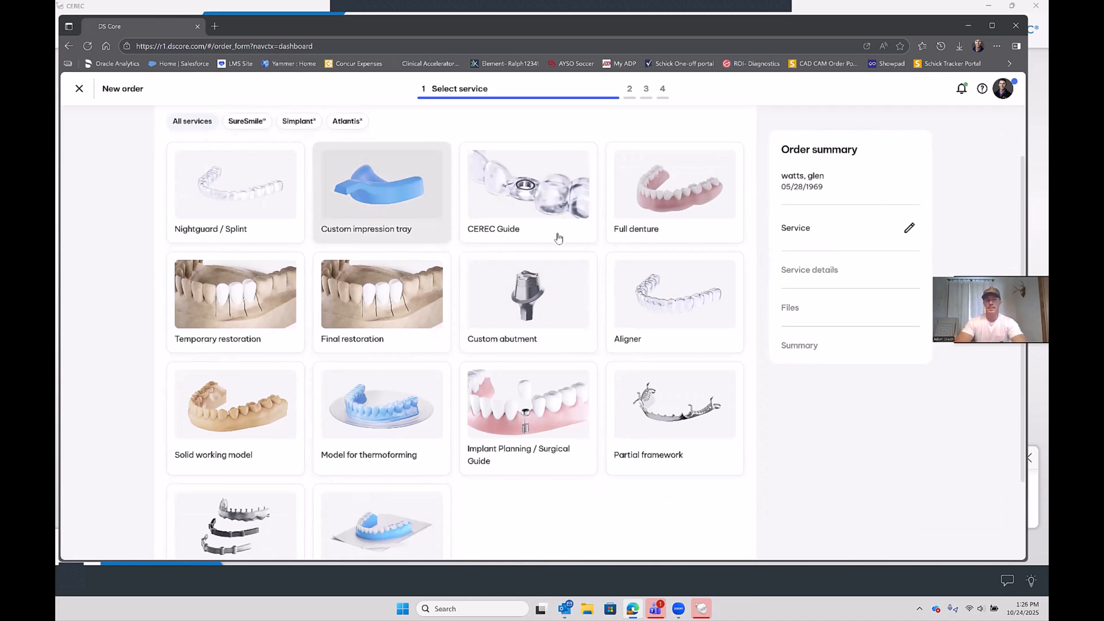
pyautogui.moveTo(362, 368)
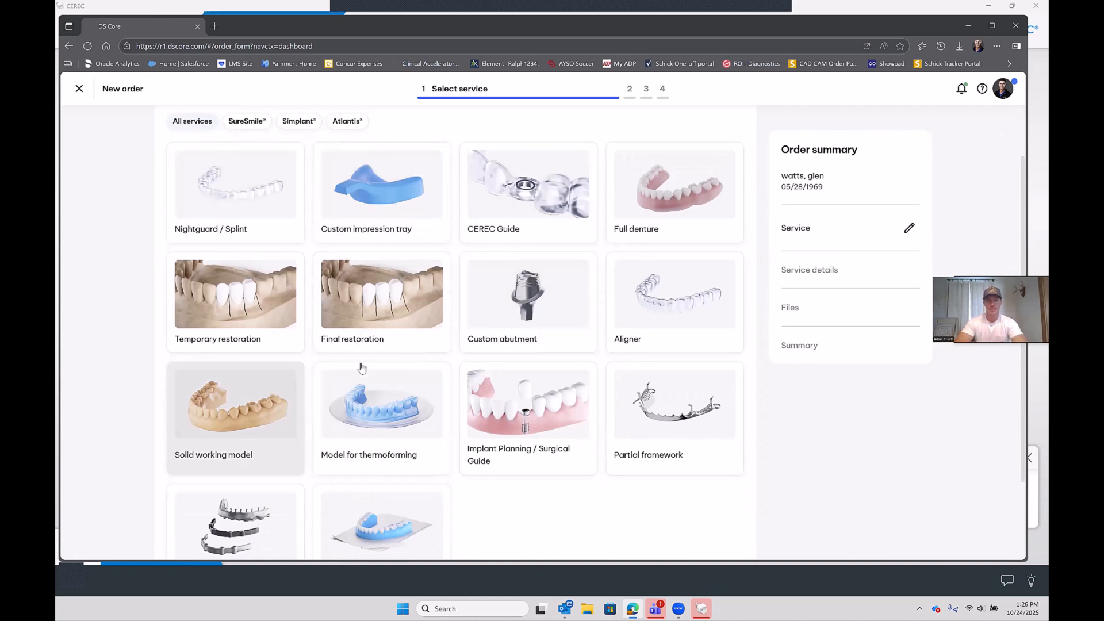
pyautogui.scroll(-3)
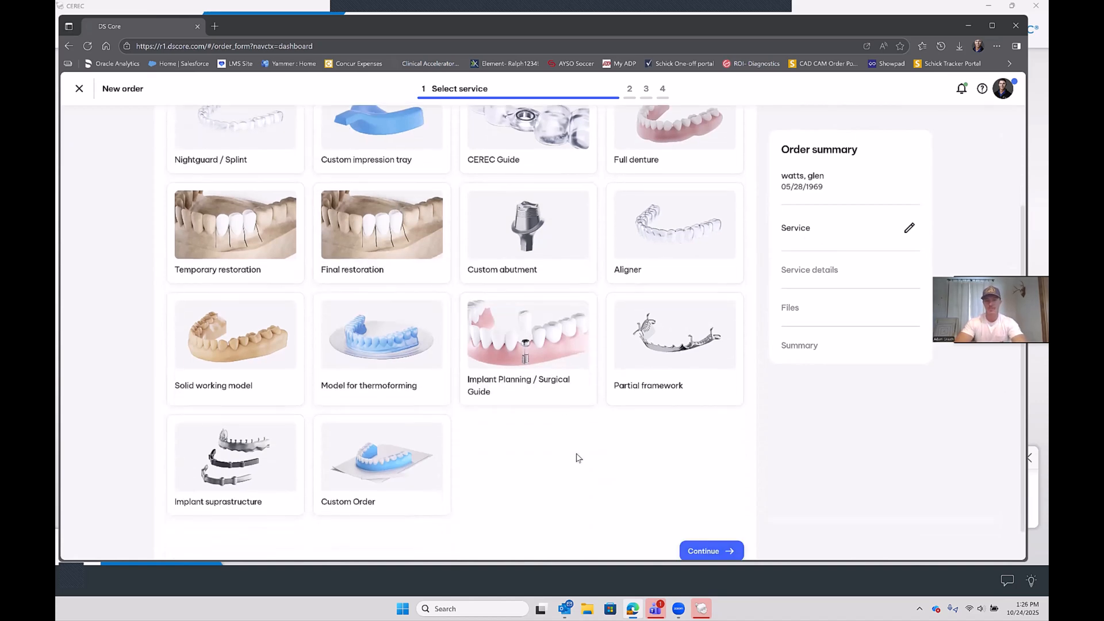
pyautogui.scroll(3)
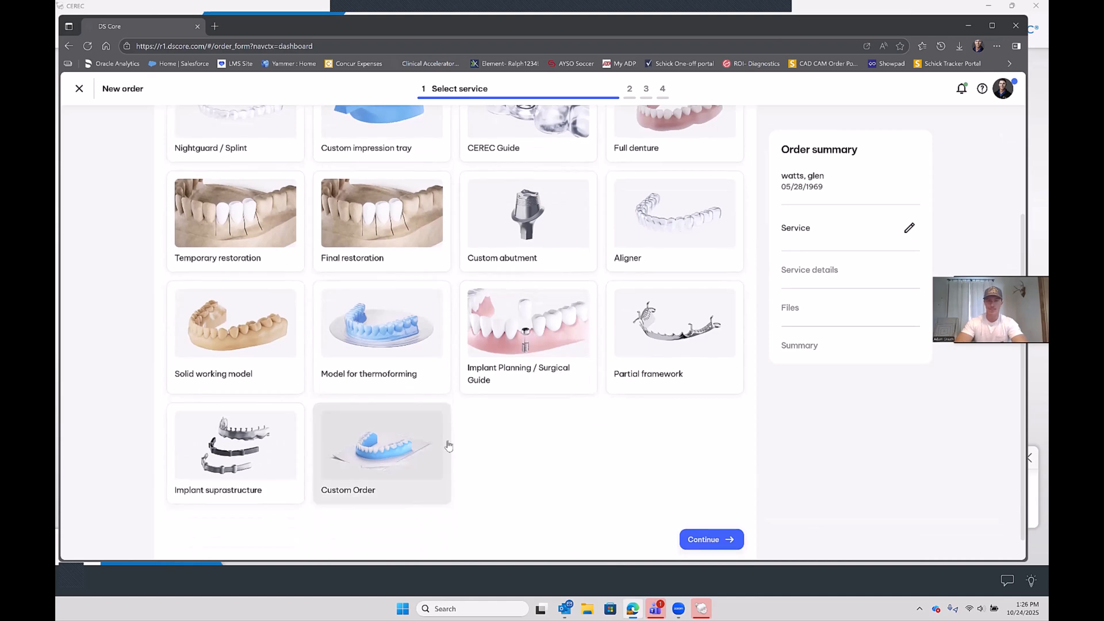
pyautogui.moveTo(583, 313)
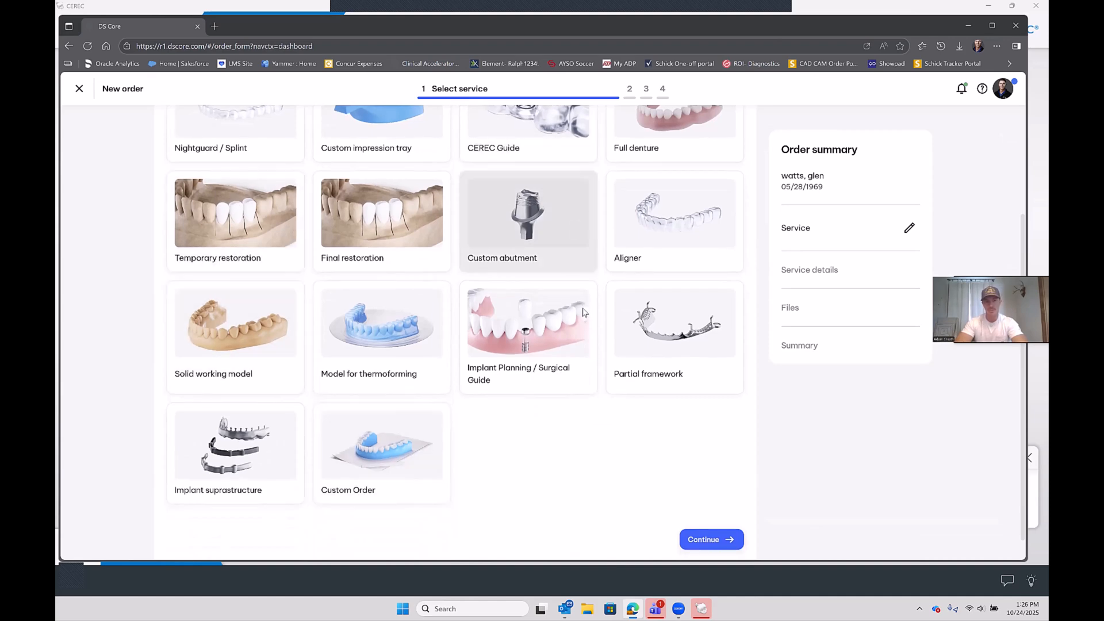
pyautogui.moveTo(593, 455)
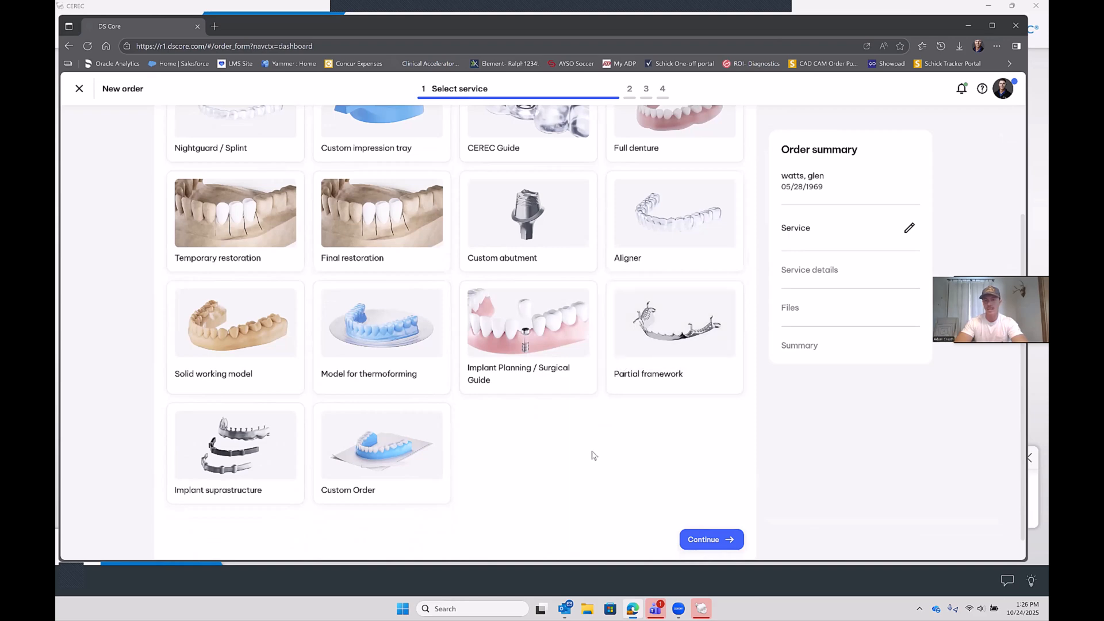
pyautogui.moveTo(527, 465)
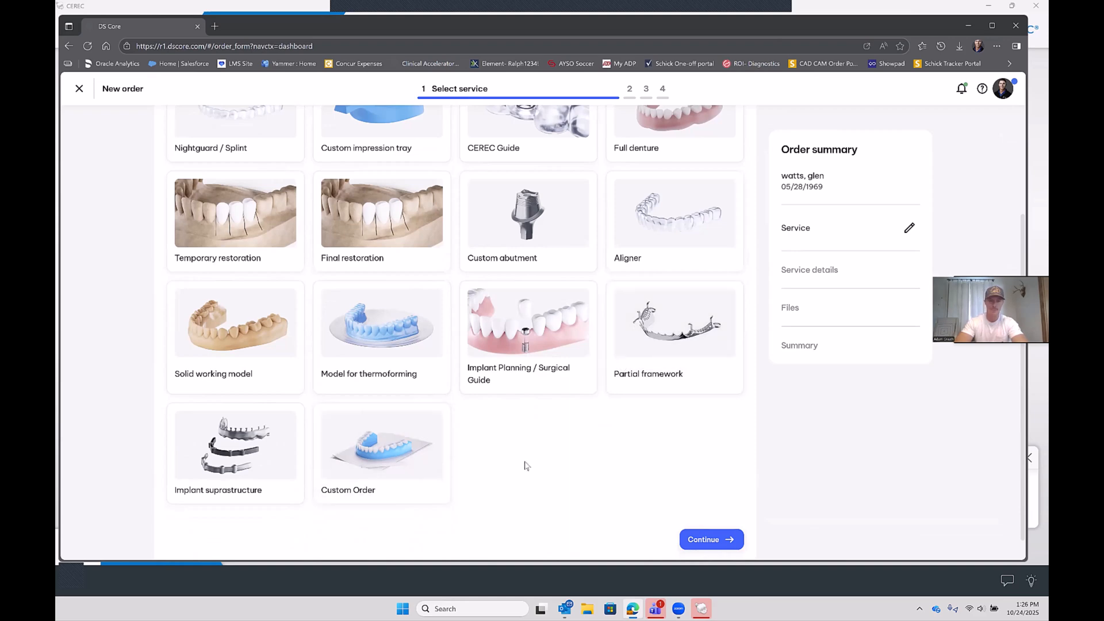
pyautogui.moveTo(382, 218)
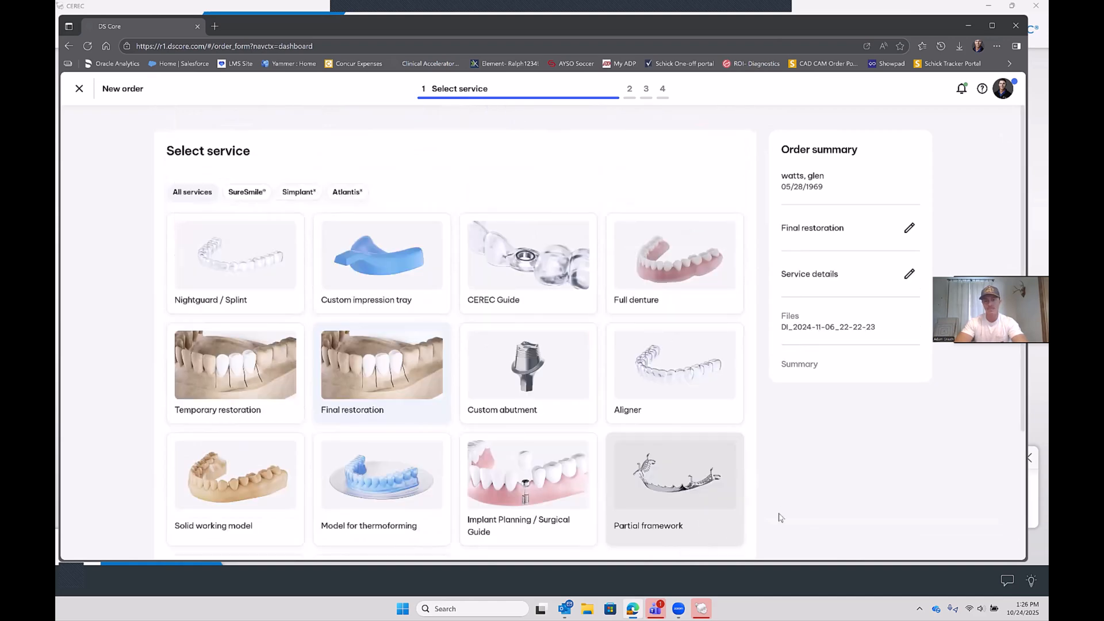
pyautogui.scroll(-3)
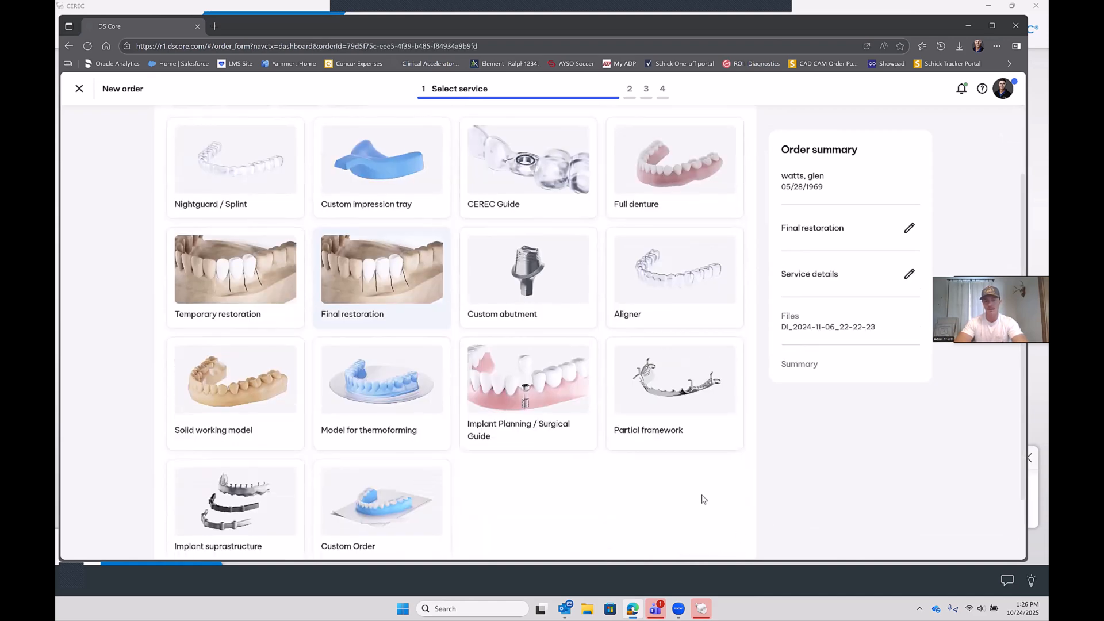
# - Set a crown on tooth 4 with design and milling in zirconium oxide
pyautogui.click(380, 279)
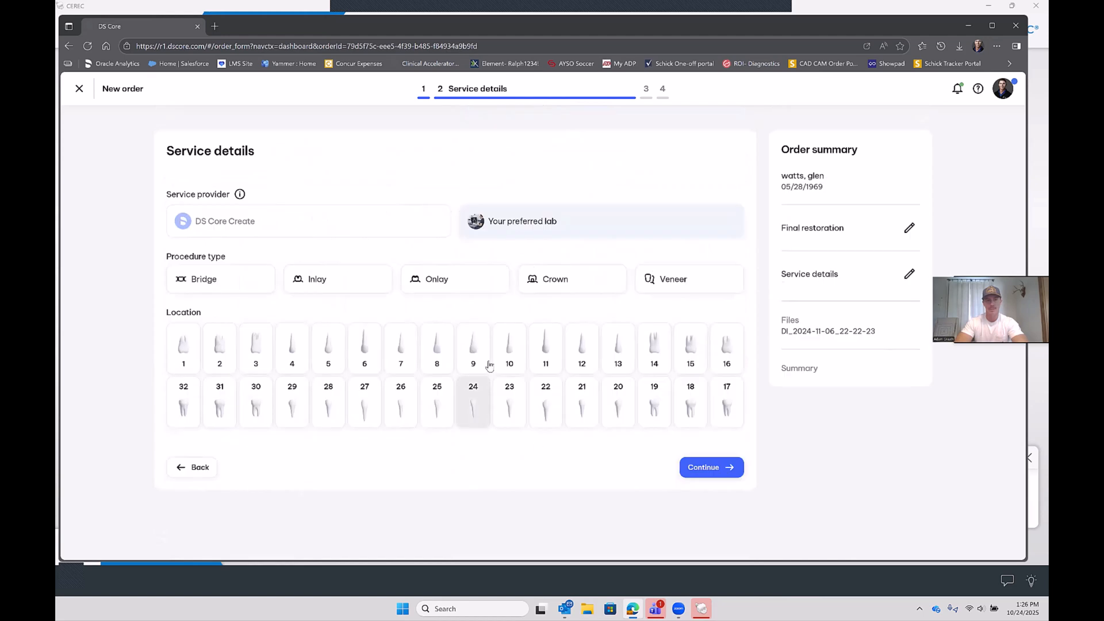
pyautogui.moveTo(256, 348)
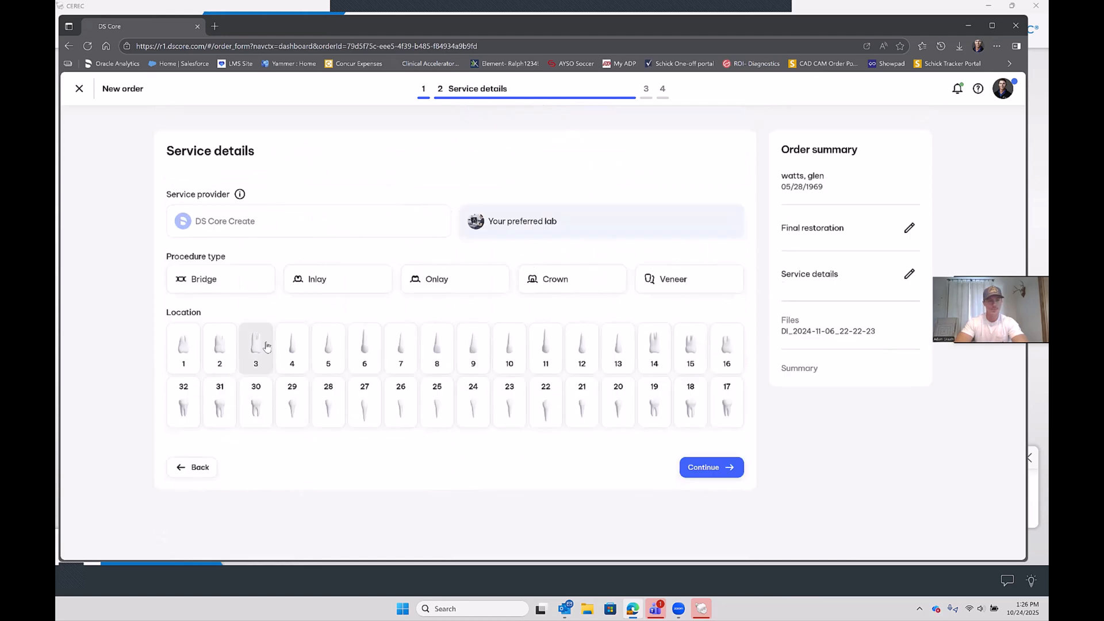
pyautogui.click(571, 279)
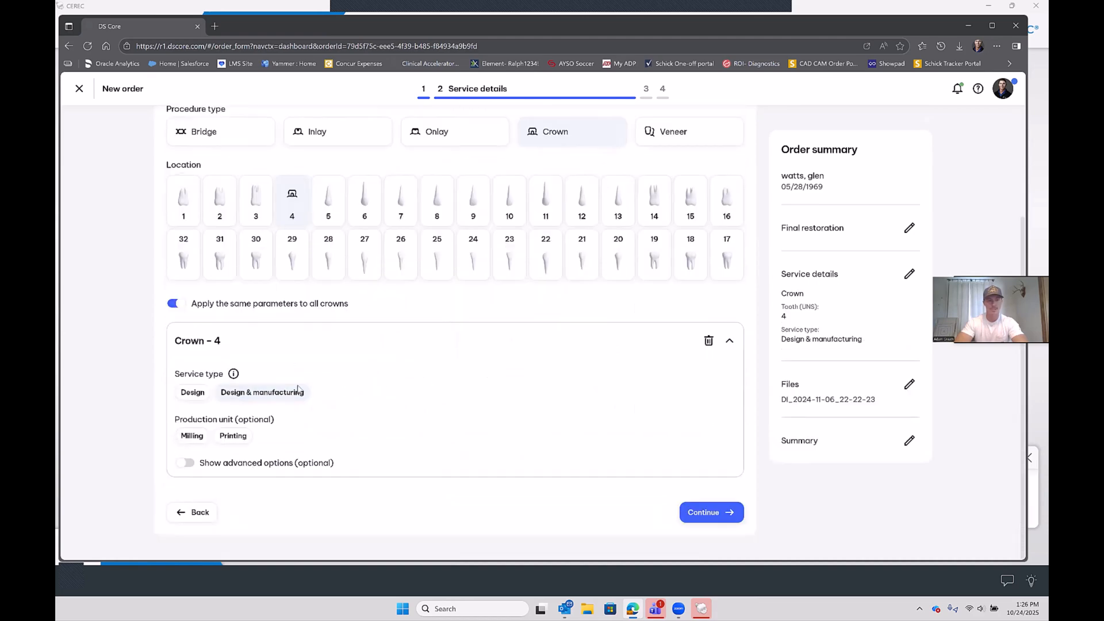
pyautogui.click(192, 435)
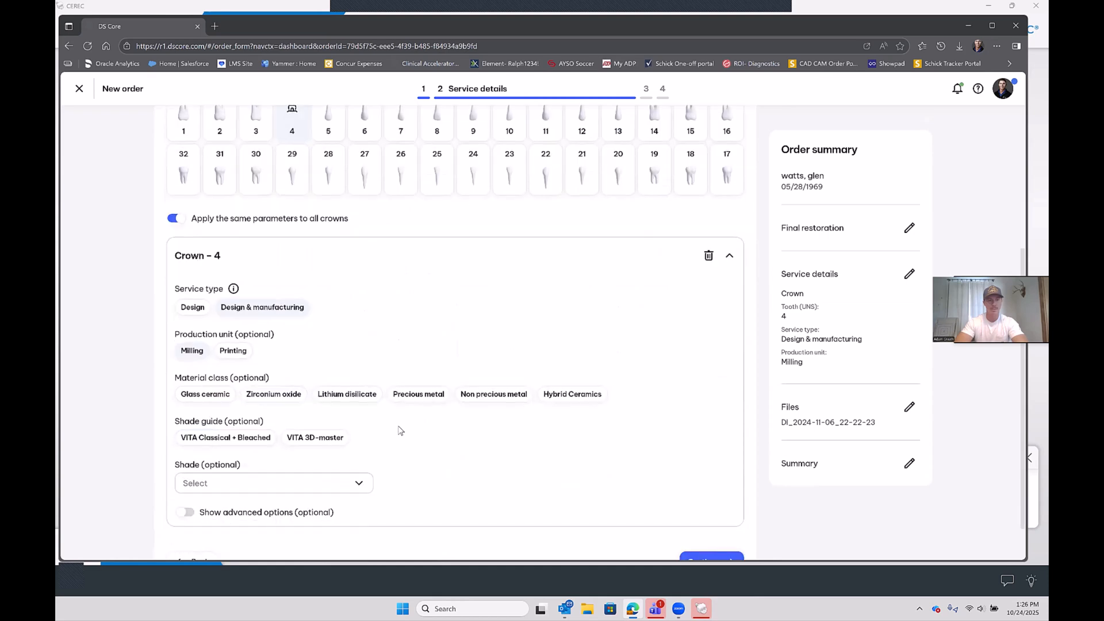
pyautogui.click(273, 394)
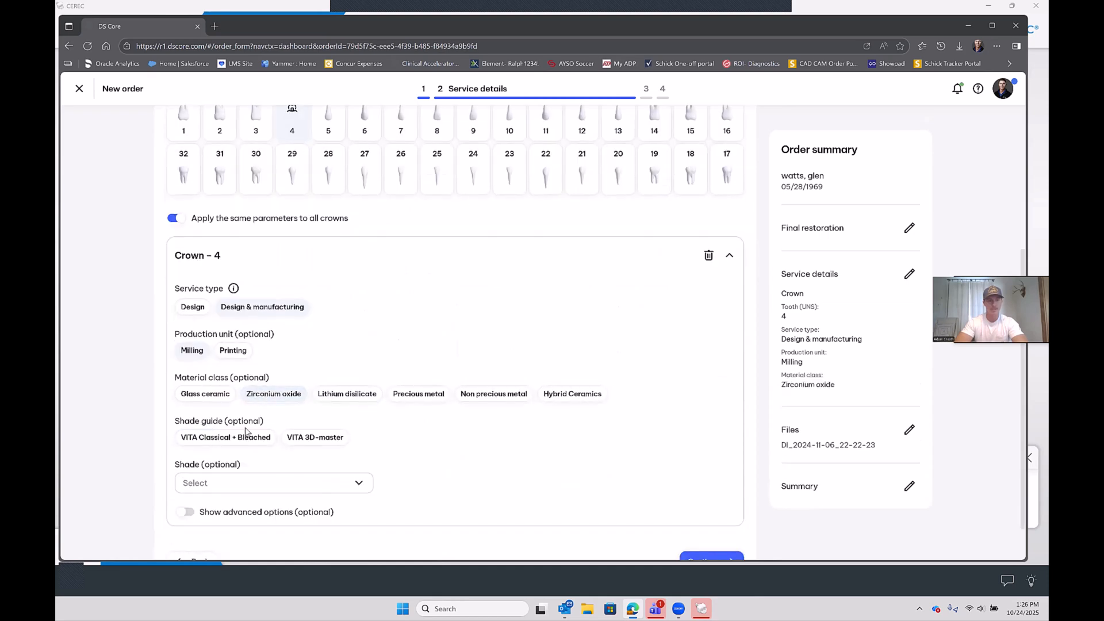
# - Choose the VITA Classical + Bleached guide with shade A2 and continue to file upload
pyautogui.click(225, 437)
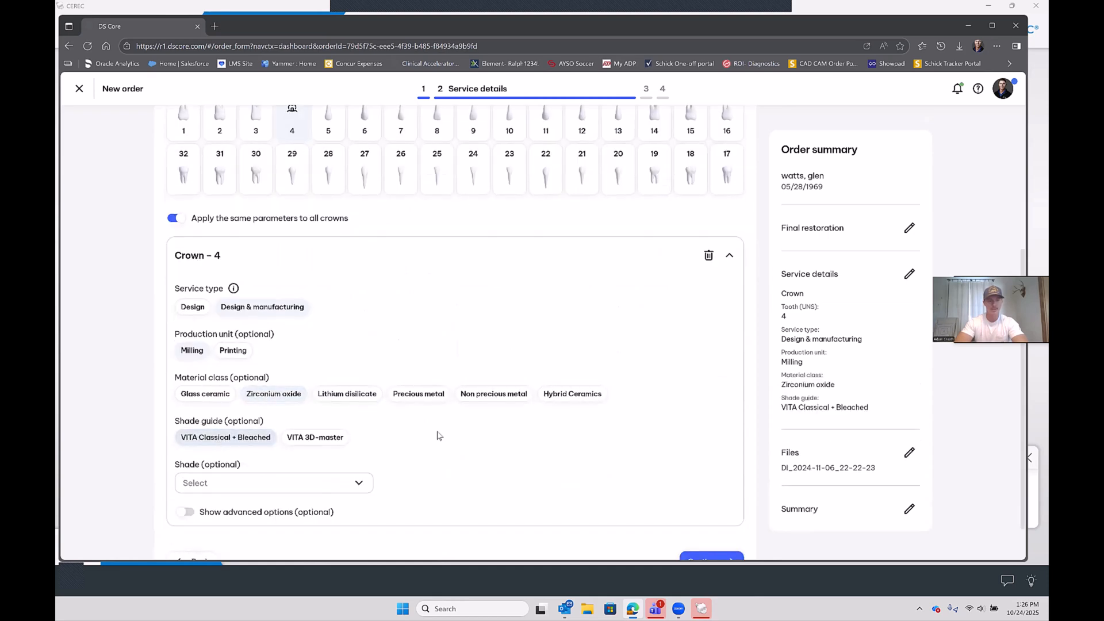
pyautogui.click(273, 482)
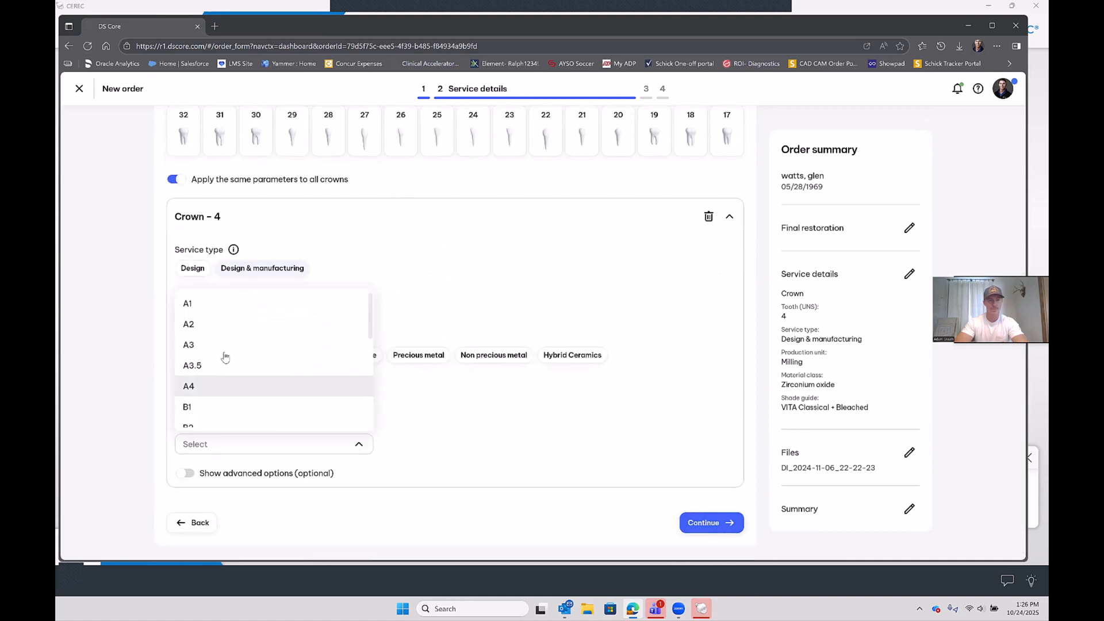
pyautogui.click(188, 324)
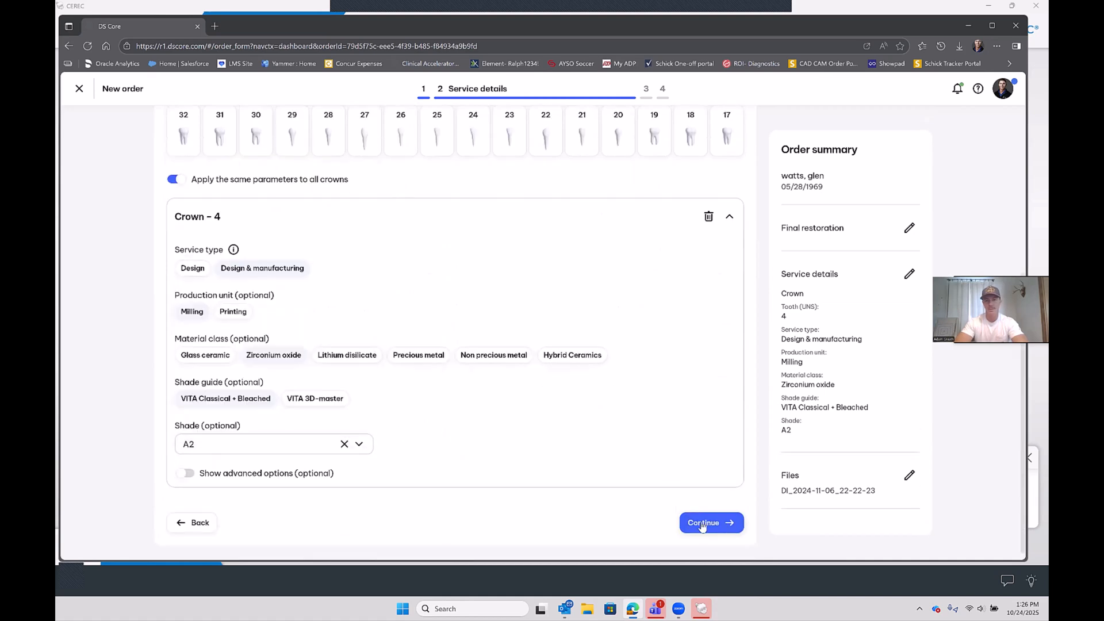
pyautogui.click(711, 522)
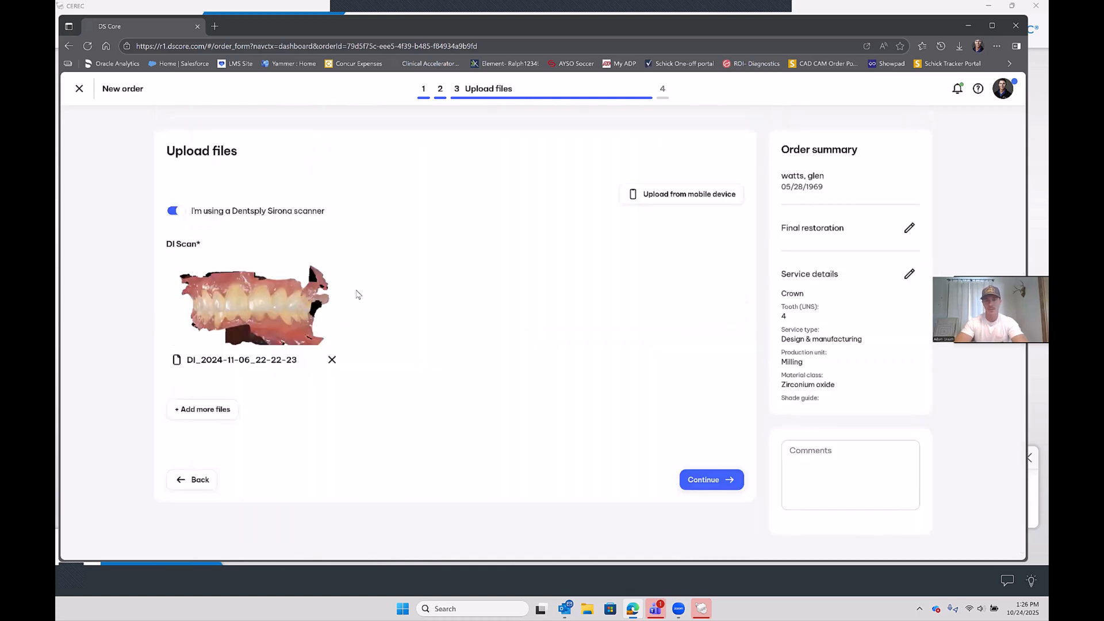
pyautogui.moveTo(496, 291)
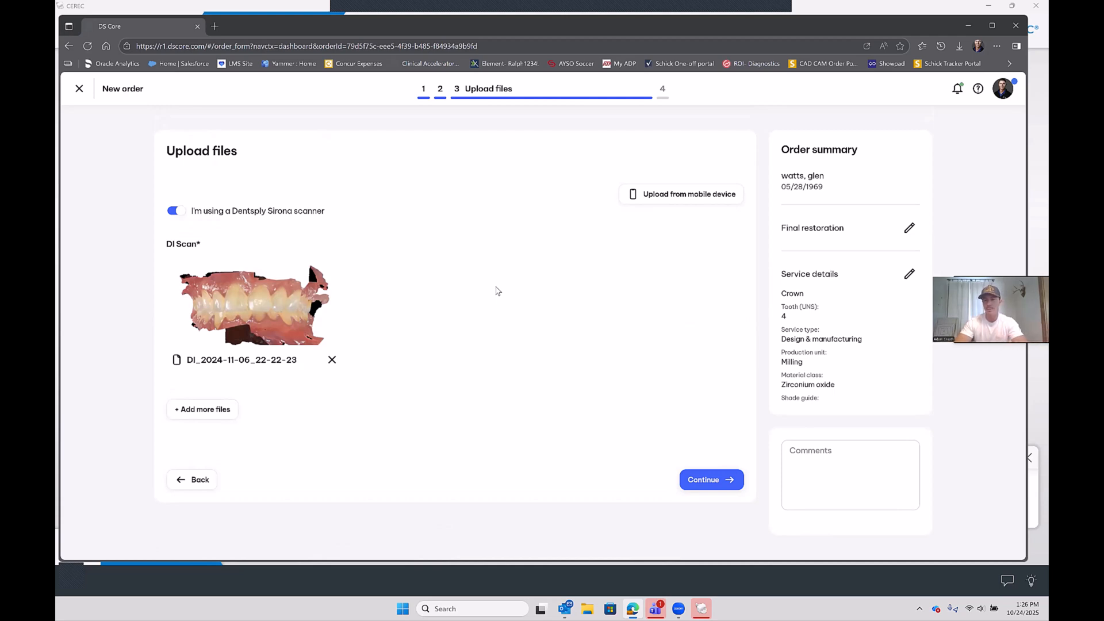
pyautogui.moveTo(584, 316)
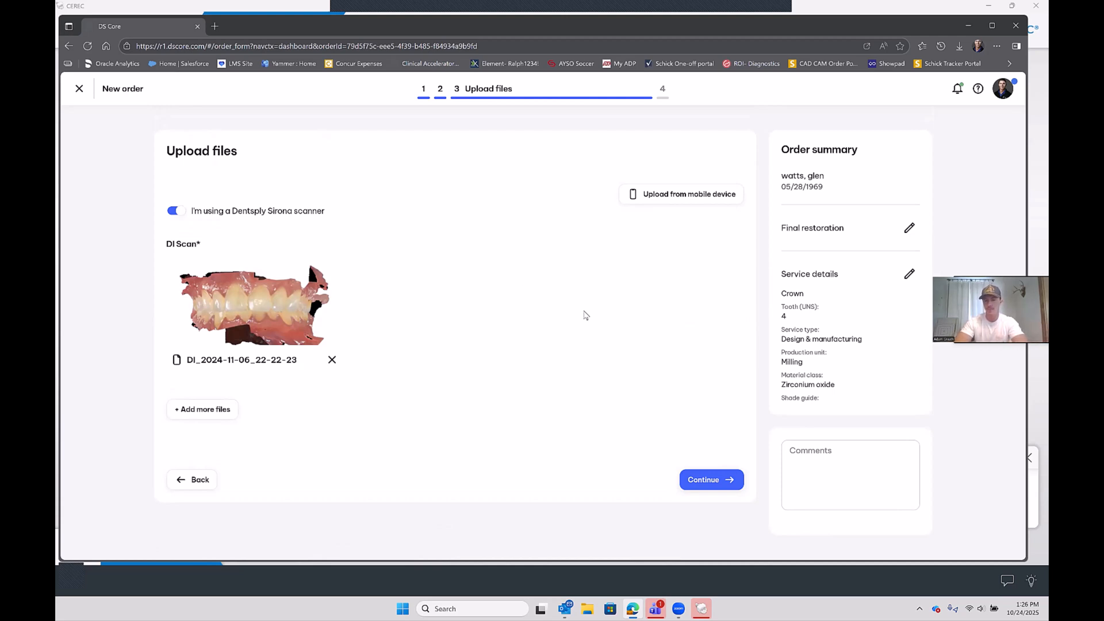
# - Keep the attached DI scan, visit the Comments field, and continue to Finalize your order
pyautogui.click(849, 474)
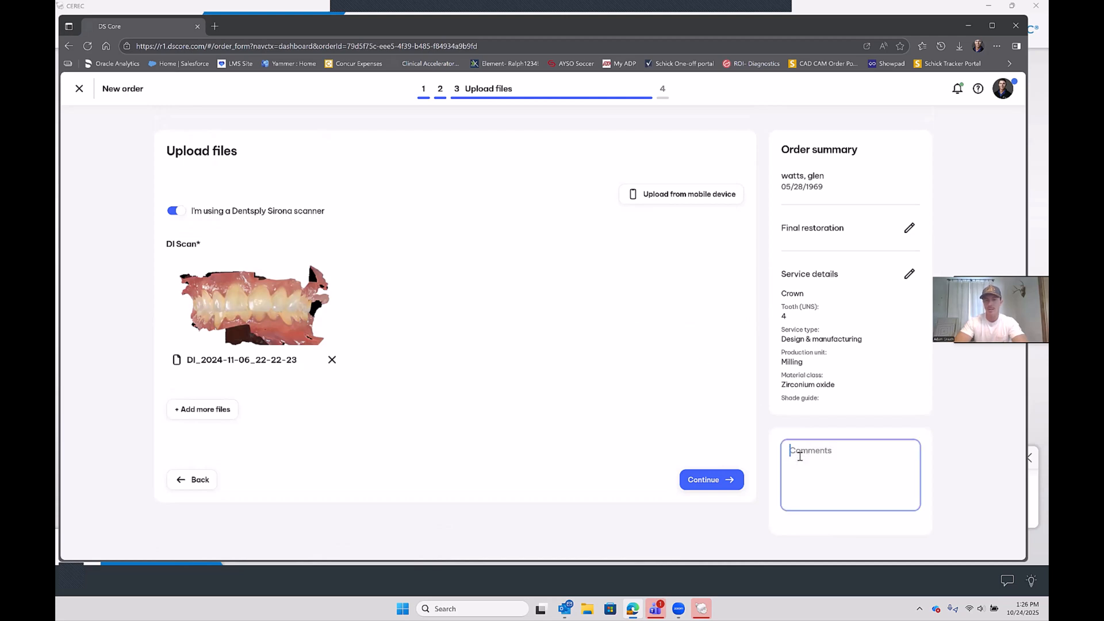
pyautogui.moveTo(938, 459)
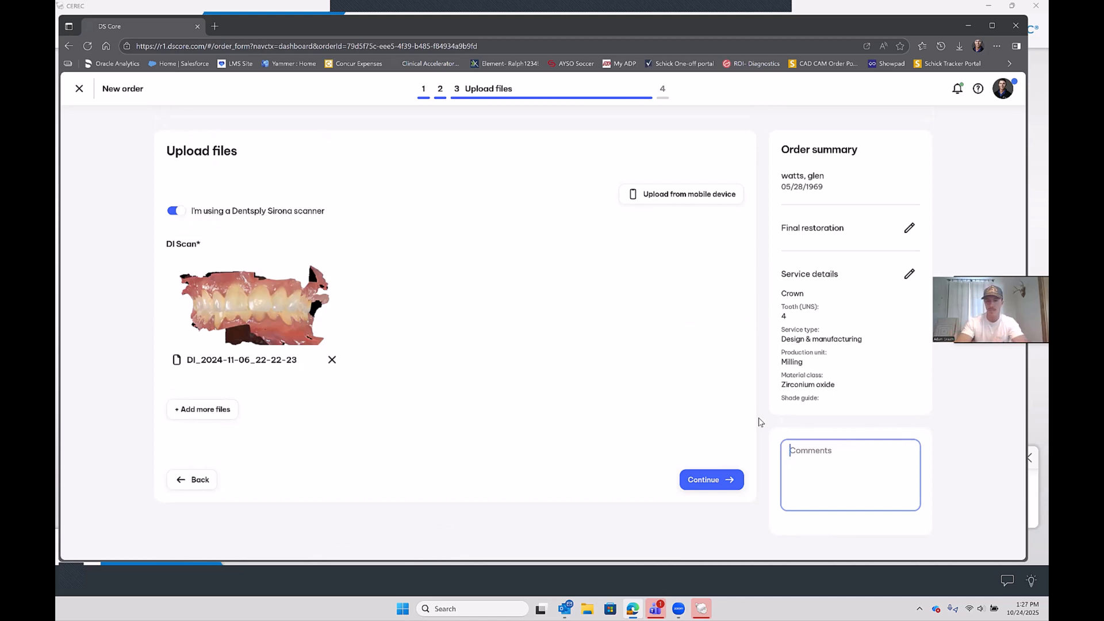
pyautogui.click(711, 479)
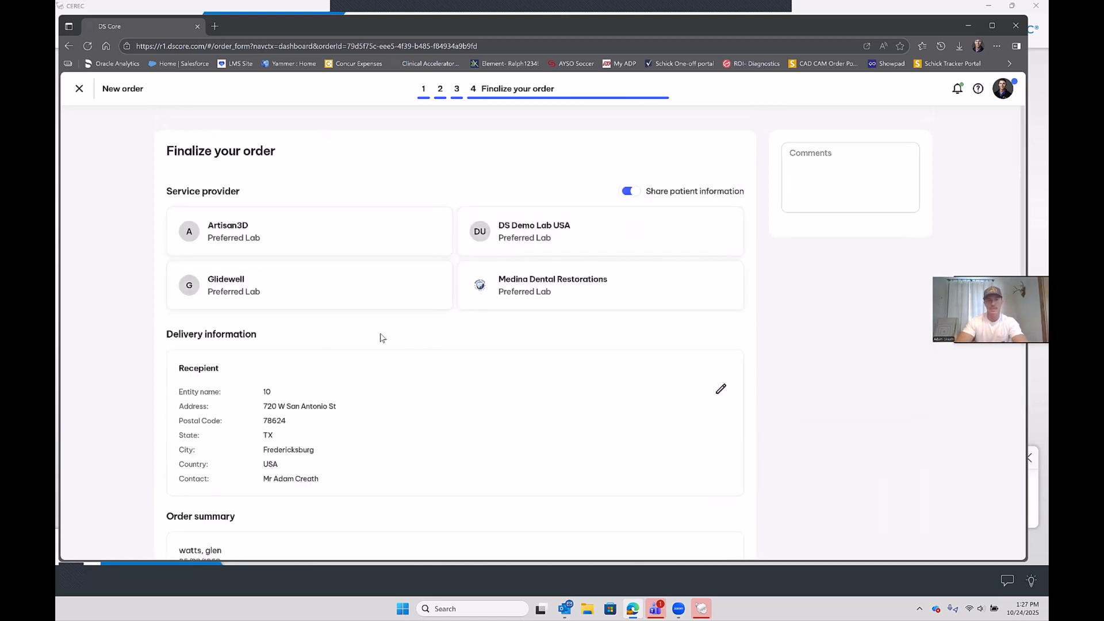
# - Select Artisan3D as the lab and set the desired return date to 11/07/2025
pyautogui.click(308, 232)
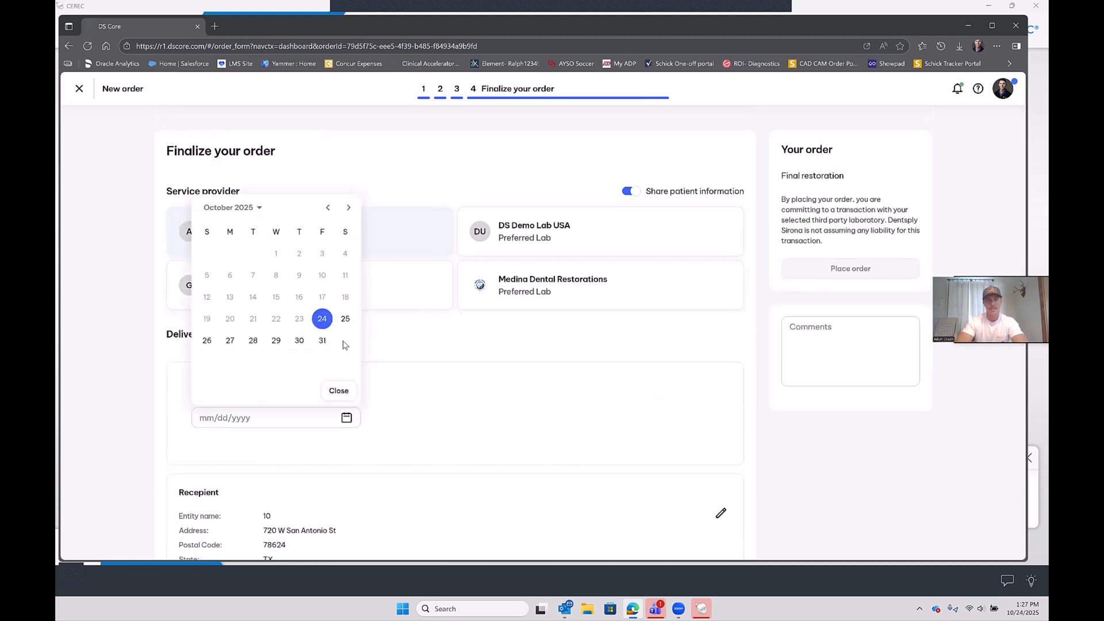
pyautogui.click(348, 207)
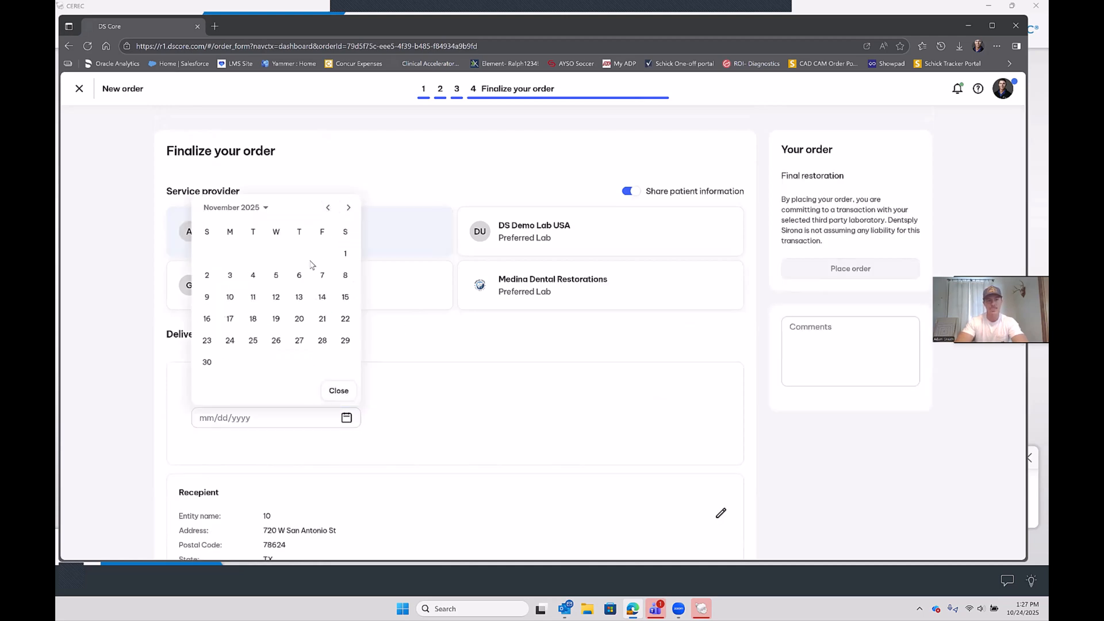
pyautogui.click(322, 275)
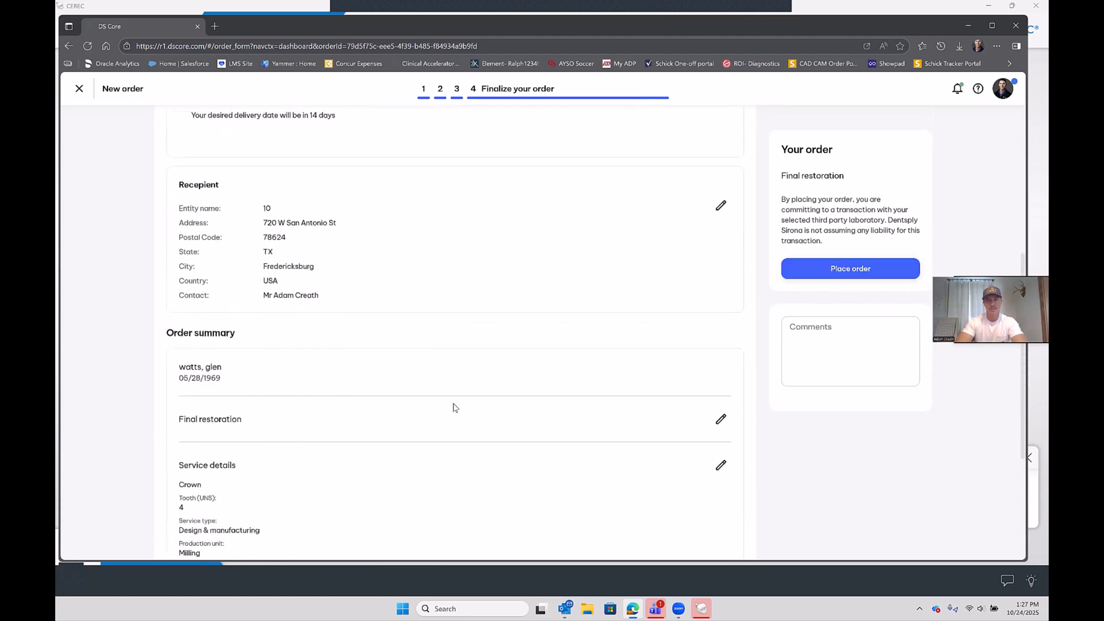
pyautogui.scroll(3)
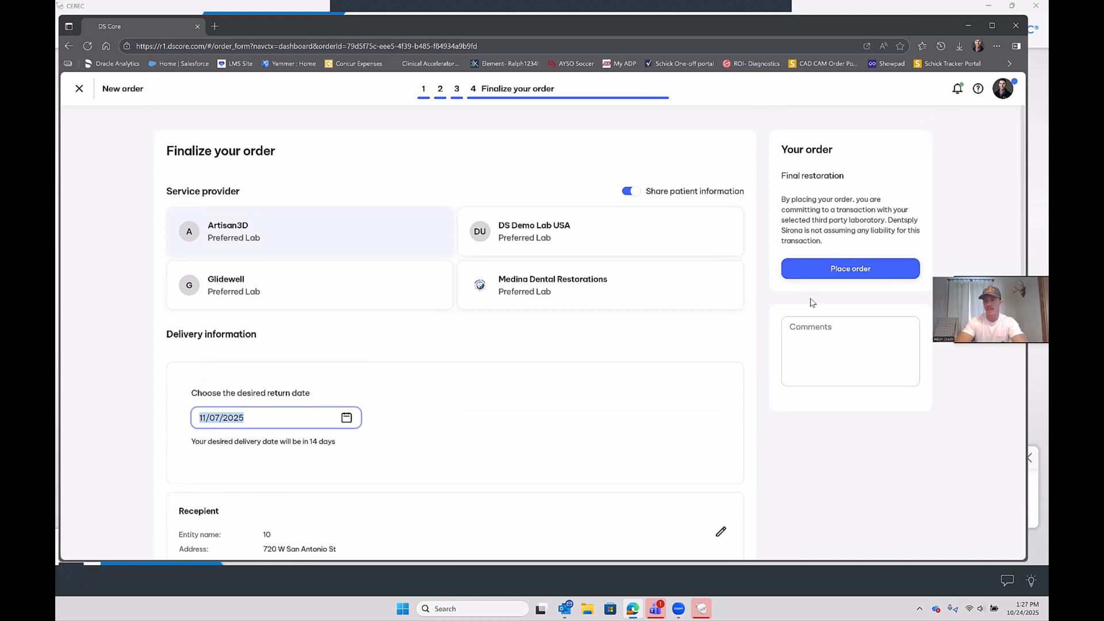
pyautogui.moveTo(214, 138)
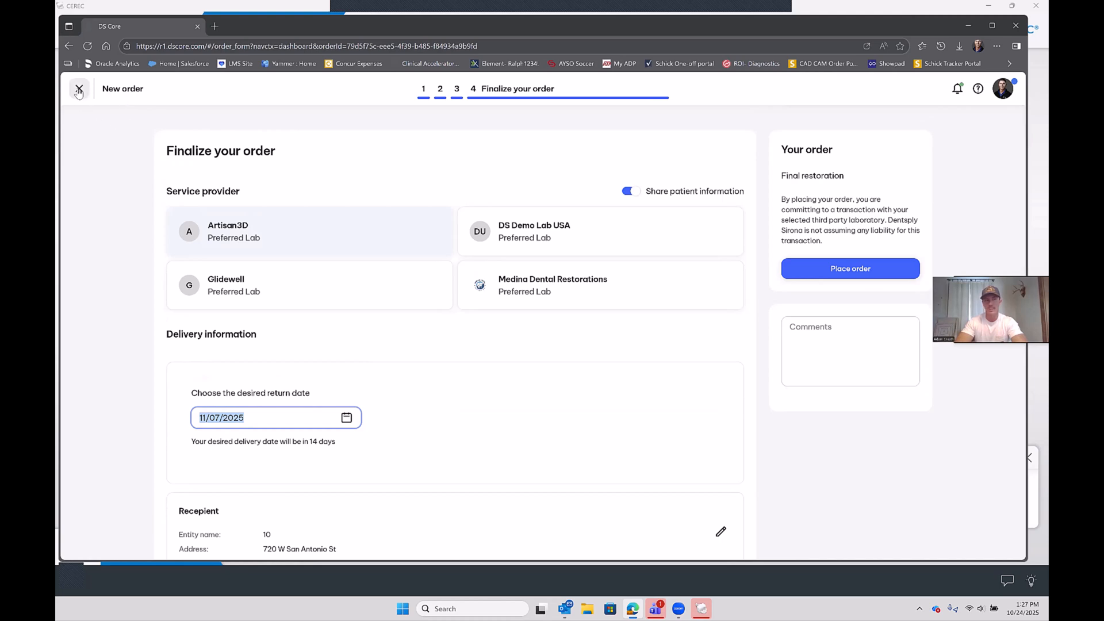
# - Abandon the order, delete its draft from Orders leaving three, and return Home
pyautogui.click(79, 91)
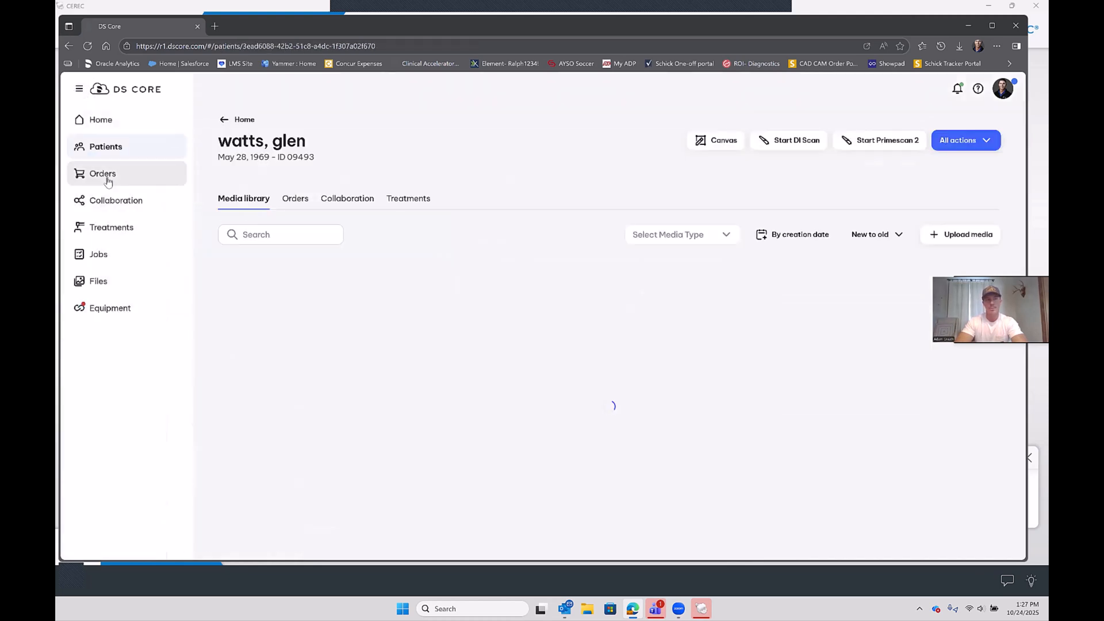
pyautogui.click(102, 173)
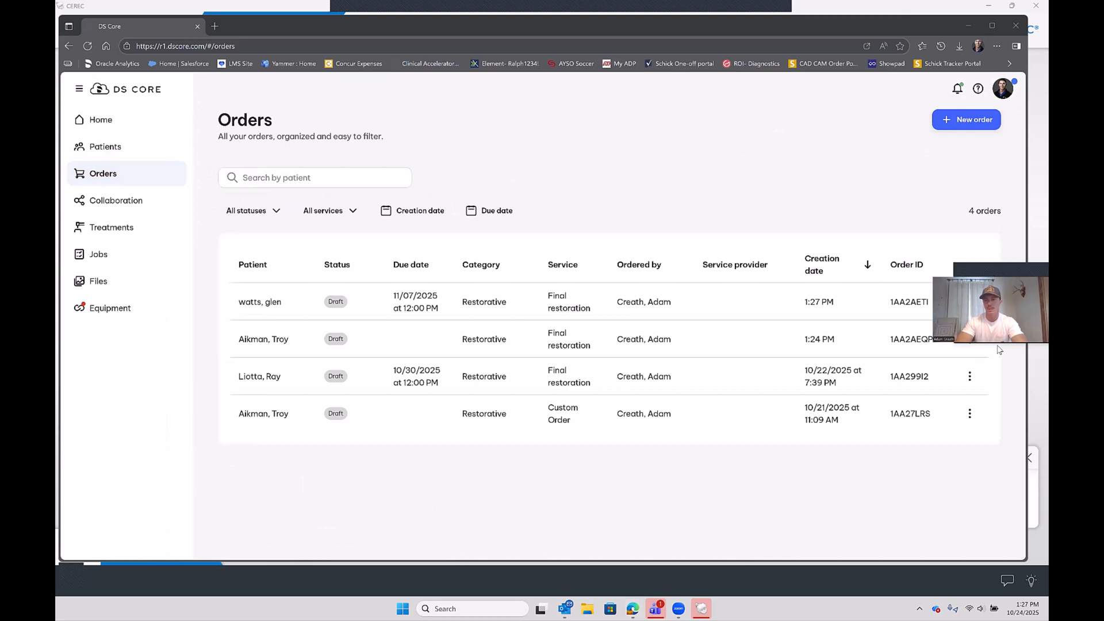
pyautogui.click(969, 301)
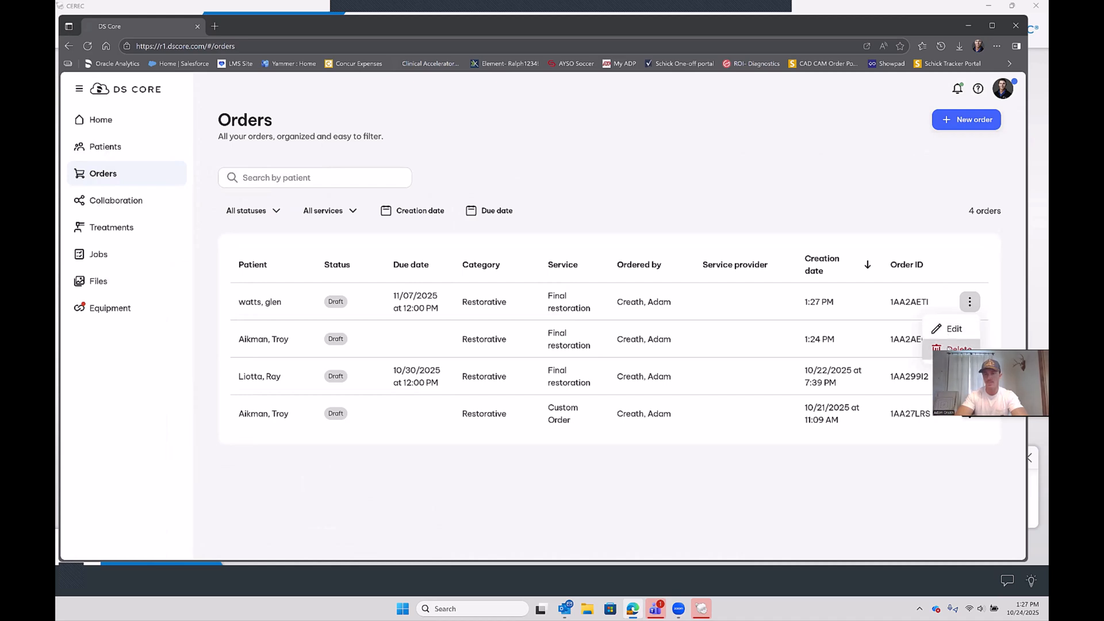
pyautogui.click(957, 349)
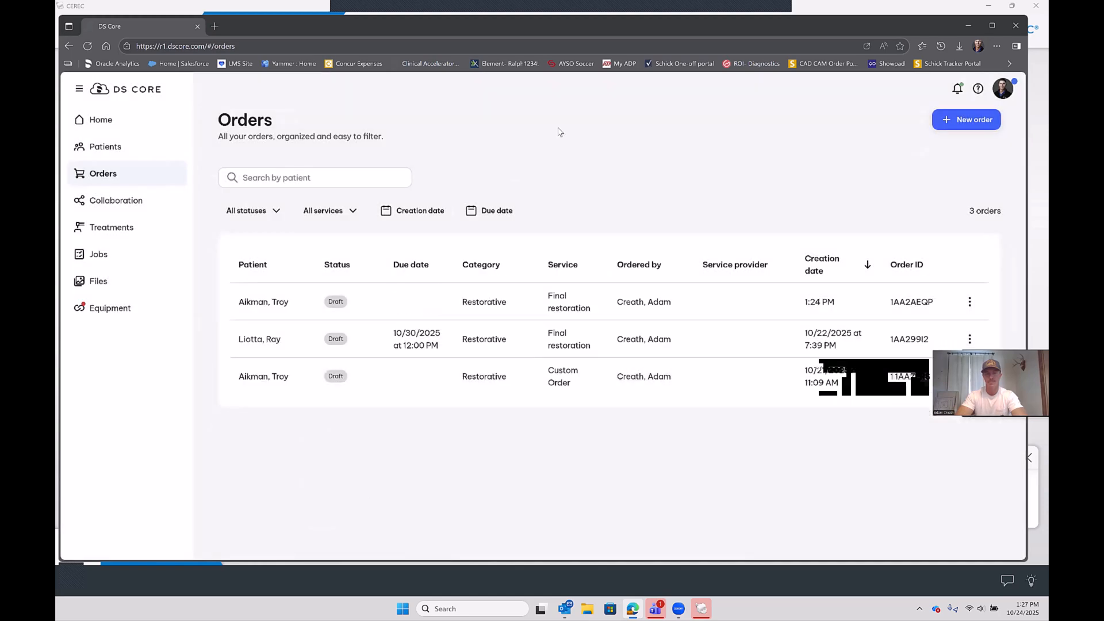
pyautogui.click(100, 119)
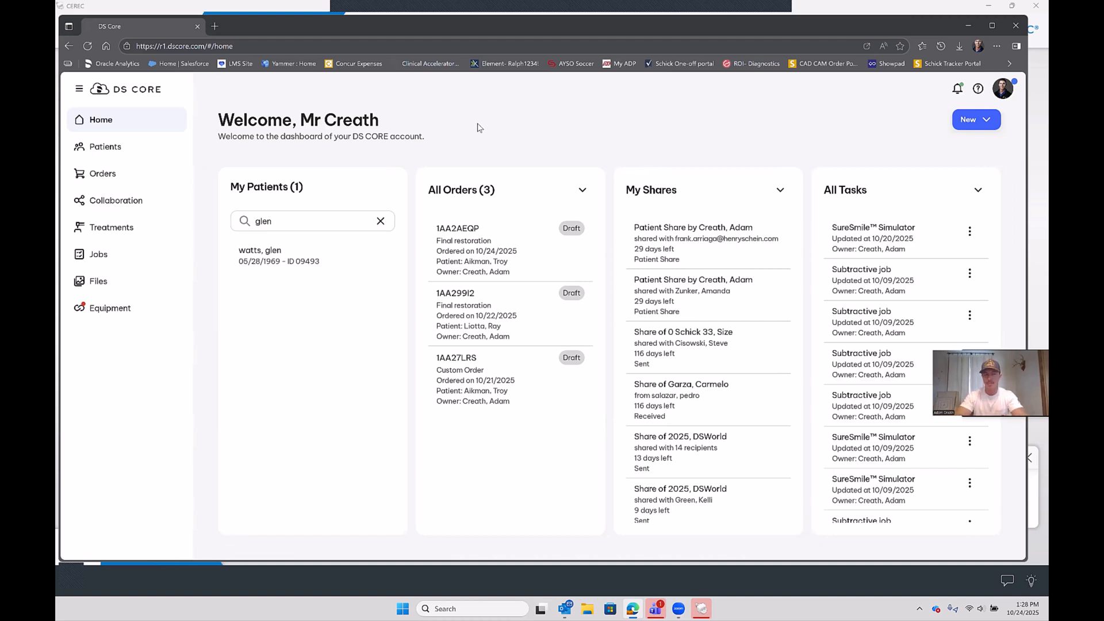
pyautogui.moveTo(91, 281)
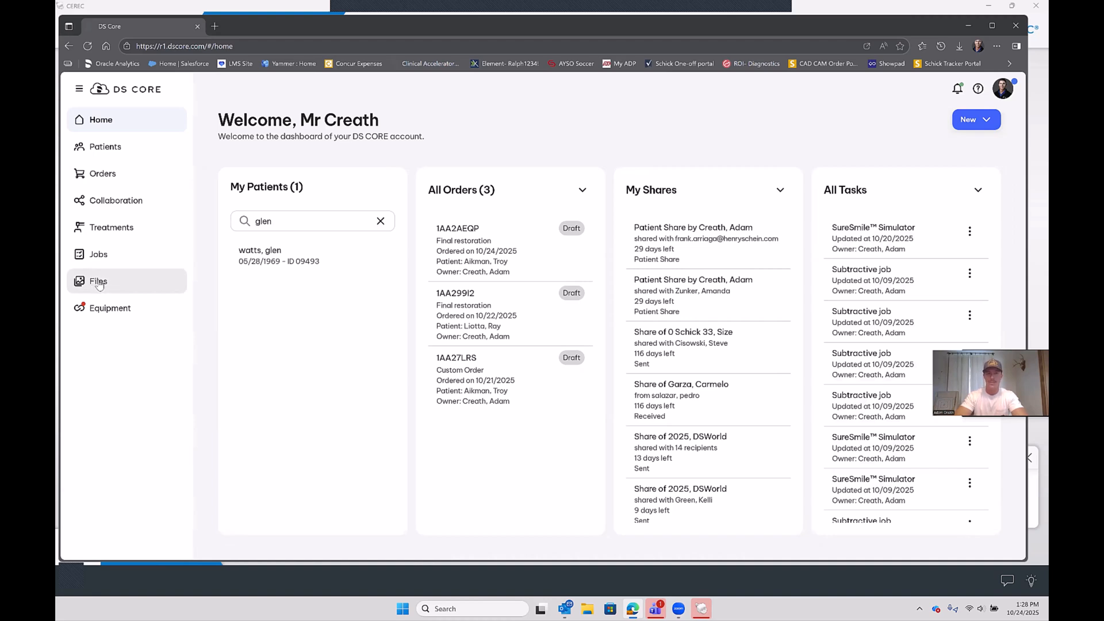
pyautogui.moveTo(949, 63)
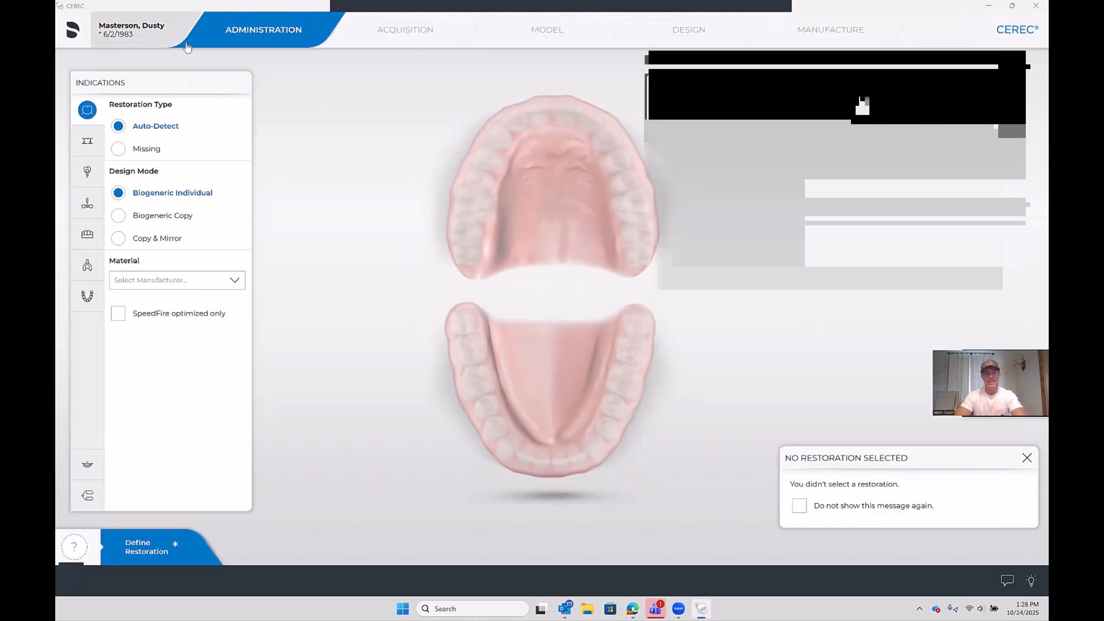
pyautogui.moveTo(519, 120)
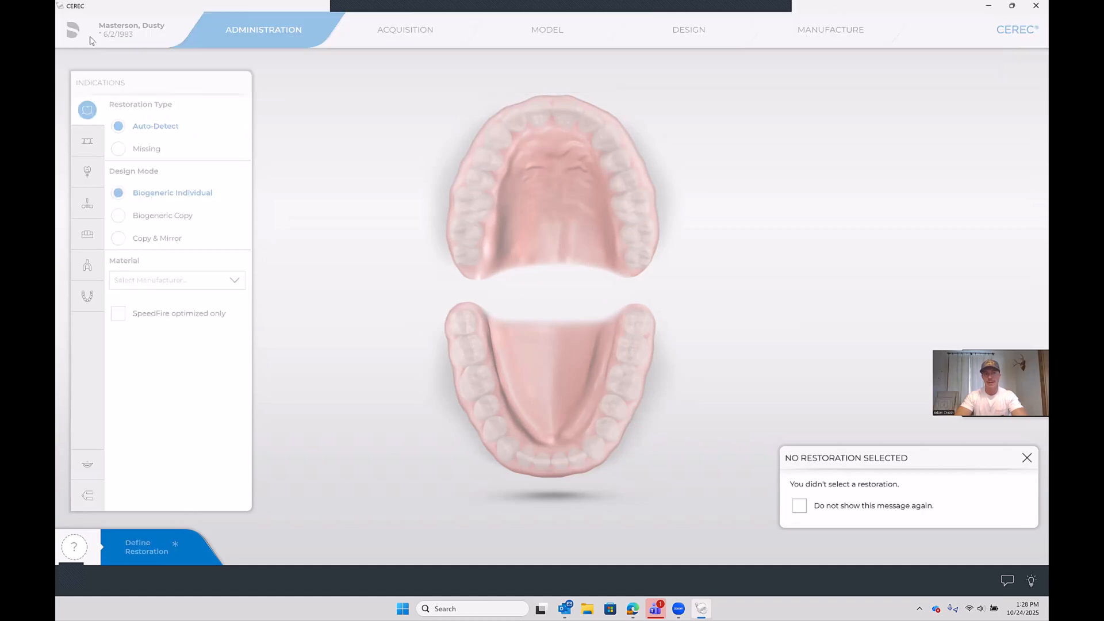
pyautogui.click(1025, 457)
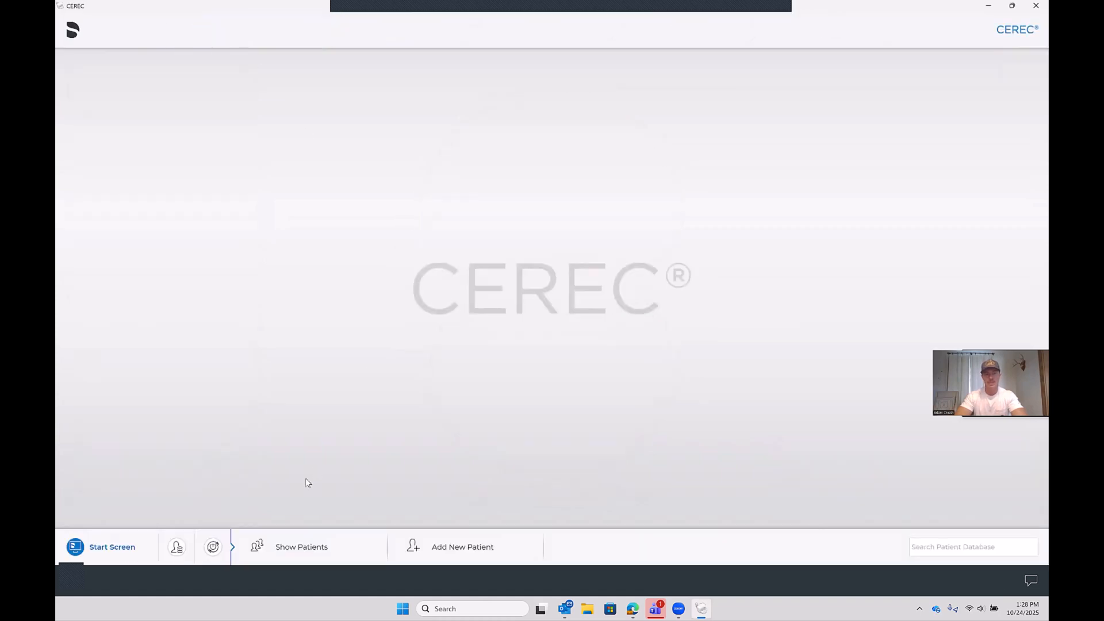
pyautogui.click(302, 547)
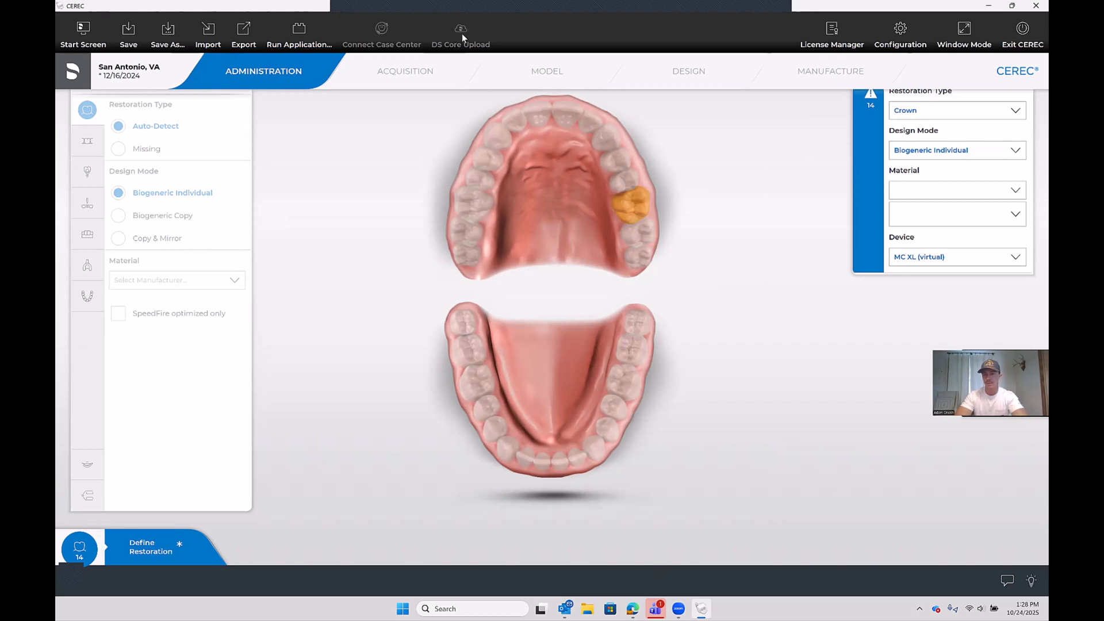
pyautogui.moveTo(523, 36)
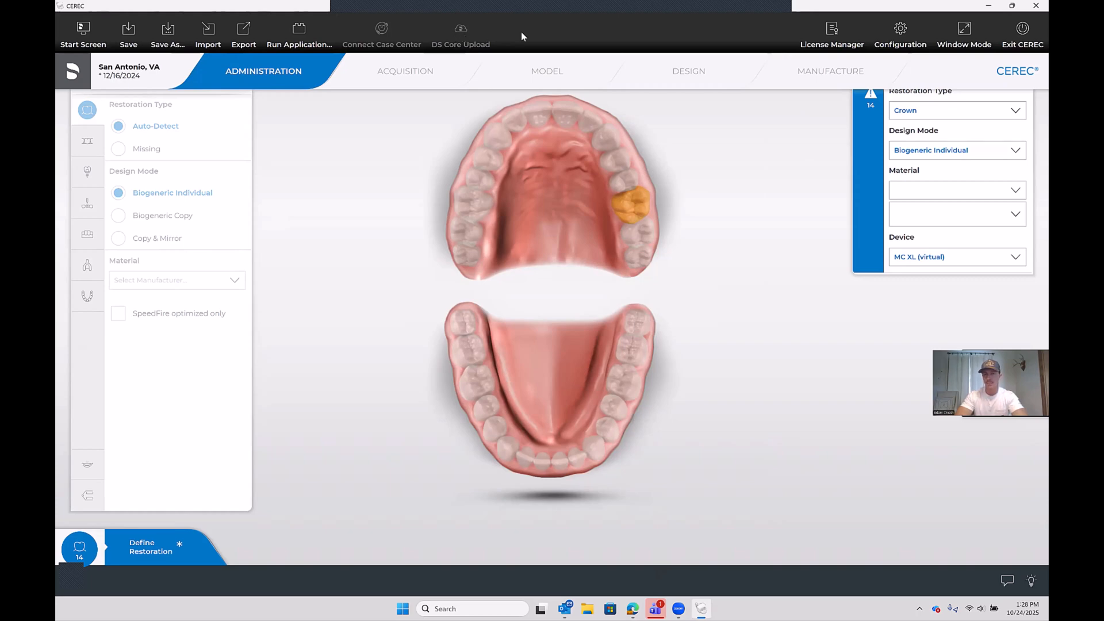
pyautogui.moveTo(706, 118)
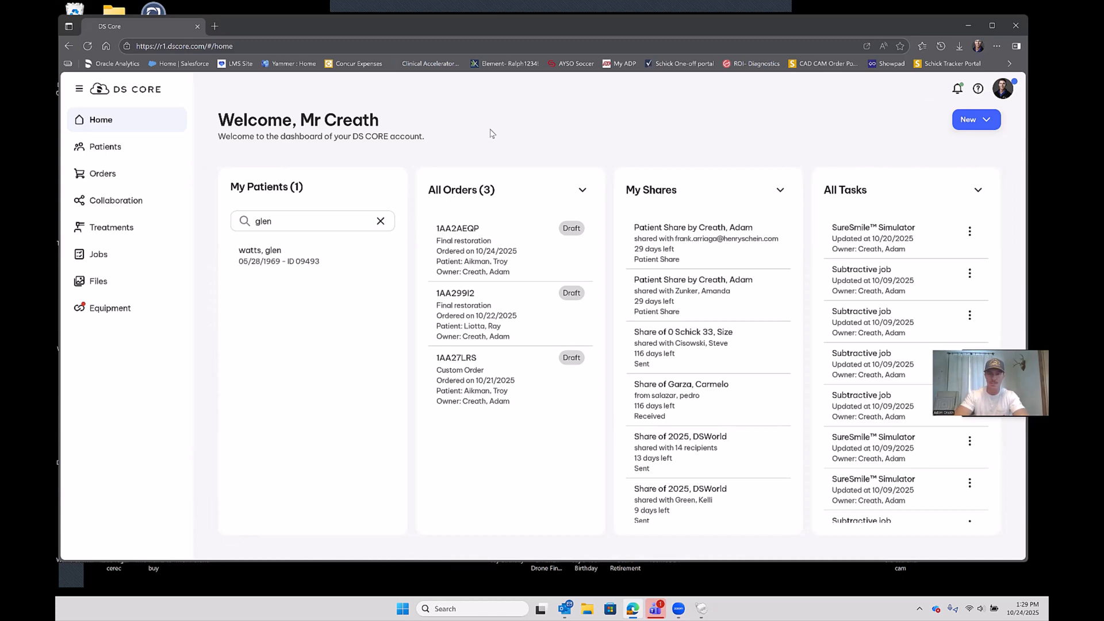
pyautogui.moveTo(612, 124)
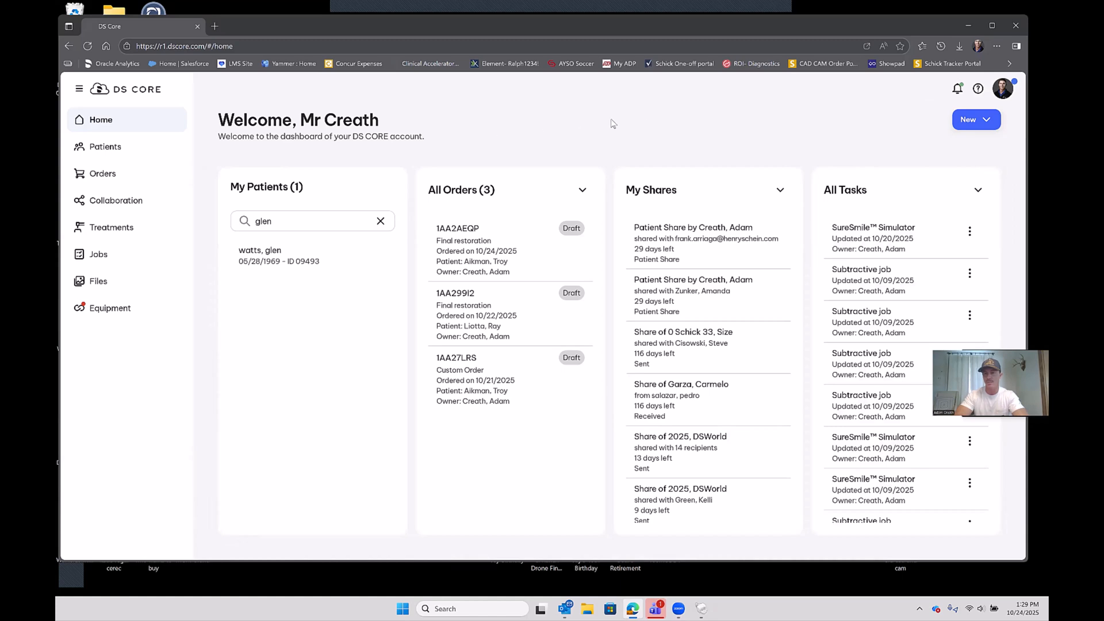
pyautogui.moveTo(640, 120)
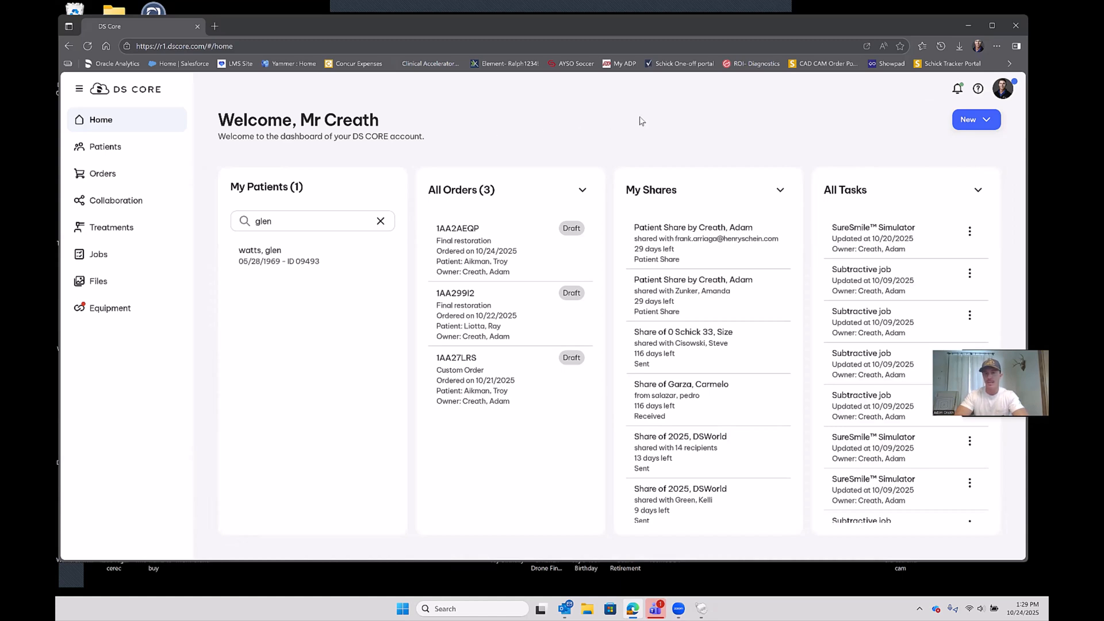